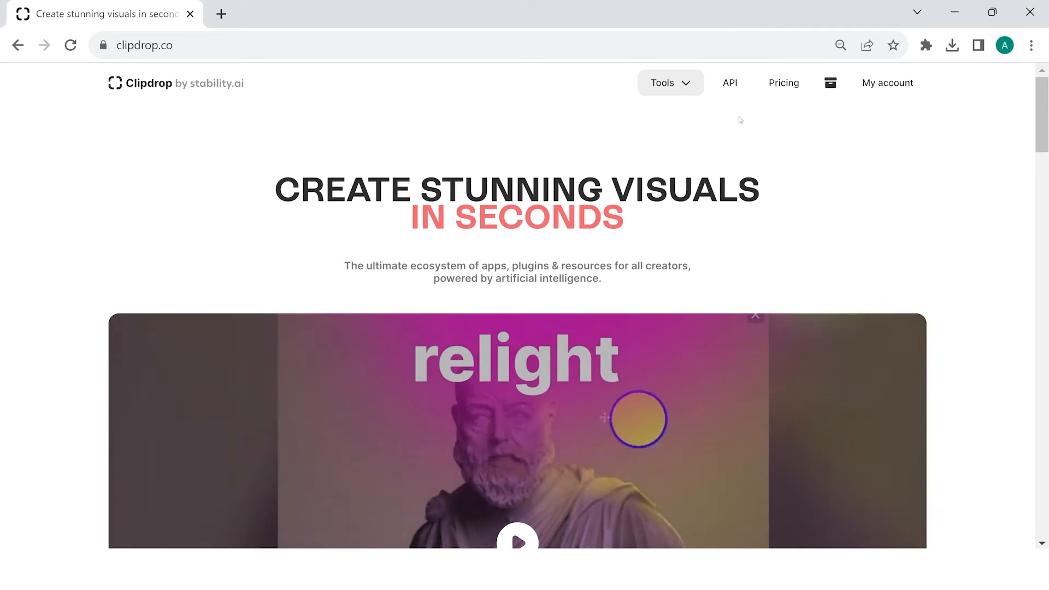
- Generate pink cylindrical modern vacuum cleaner images in Stable Diffusion XL and browse the variations
click(671, 83)
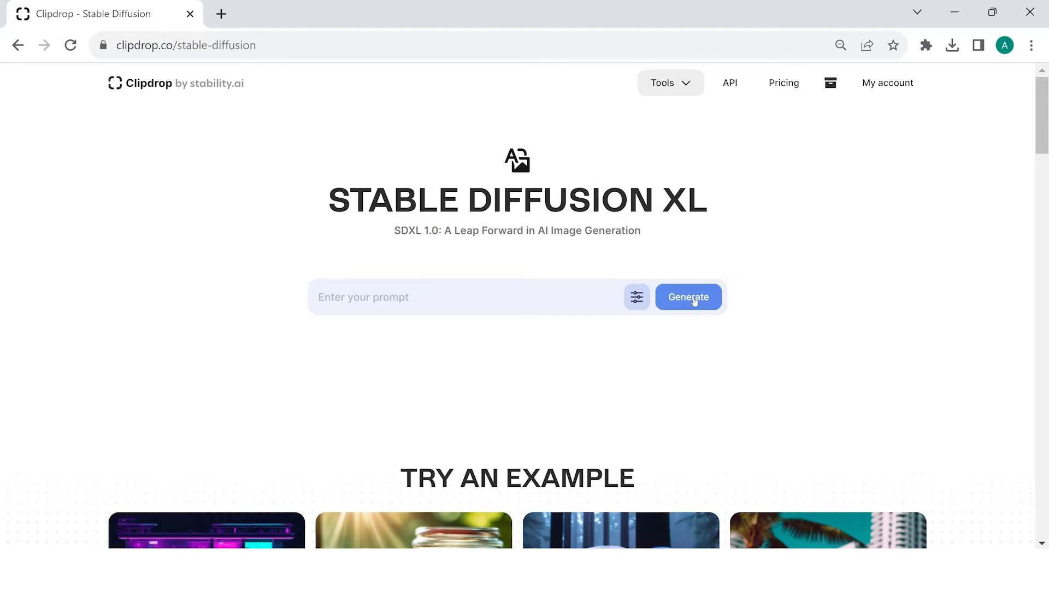
text(a pink cylindrical vacuum cleaner modern design, hyper rea)
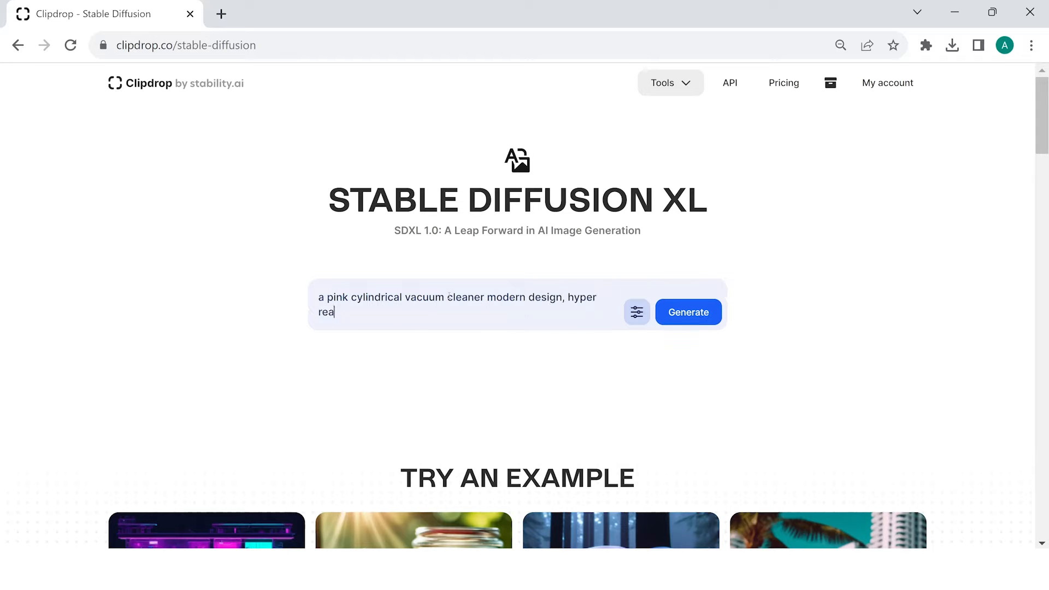
click(688, 312)
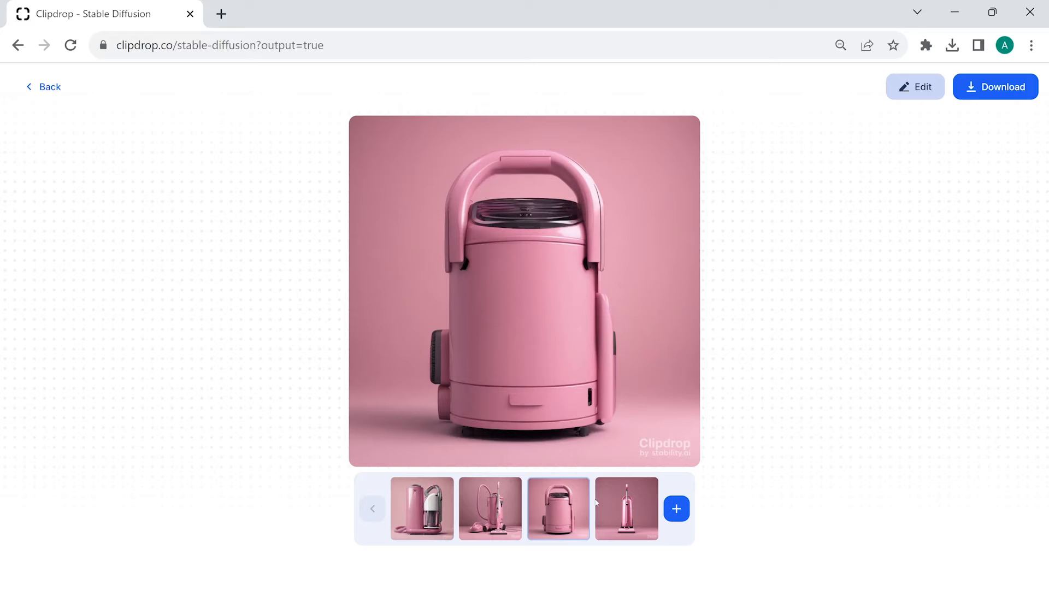
click(626, 509)
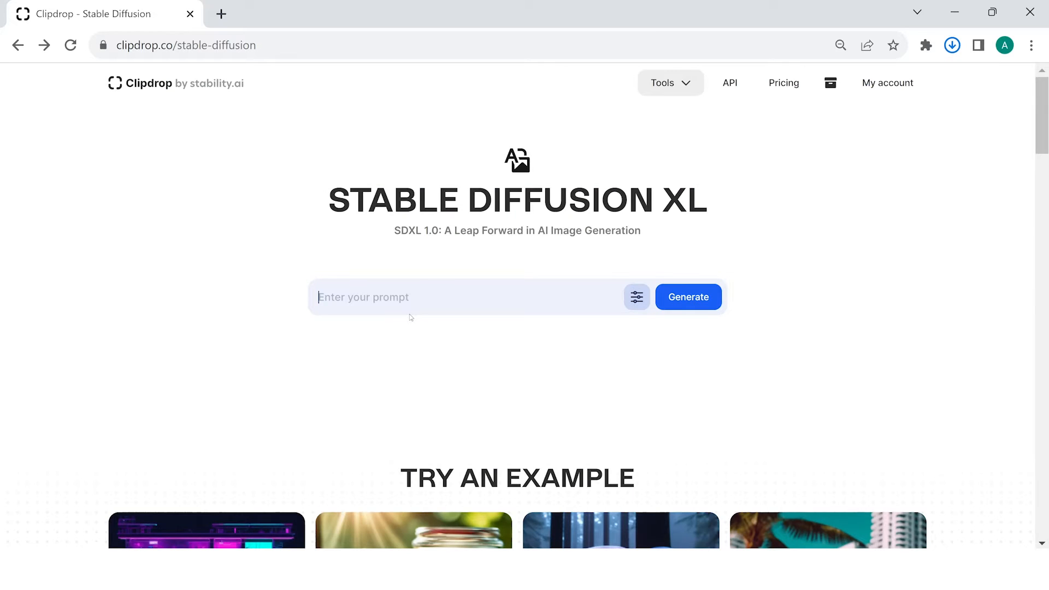
- Generate small spherical, wood-colour, royal-finish vacuum images and download the wood-and-glass variation
click(951, 44)
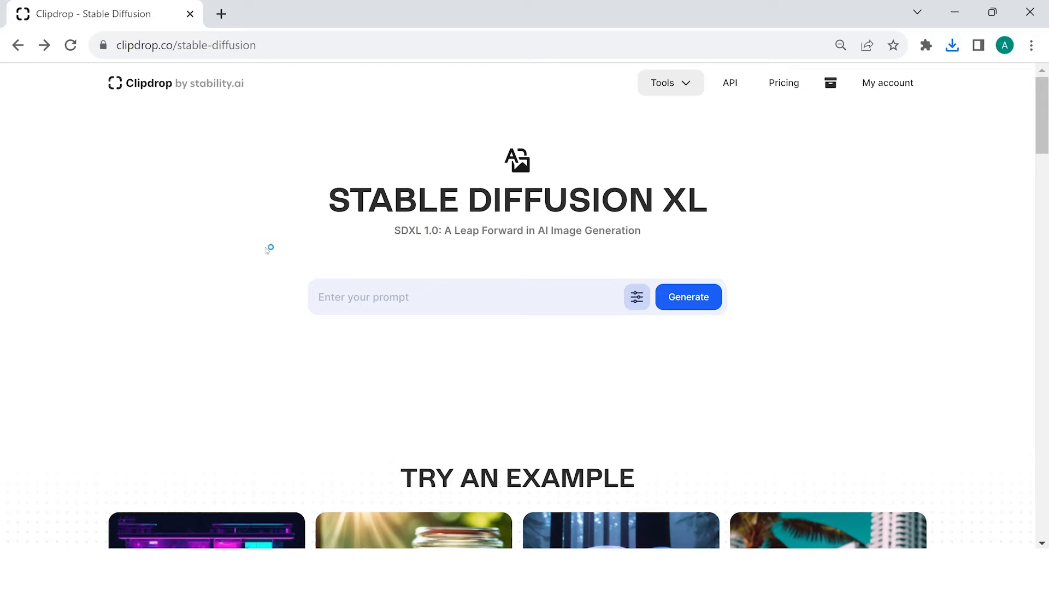
text(a vacuum cleaner,)
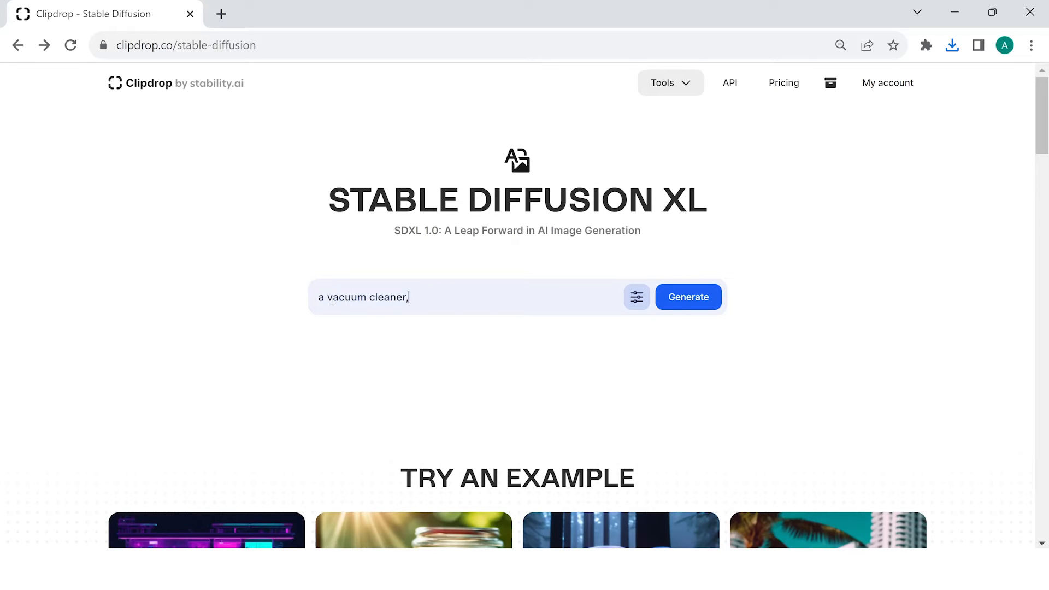
text(small spherical shape, wood color, royal finish, realist)
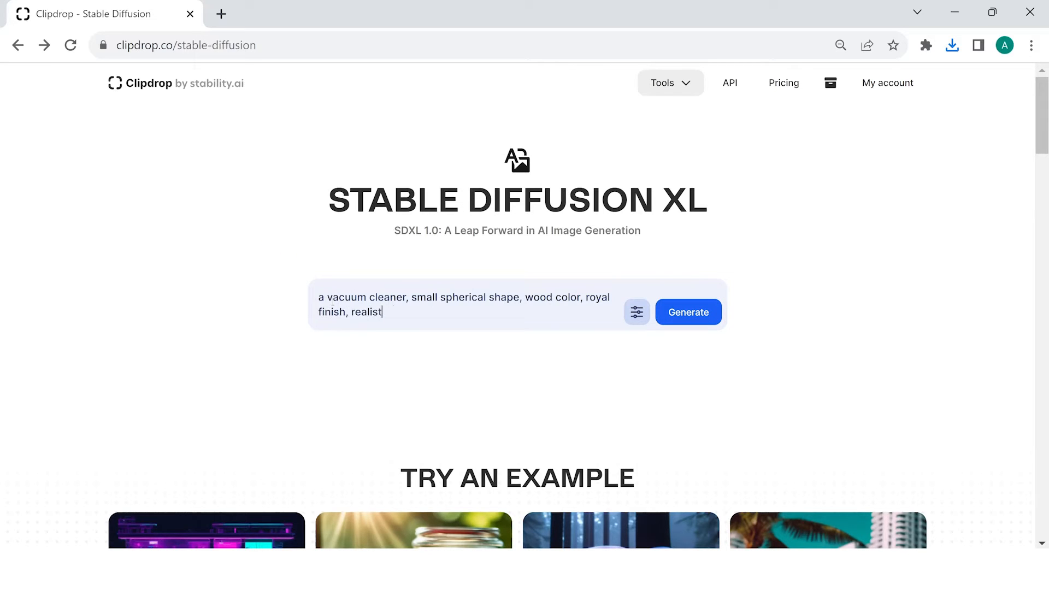
click(688, 312)
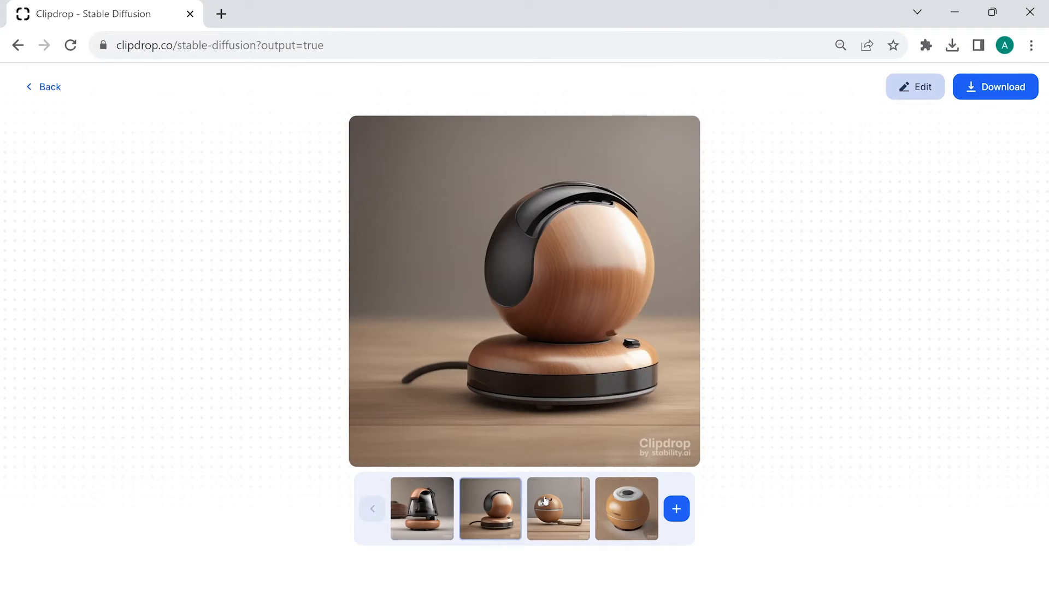
click(626, 509)
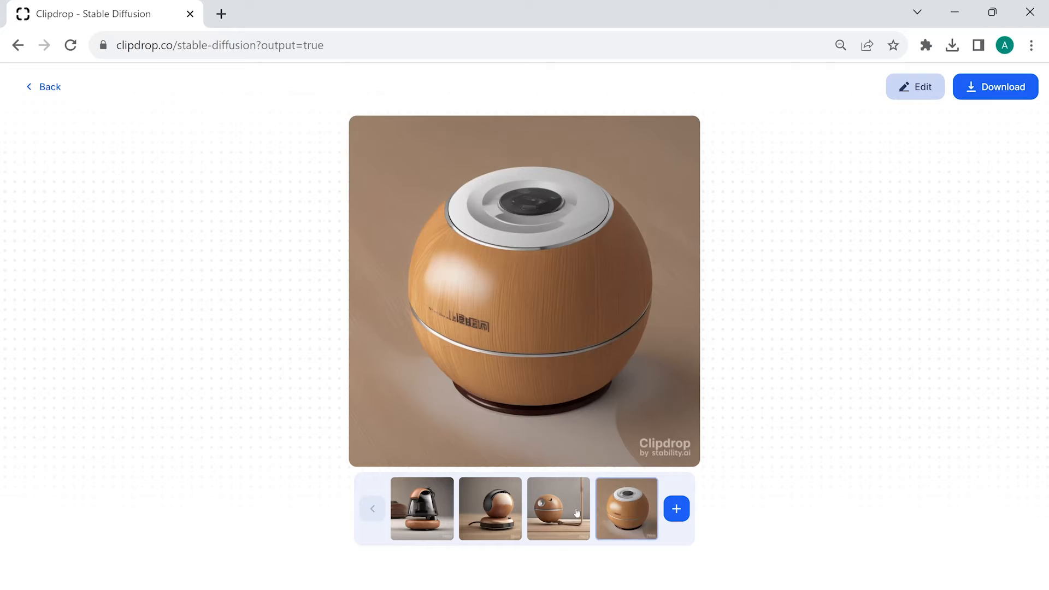
click(421, 509)
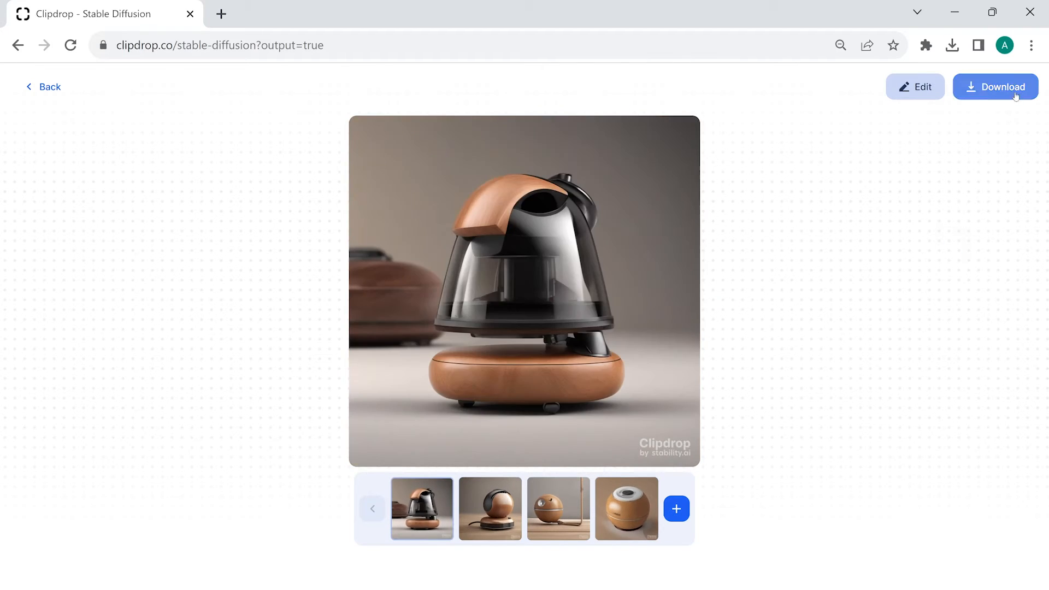
click(48, 87)
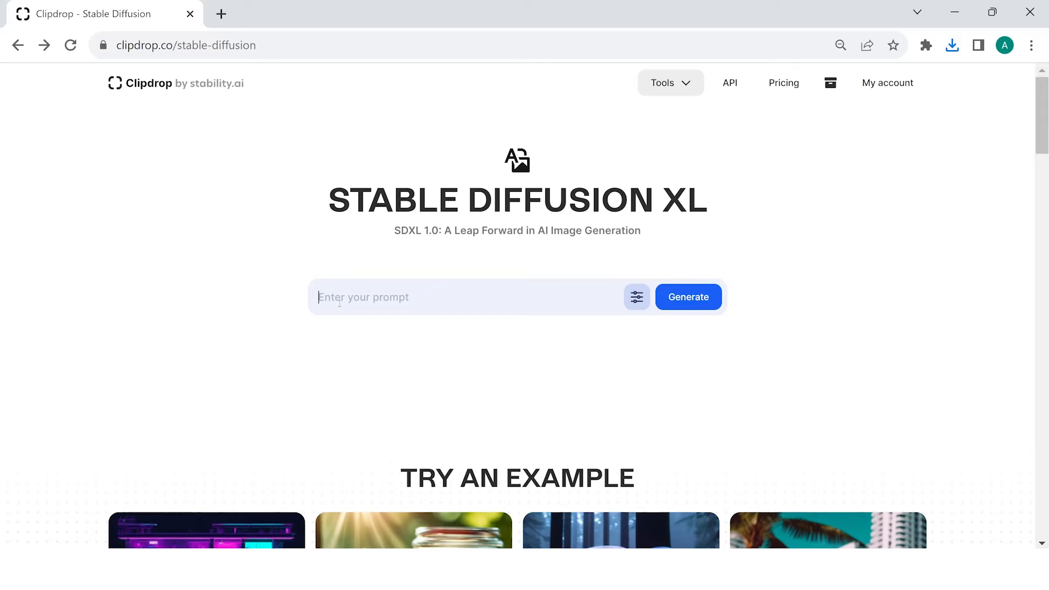
- Generate pink spherical vacuum images and download the variation with the tall metal handle
text(a p)
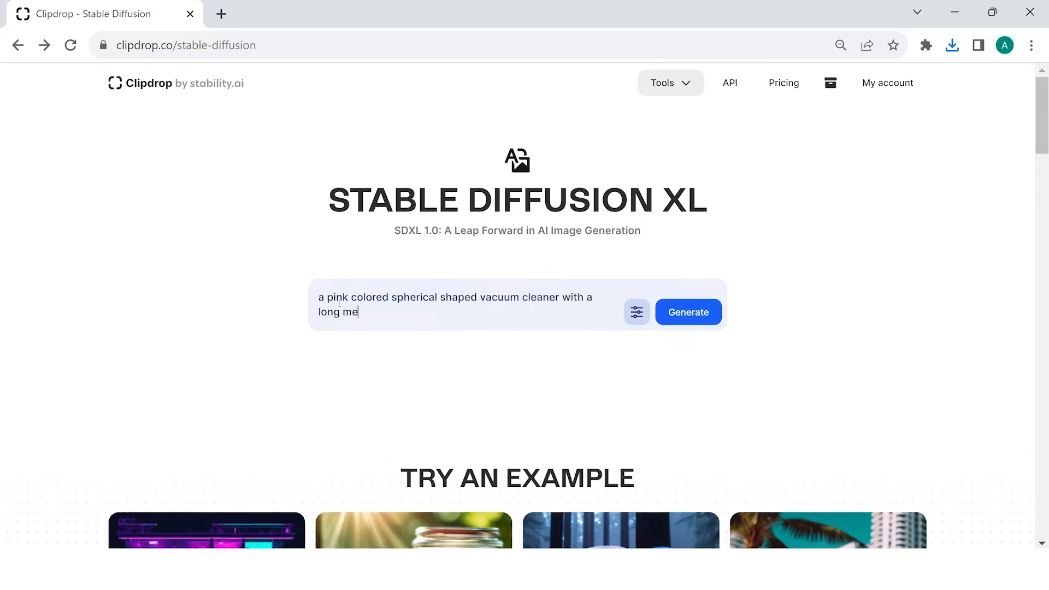
click(688, 312)
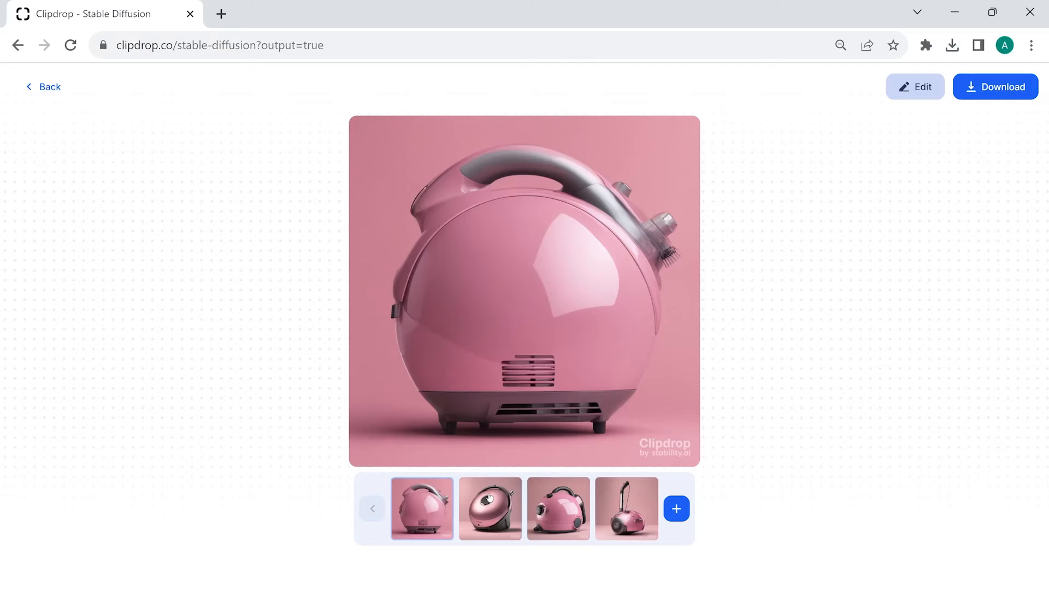
click(558, 509)
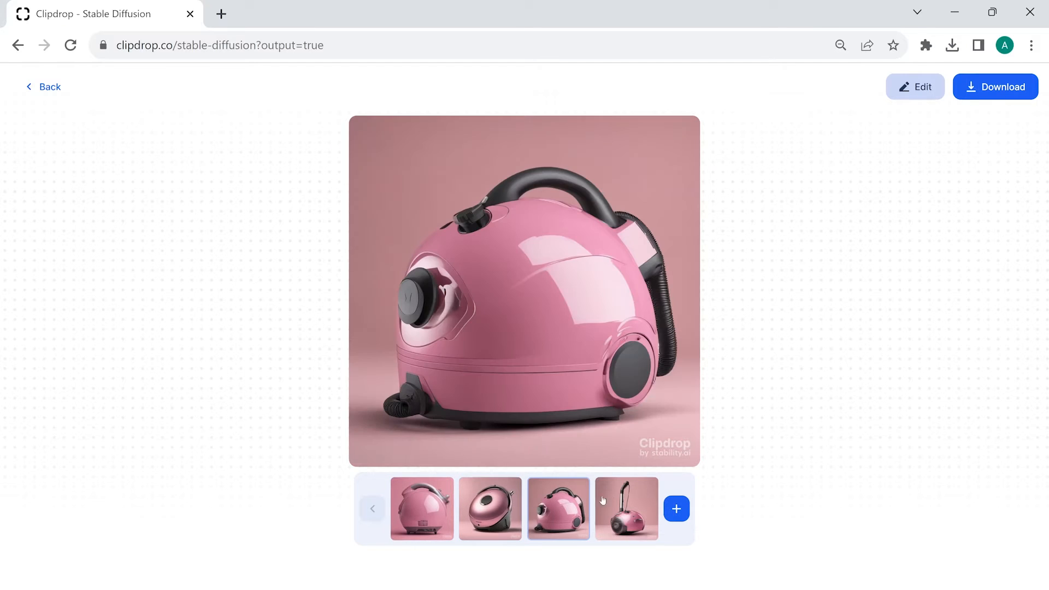
click(627, 509)
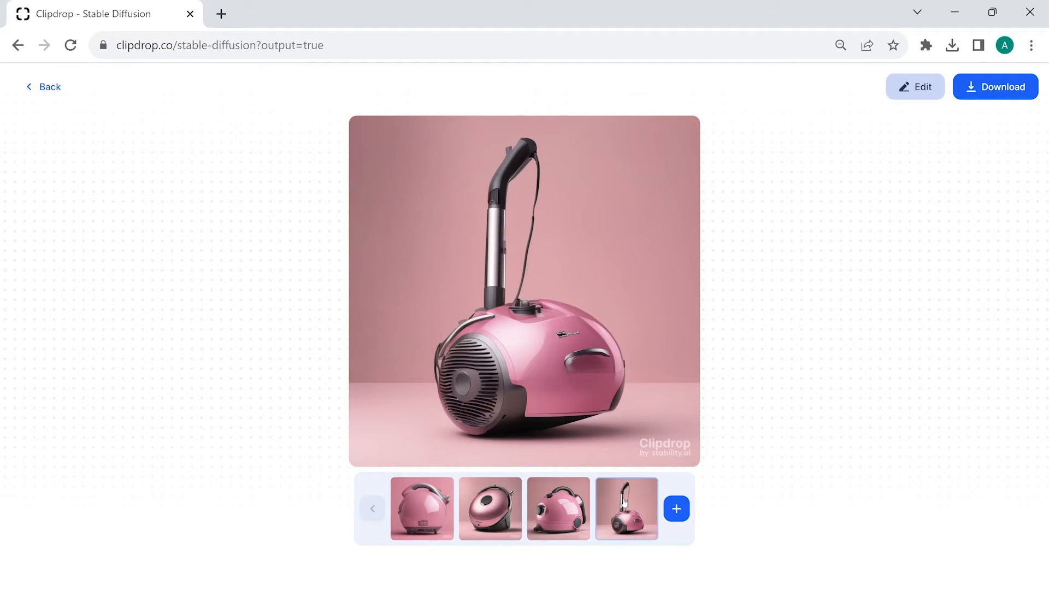
mouse_move(963, 98)
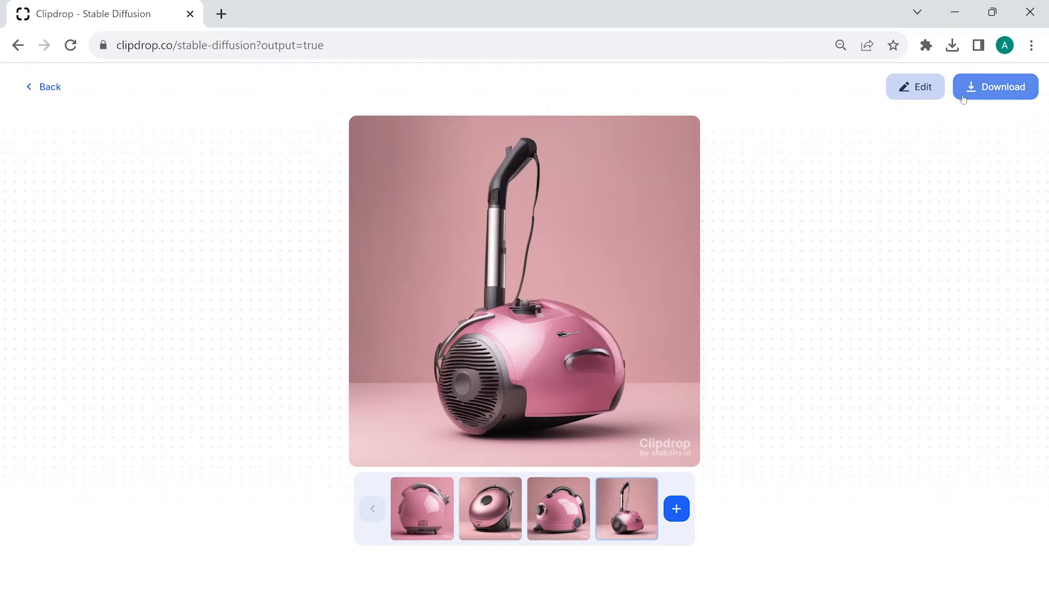
click(49, 87)
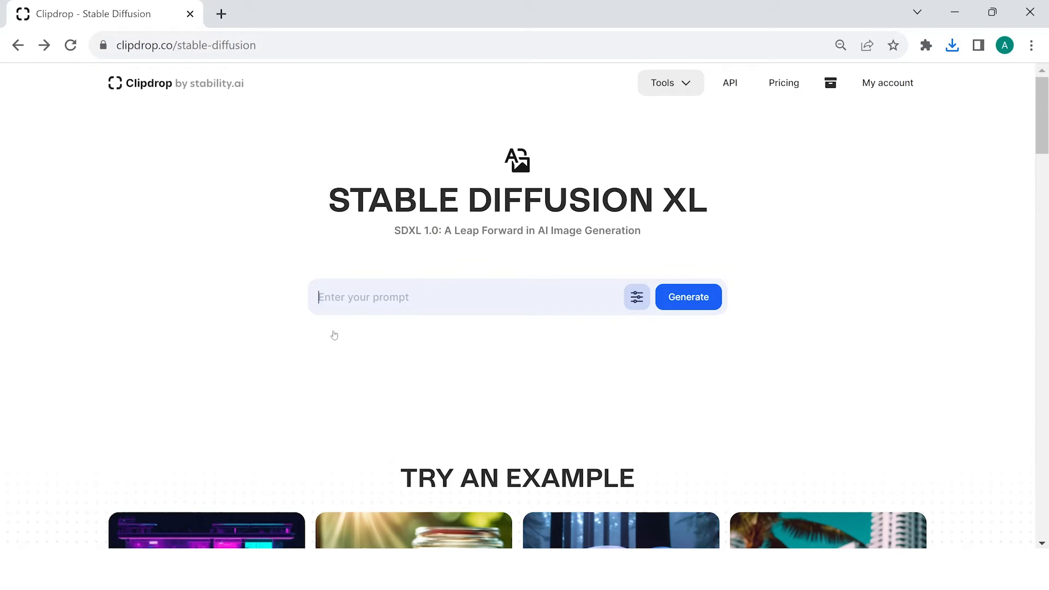
- Generate hyper-realistic wood-coloured cylindrical vacuum images and compare the result thumbnails
text(a wood colored vacuum cleaner with cylindrical shape,)
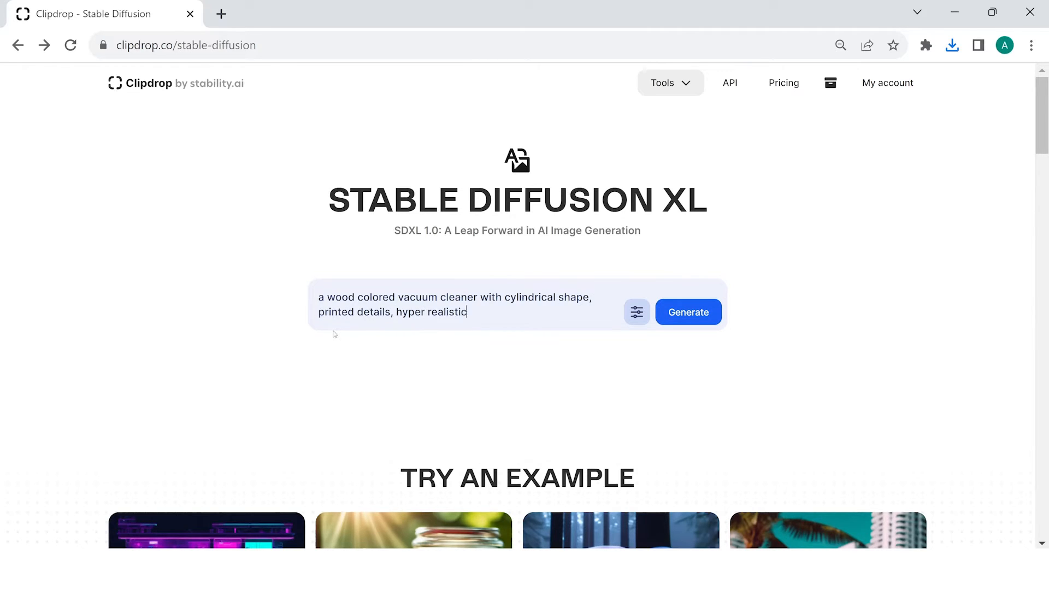
click(689, 312)
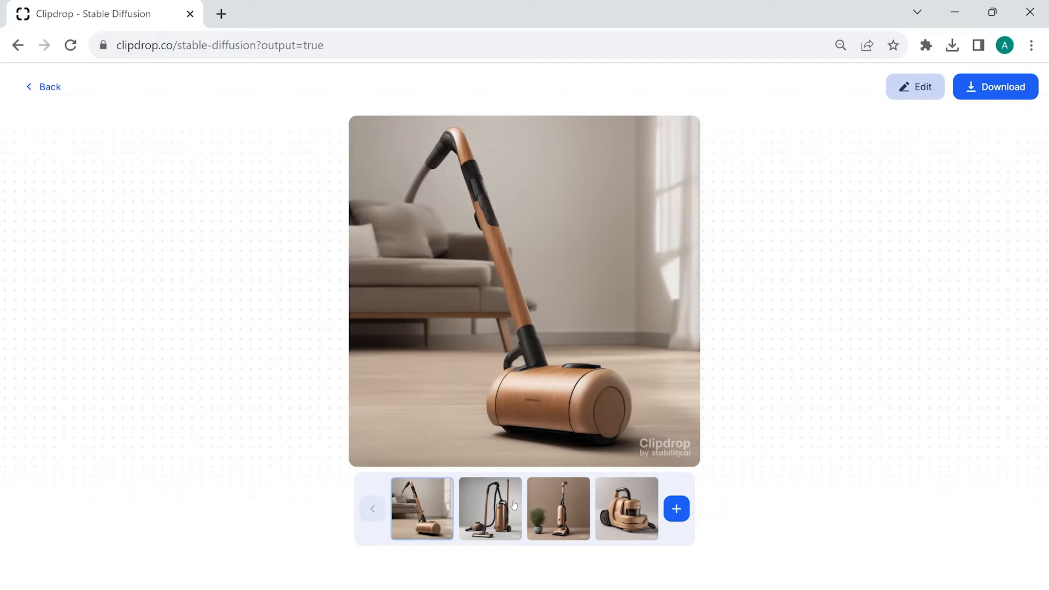
click(558, 508)
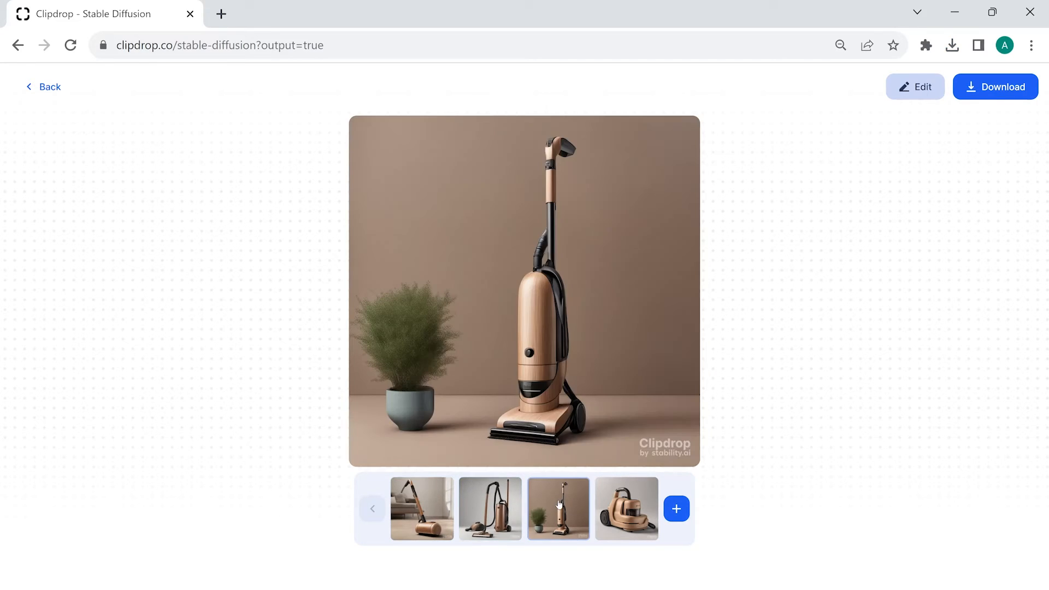
click(626, 509)
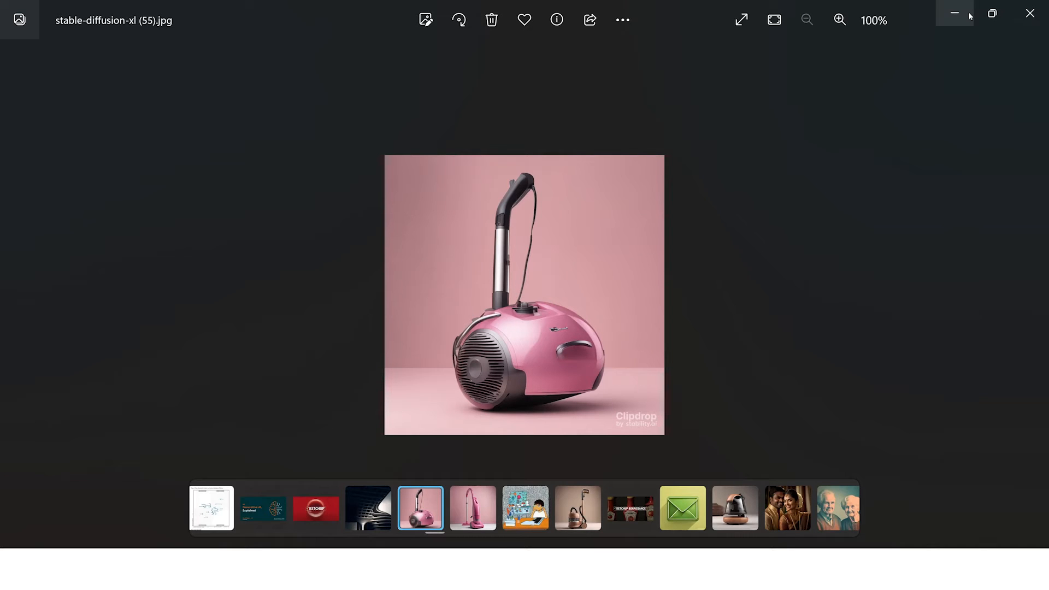
mouse_move(961, 31)
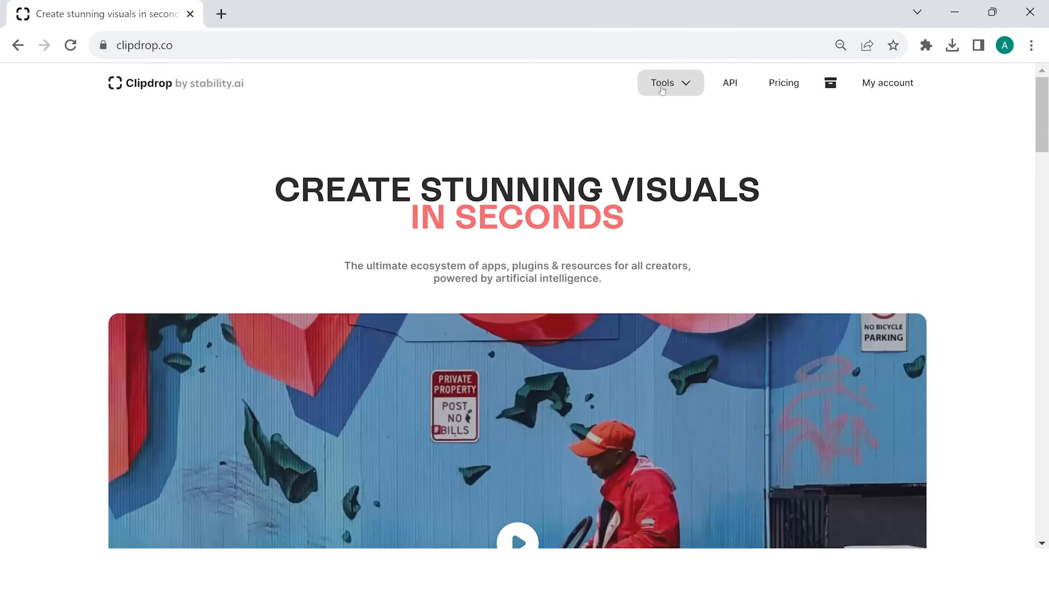
- Use Uncrop to extend the pink vacuum photo to 1024 × 799
click(670, 82)
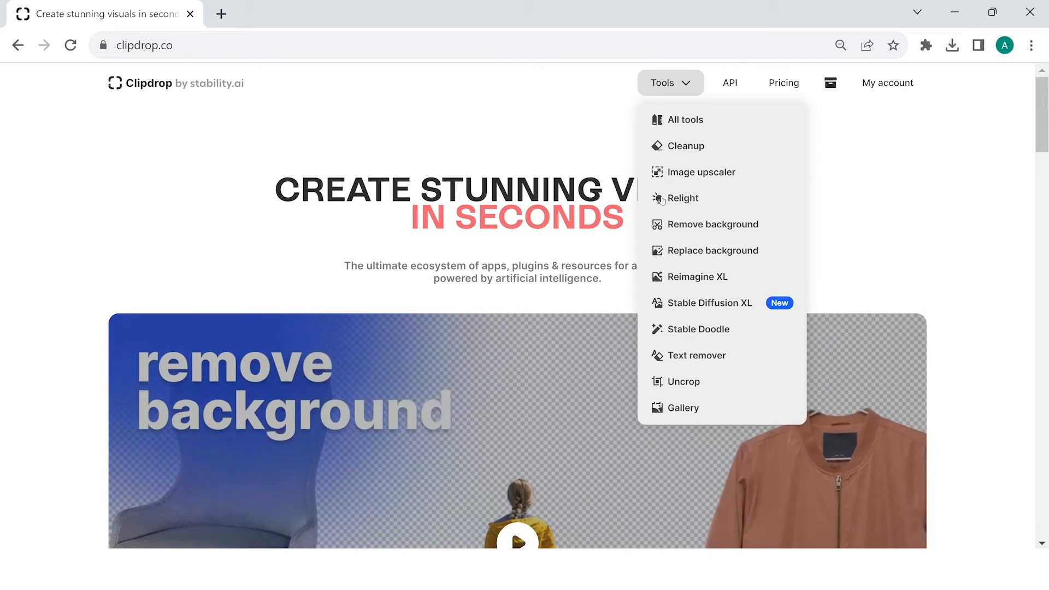
click(684, 381)
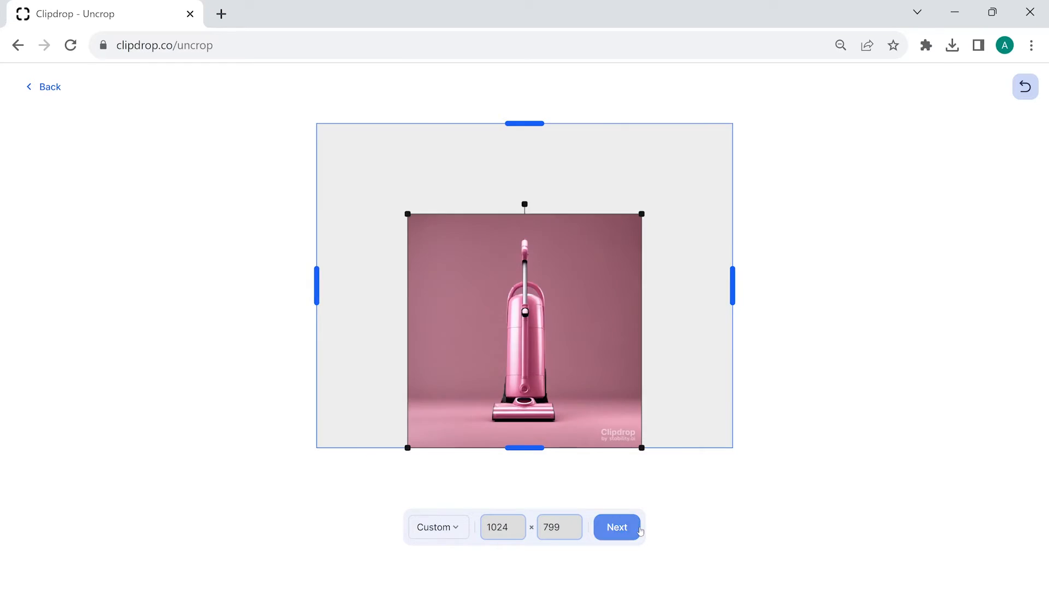
click(617, 527)
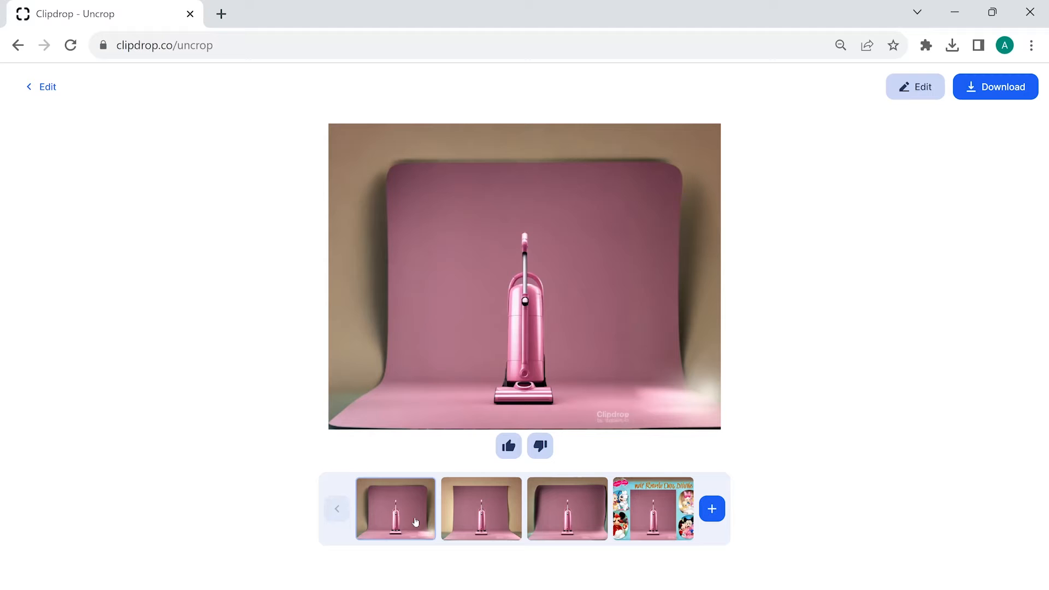
- Compare the uncropped variations, download the studio backdrop version and confirm it finished
click(566, 508)
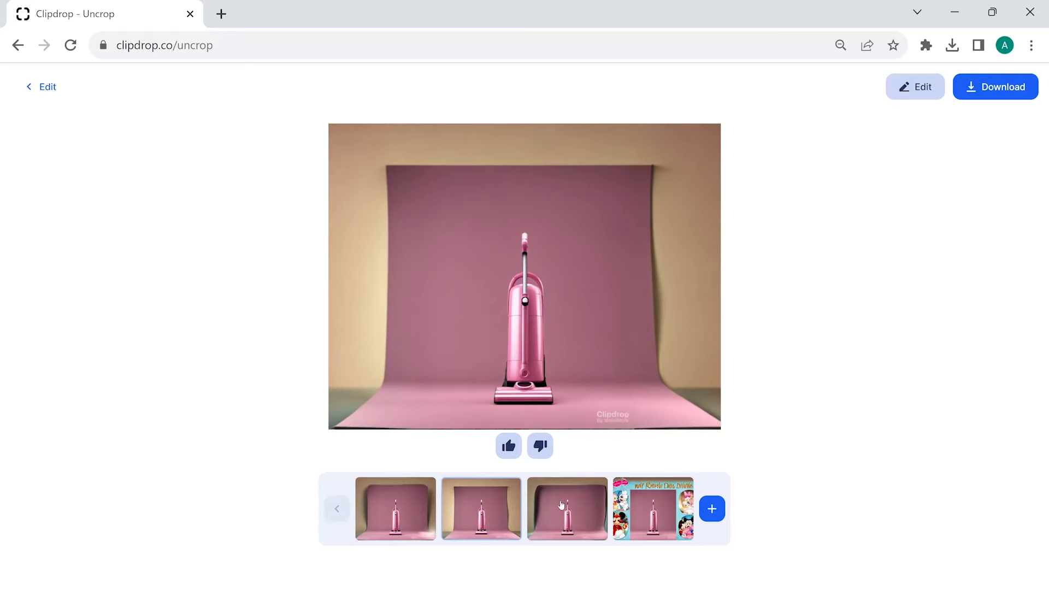
click(653, 509)
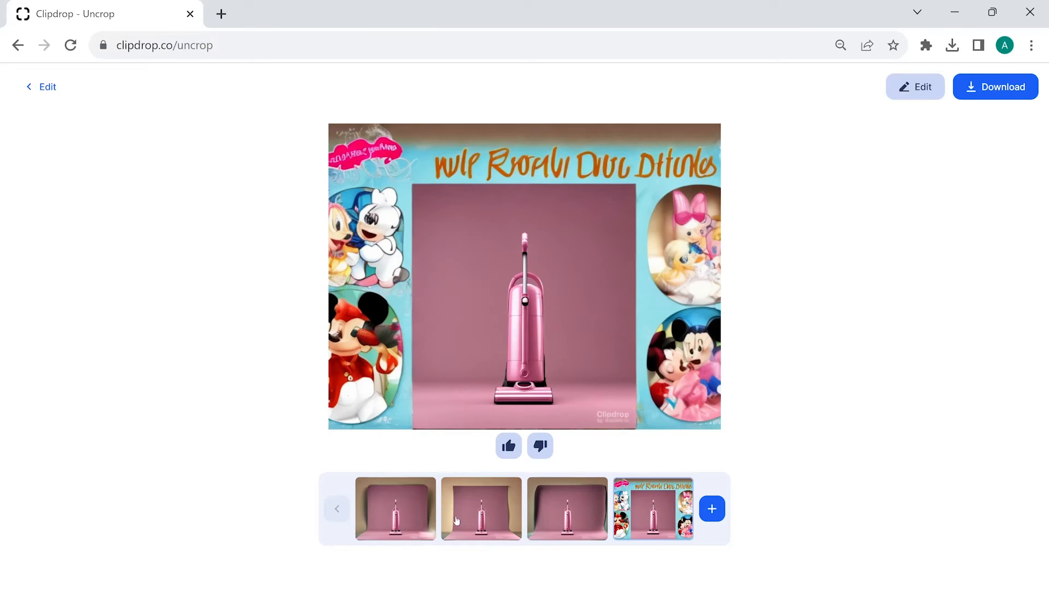
click(396, 510)
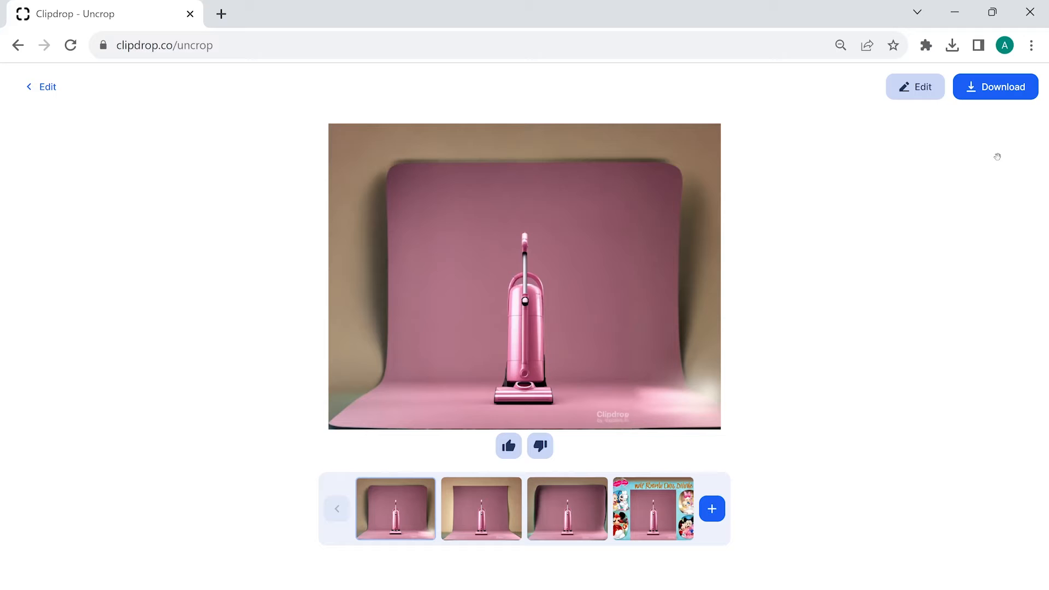
click(996, 87)
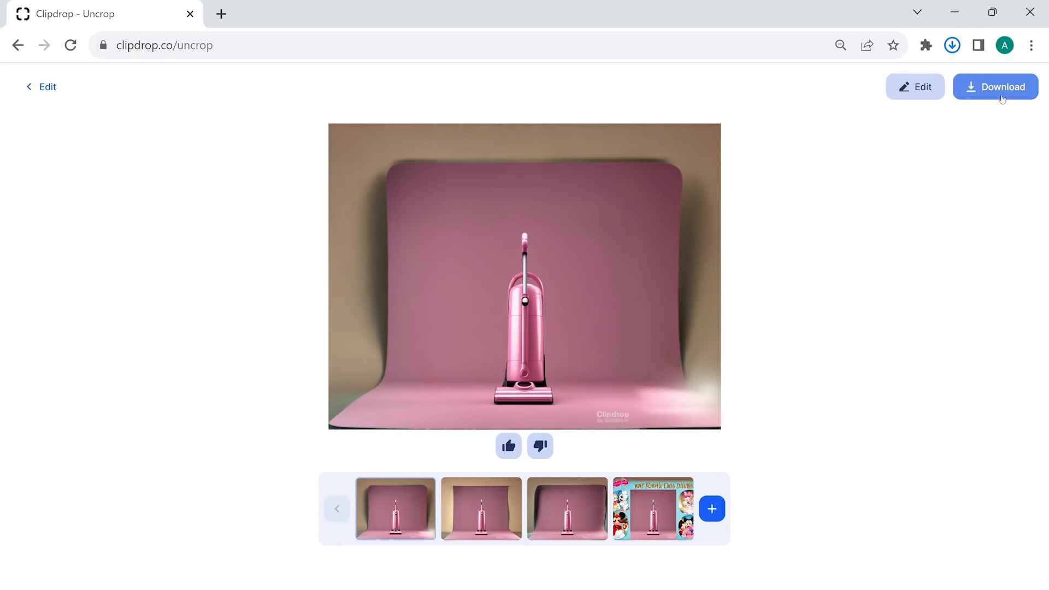
click(953, 45)
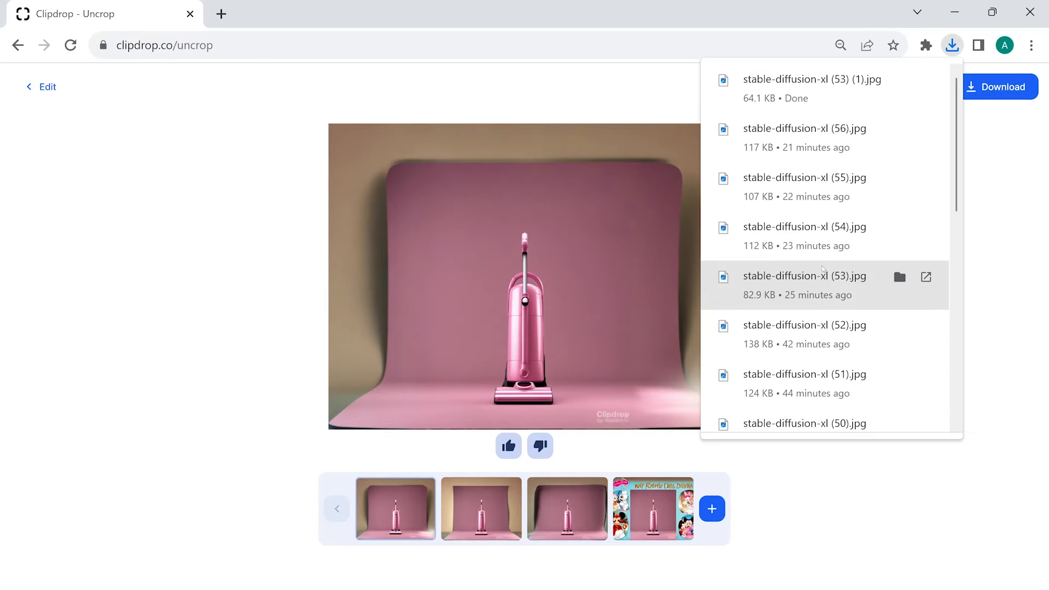
mouse_move(575, 263)
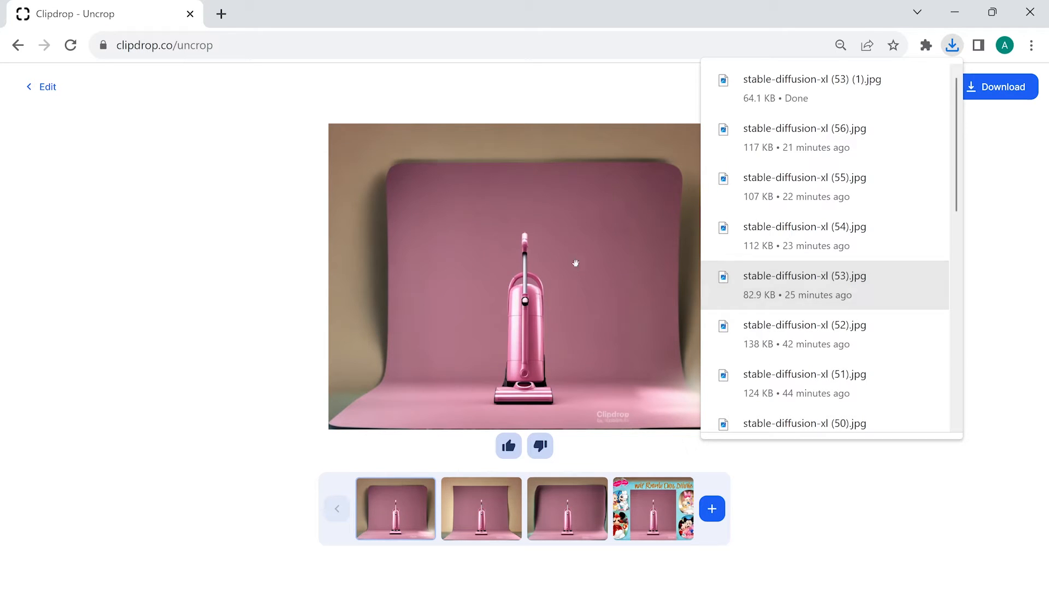
click(373, 278)
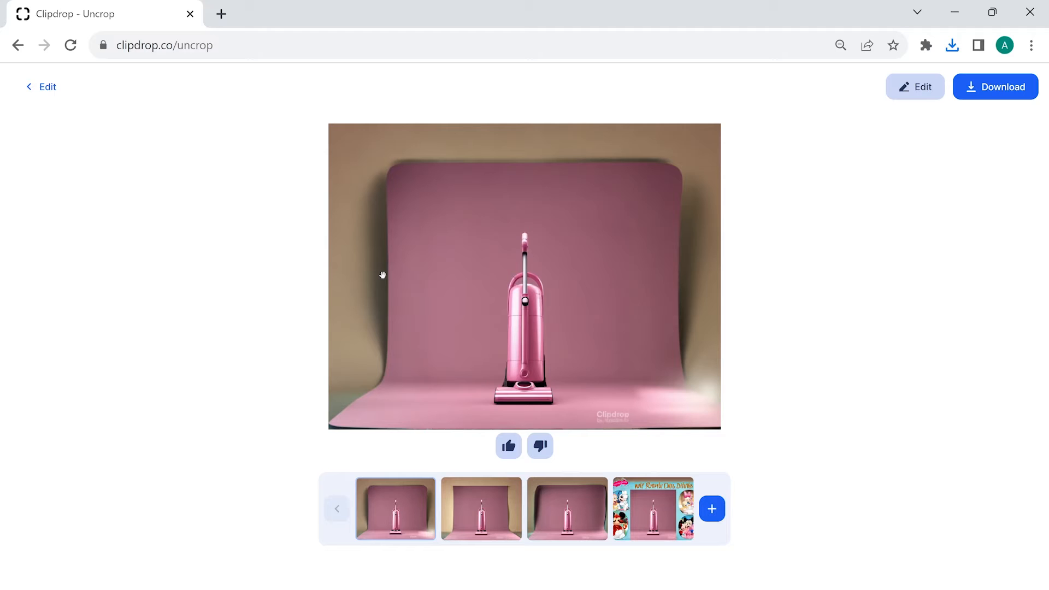
mouse_move(385, 268)
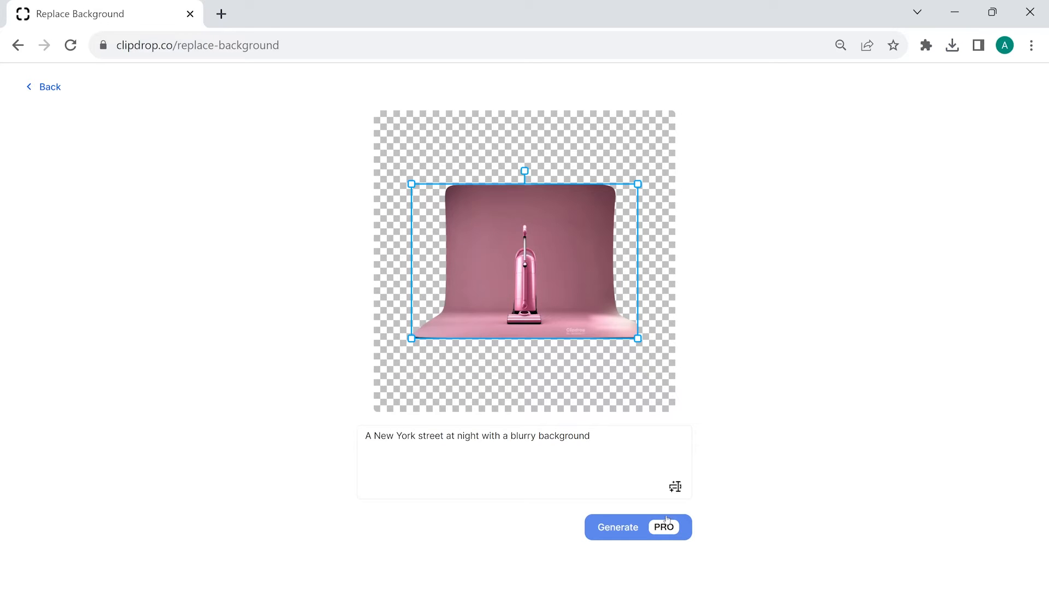
mouse_move(770, 481)
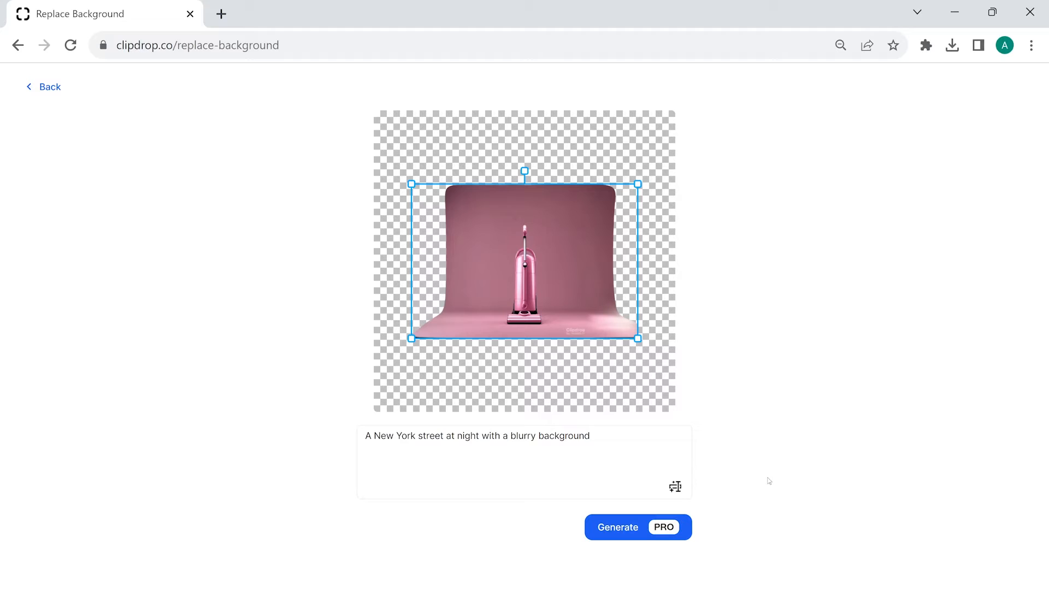
mouse_move(646, 532)
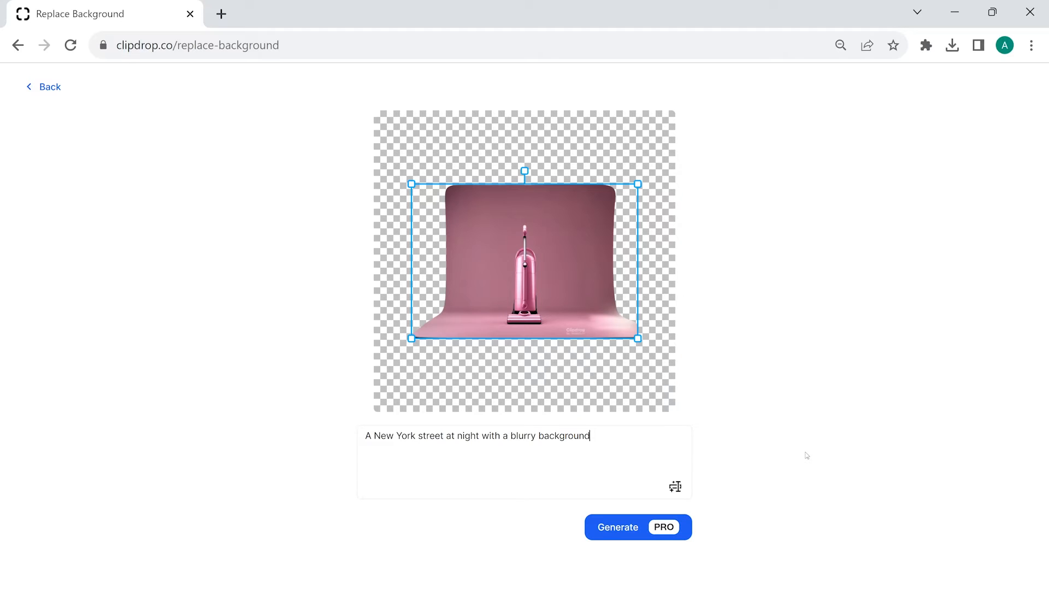
mouse_move(646, 304)
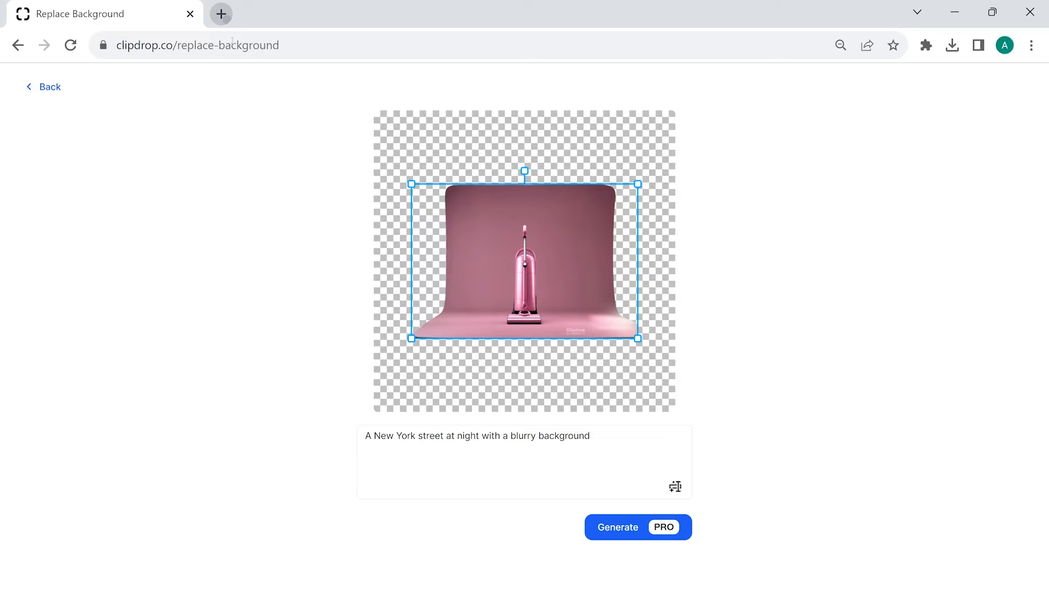
- Go to the Adobe Firefly home page in a new tab
text(adobe.com)
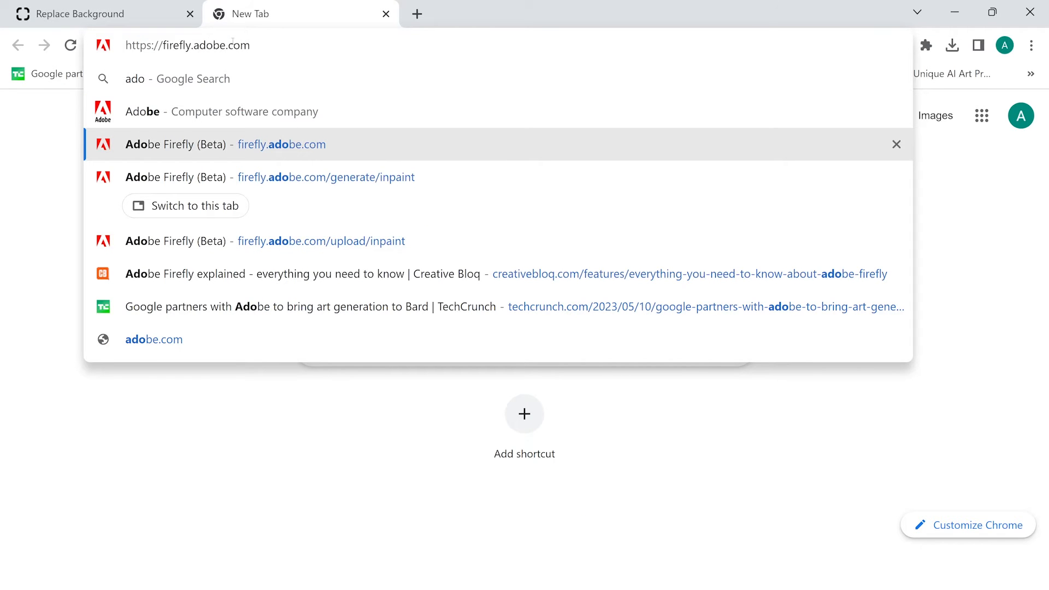
click(211, 144)
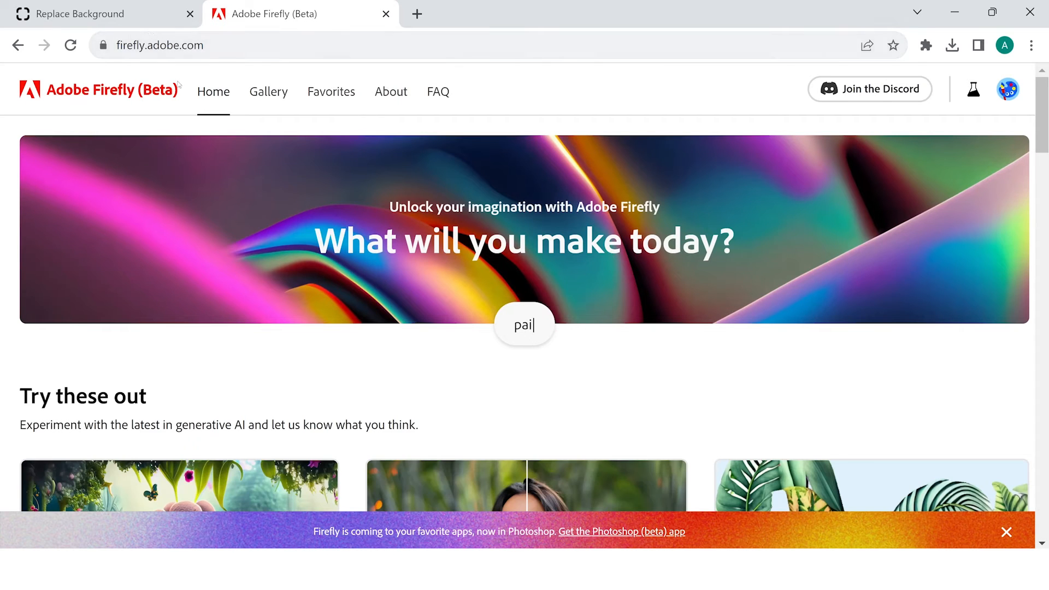
text(painting of mountains)
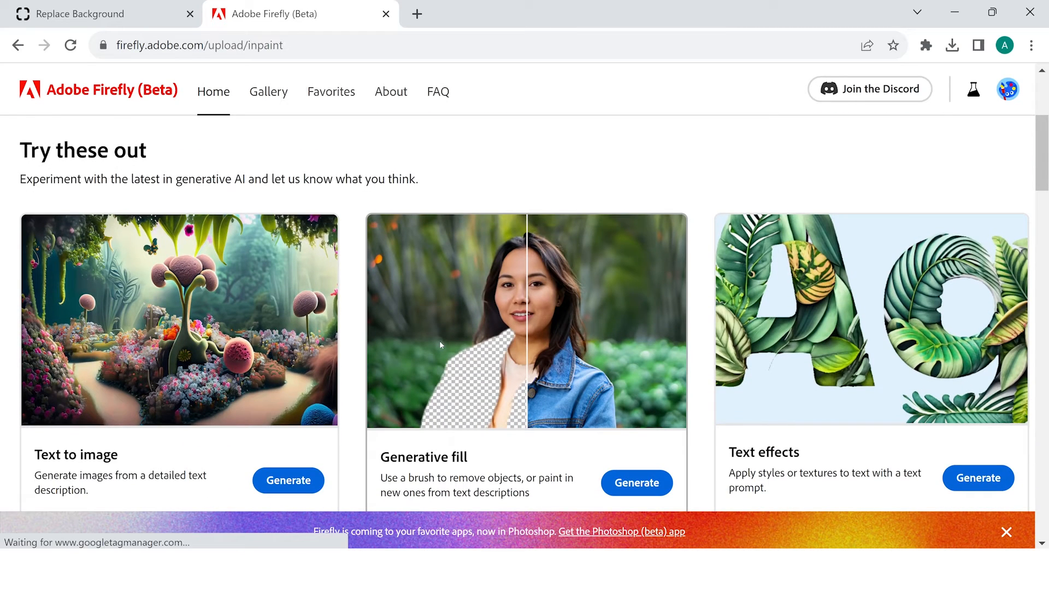
- Upload stable-diffusion-xl (53) (1) into Firefly's Generative fill
click(637, 483)
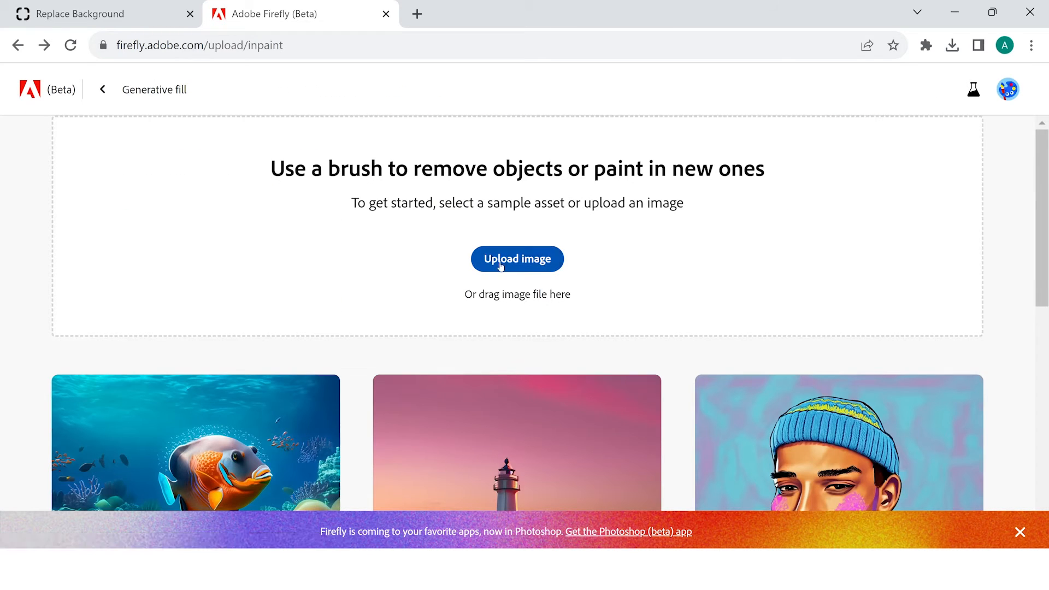
click(517, 259)
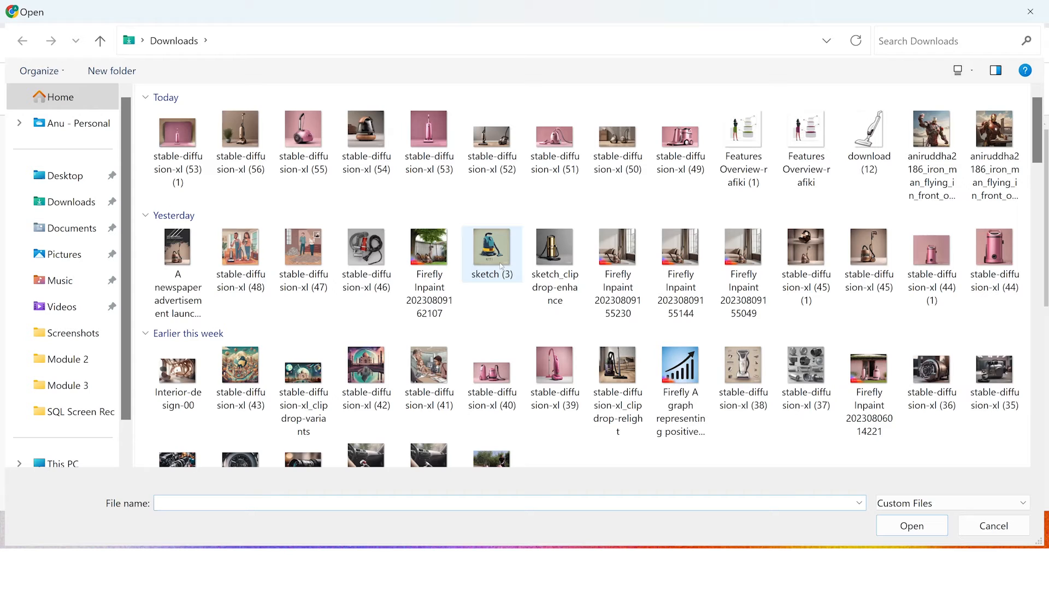
click(177, 136)
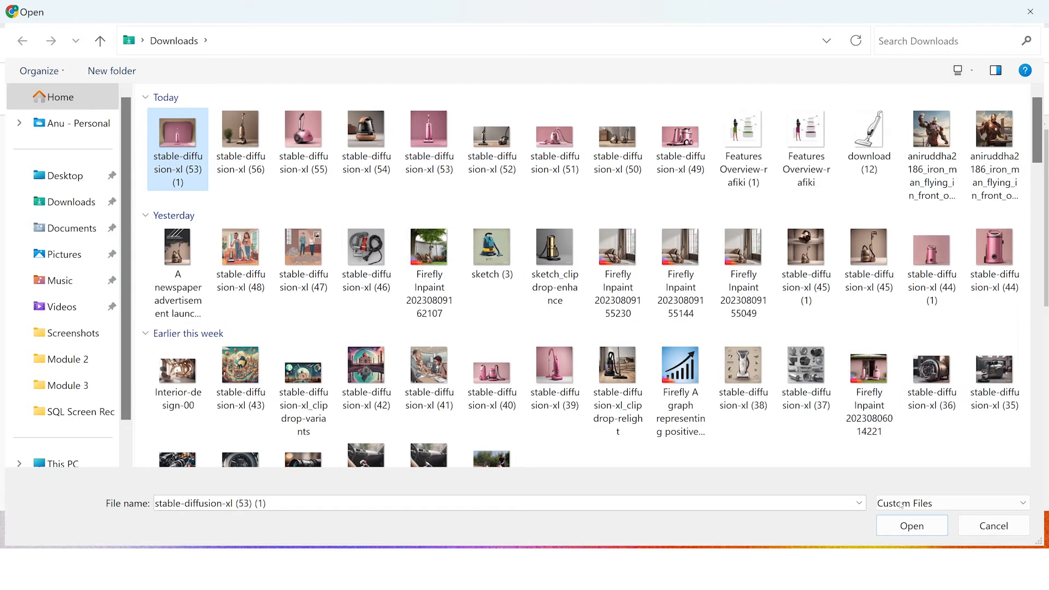
click(912, 525)
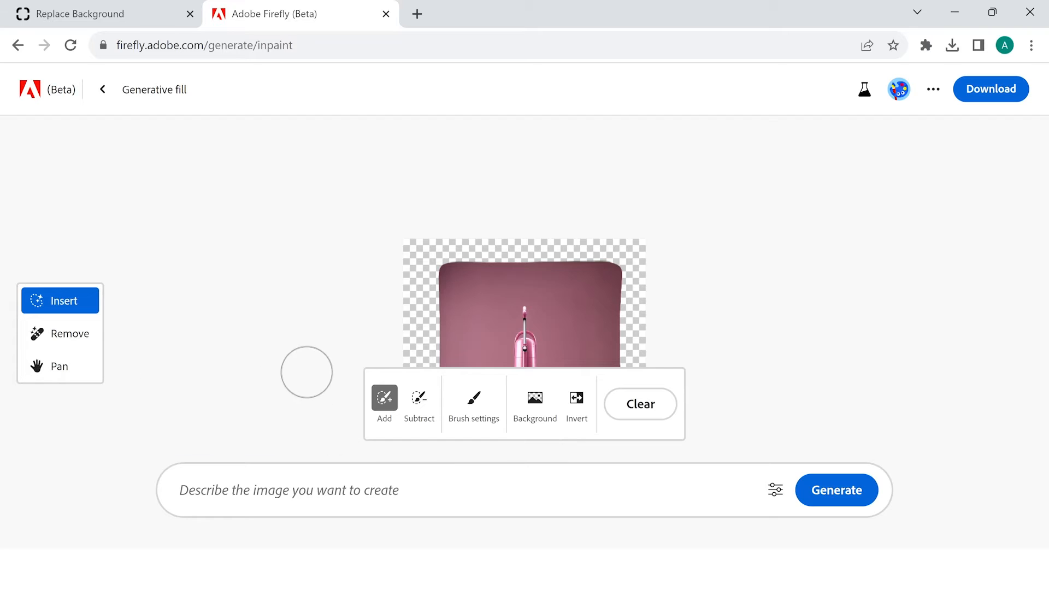
- Try the Remove tool and shrink the brush size to 0%
click(60, 334)
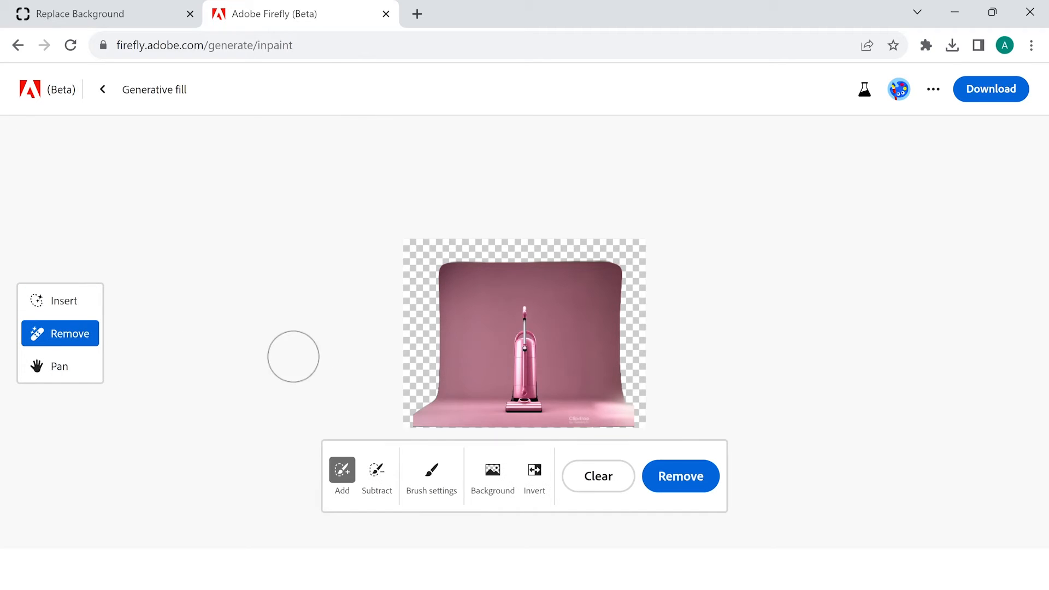
click(431, 475)
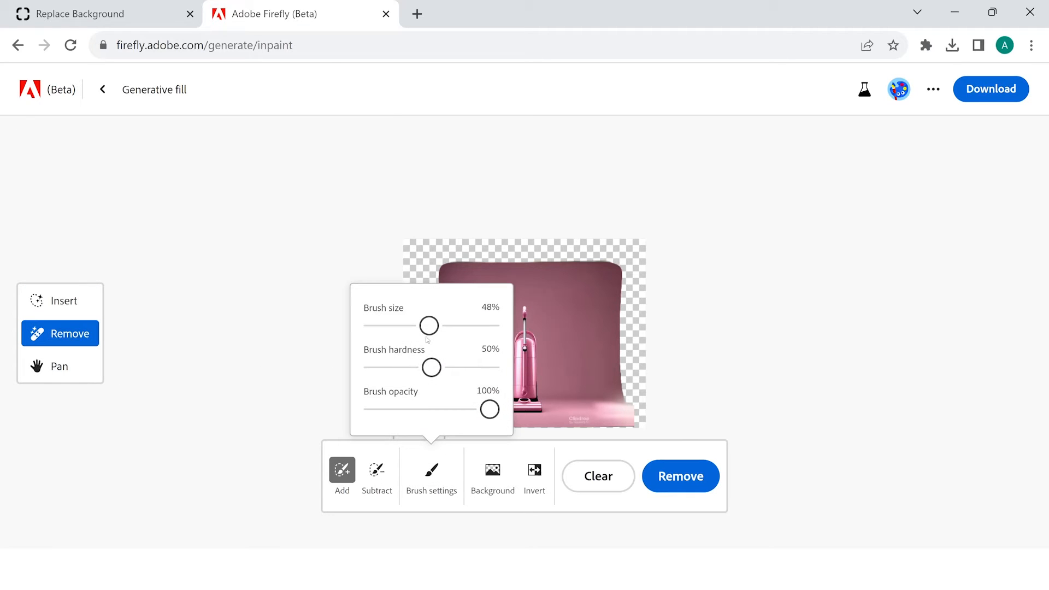
drag(429, 325, 373, 325)
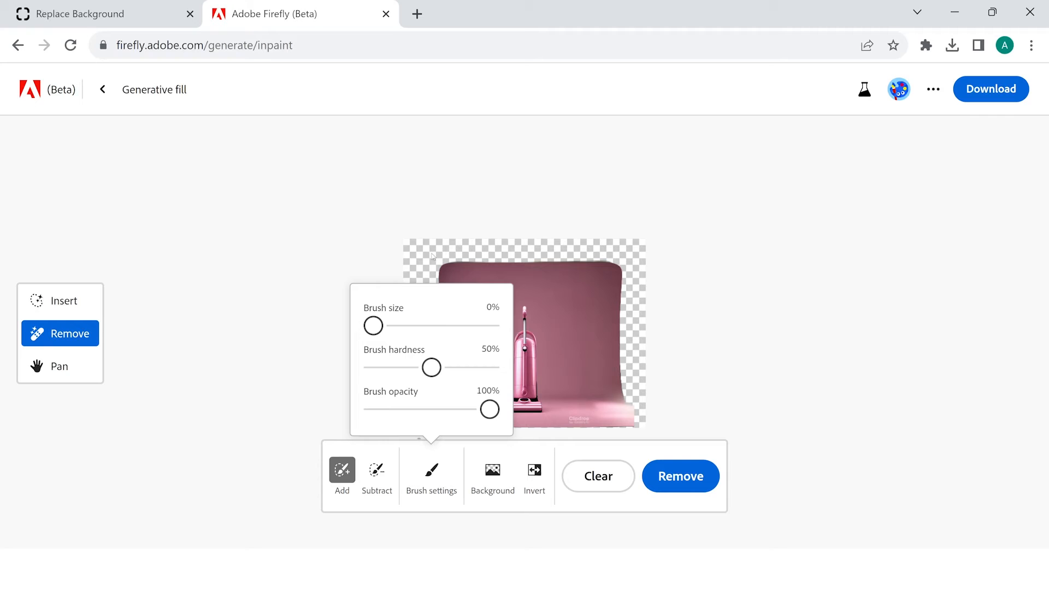
click(432, 476)
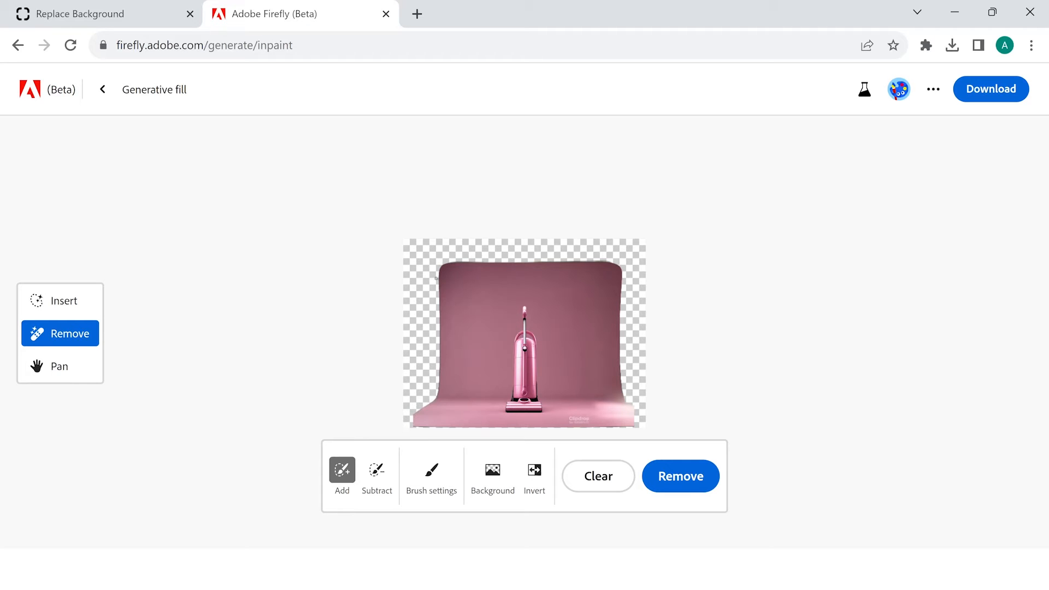
- With Insert, paint over the pink backdrop beside the vacuum and activate the prompt field
click(60, 301)
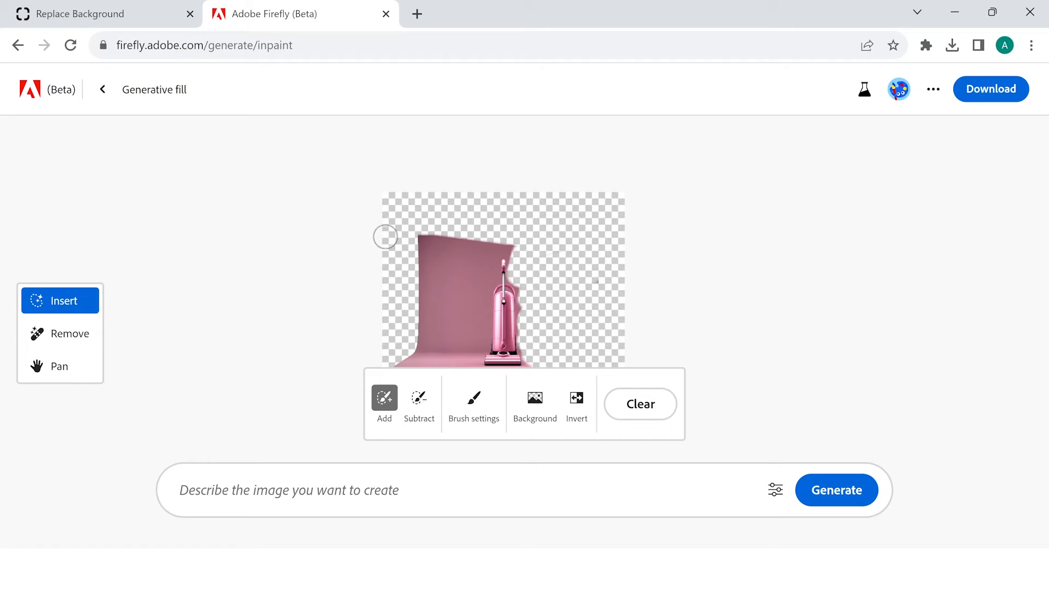
drag(384, 236, 434, 274)
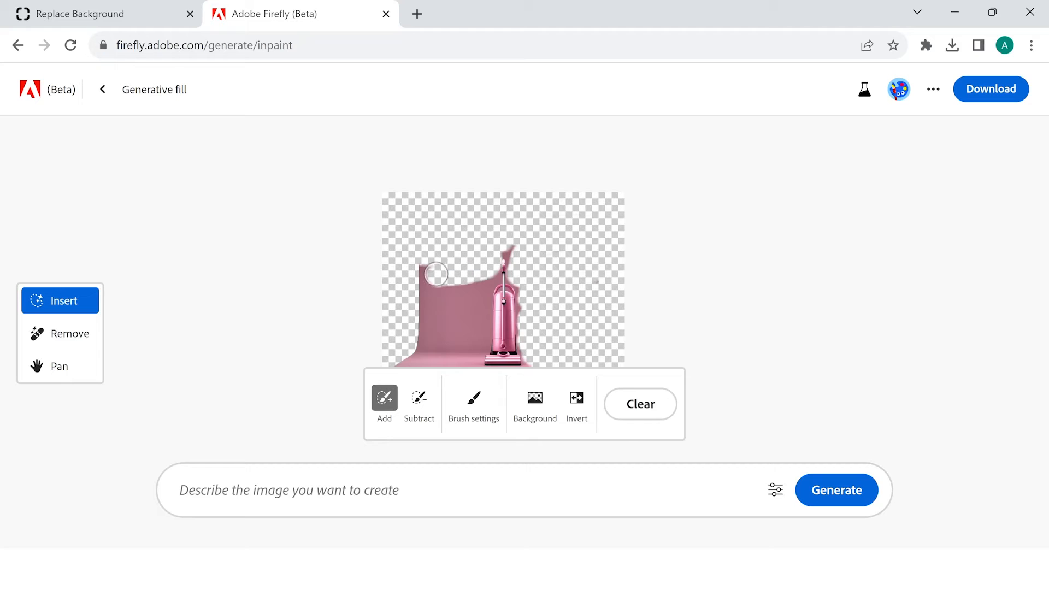
drag(435, 274, 479, 311)
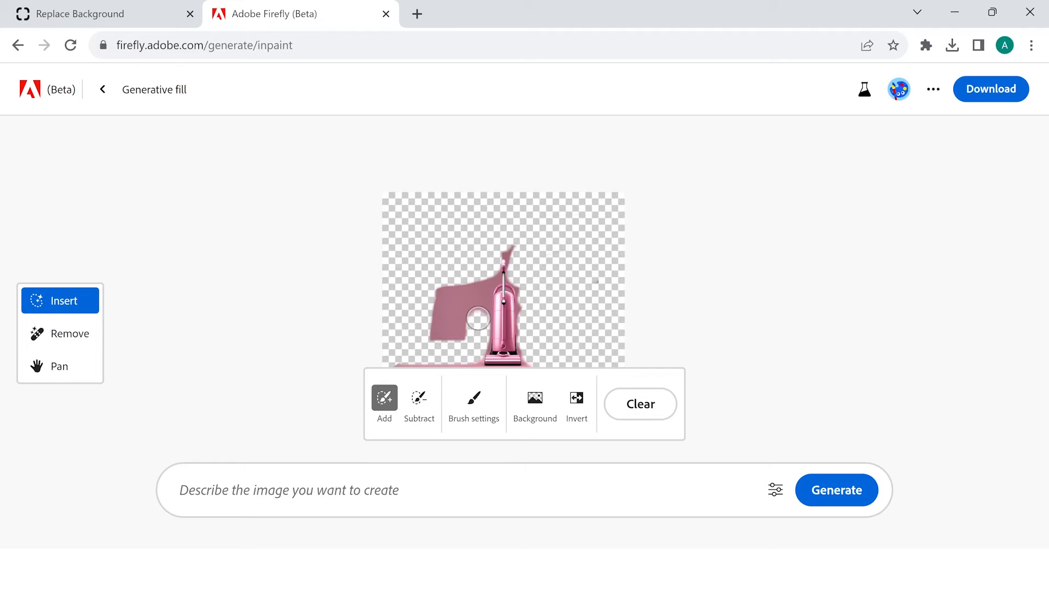
click(59, 366)
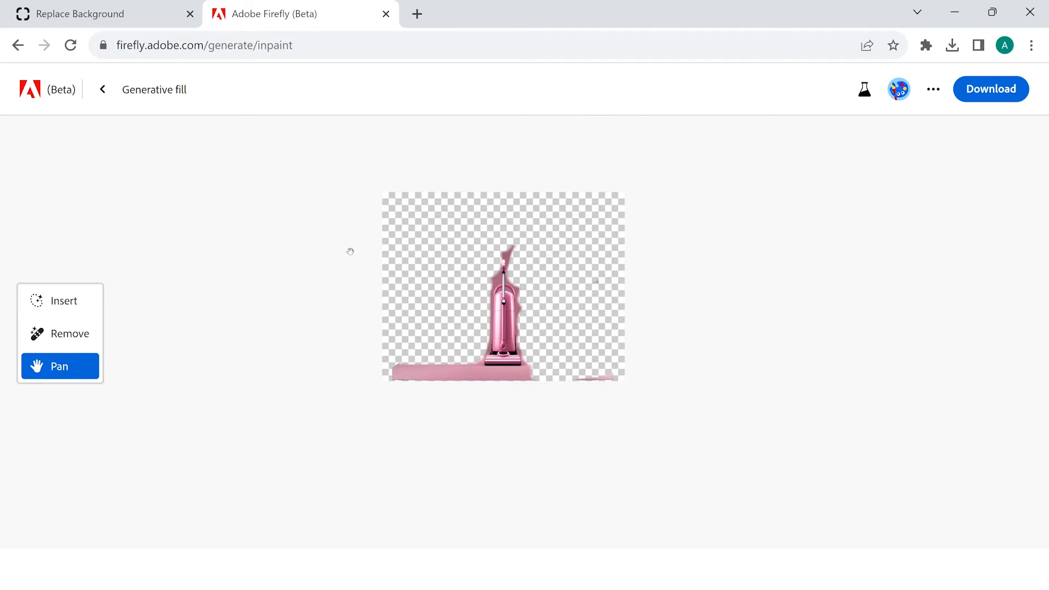
click(61, 301)
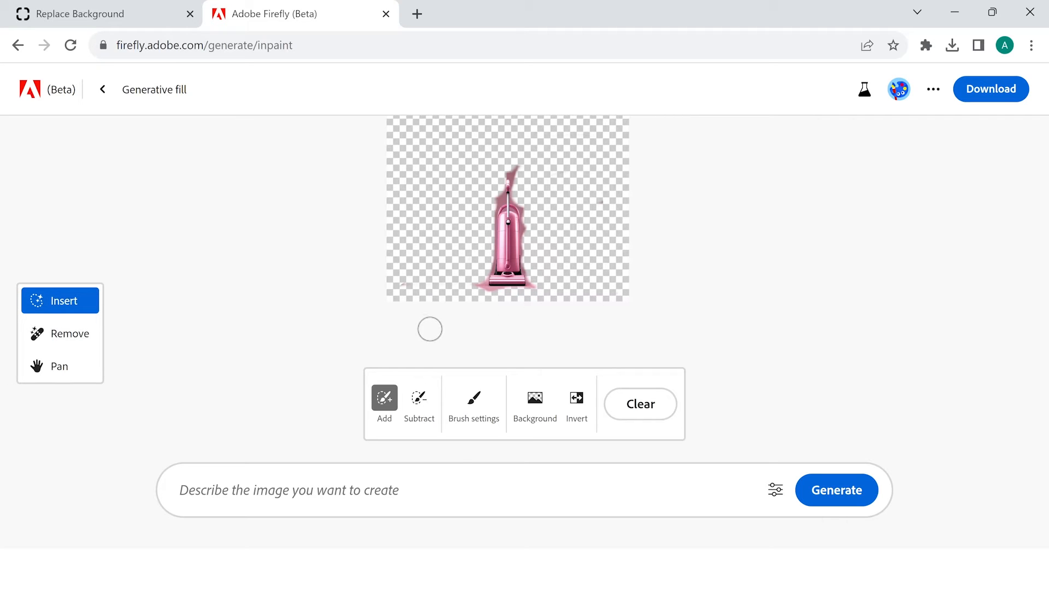
click(303, 491)
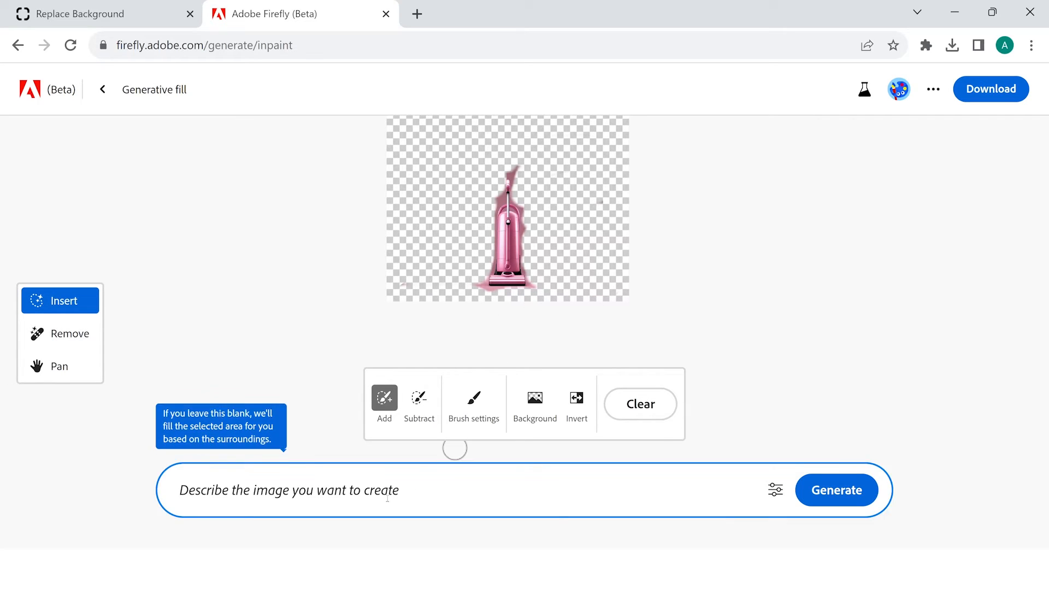
- Generate 'A modern living room with ample lights and…' around the pink vacuum
click(288, 490)
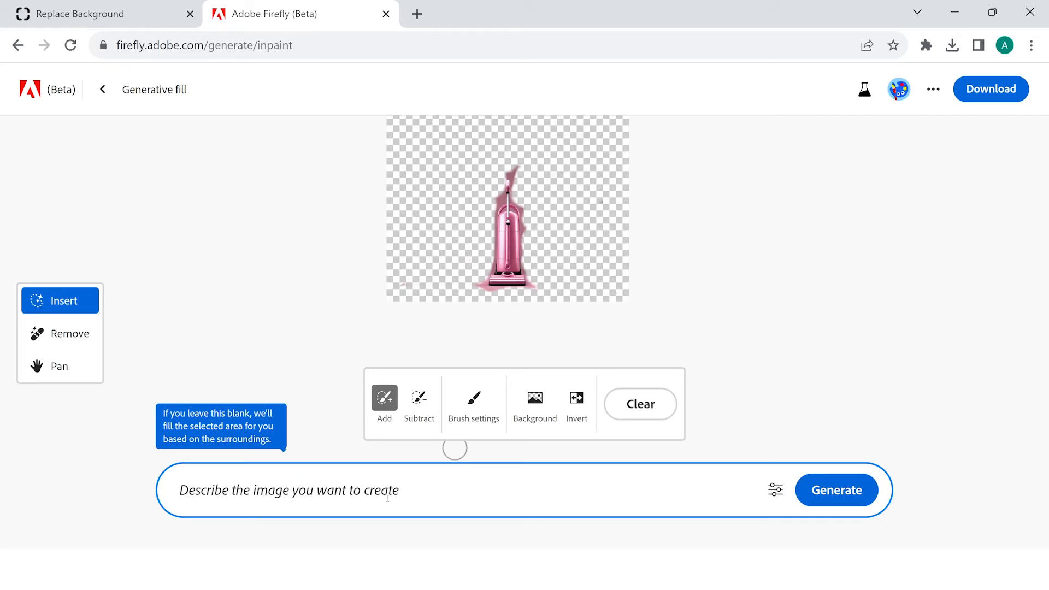
text(A modern living room w)
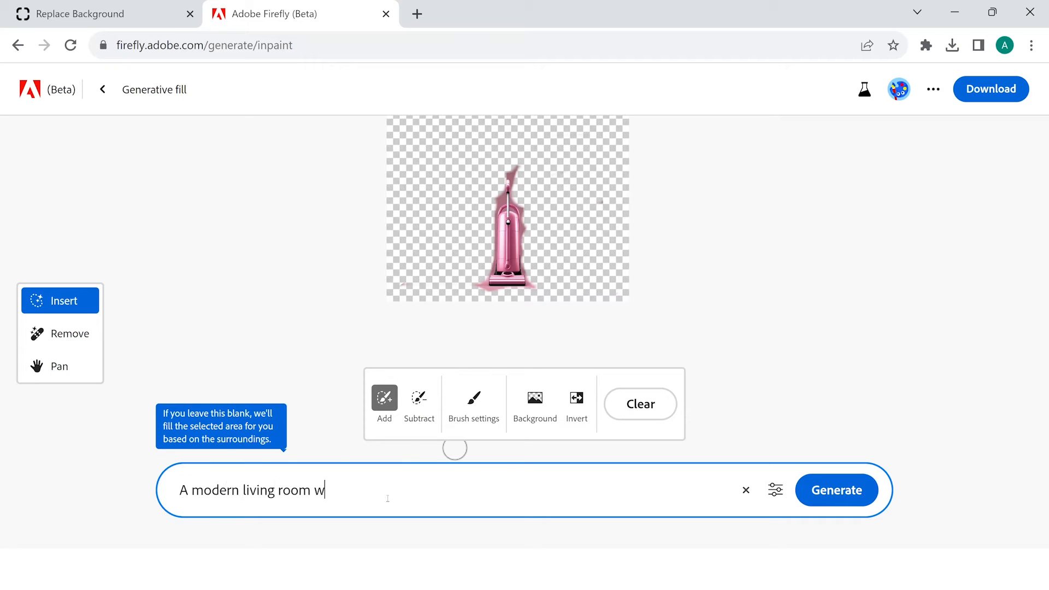
text(ith ample lights and)
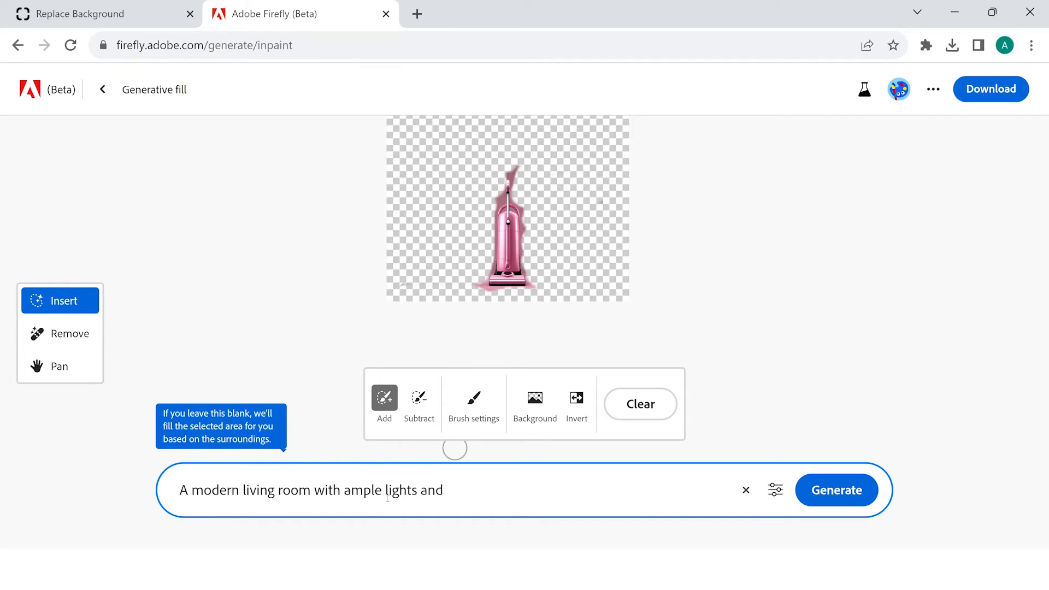
click(837, 490)
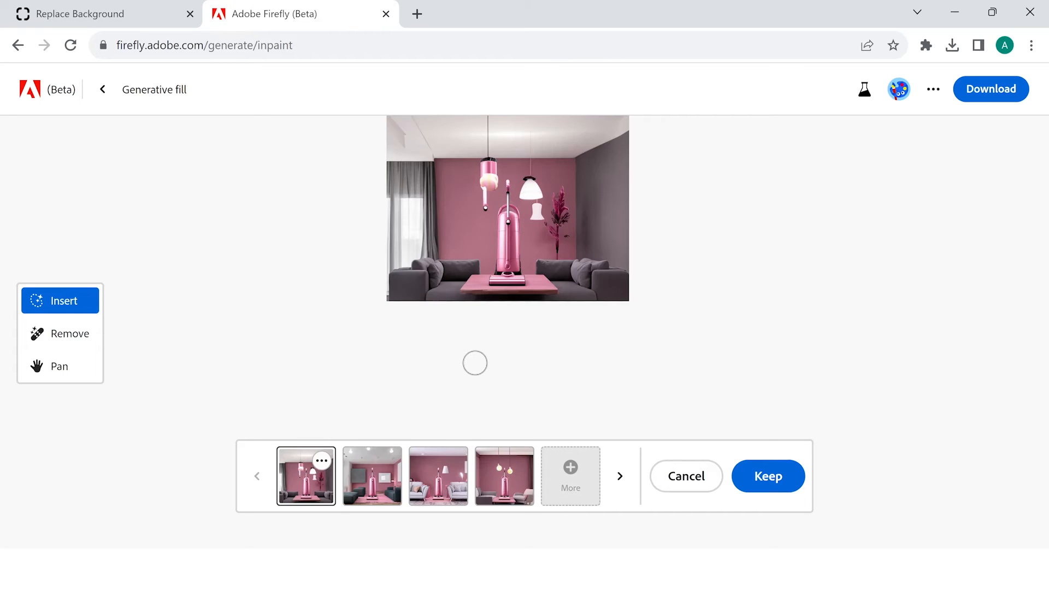
- Compare the light grey sofa, hanging bulb and dark sofa living room variations
click(438, 476)
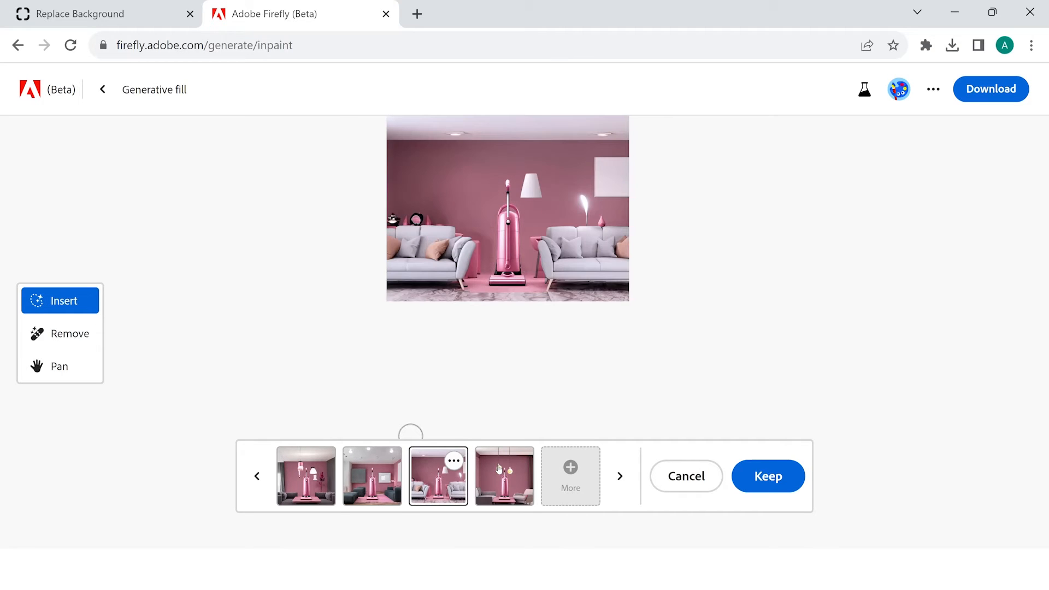
click(505, 476)
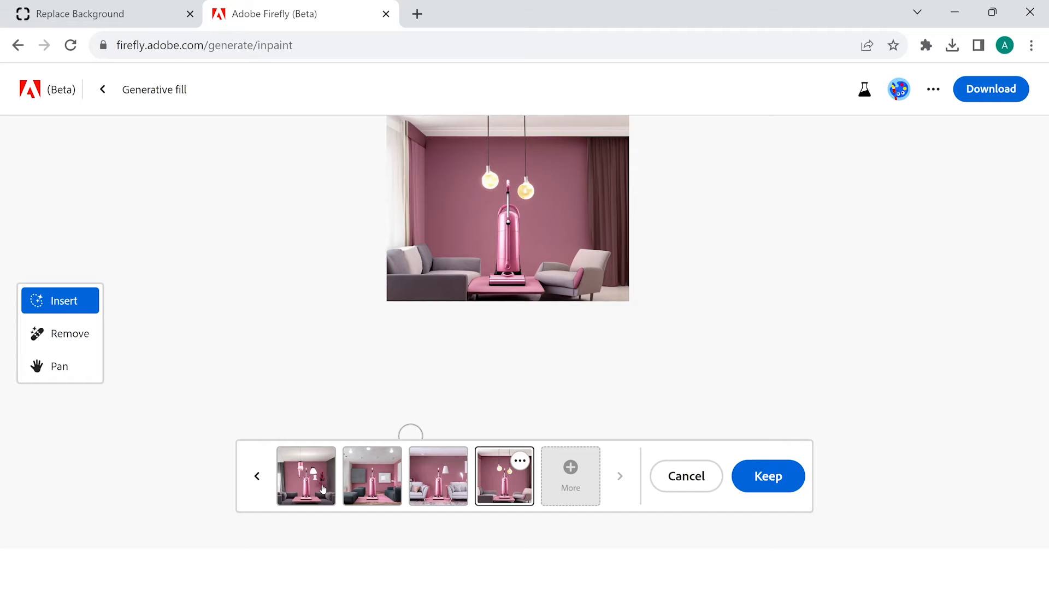
click(372, 477)
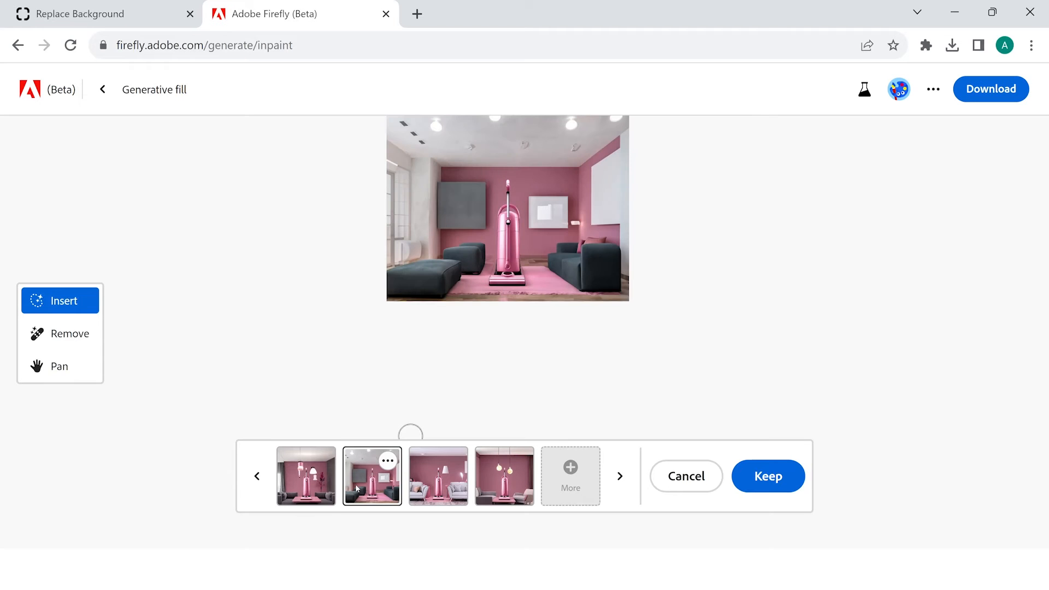
click(437, 476)
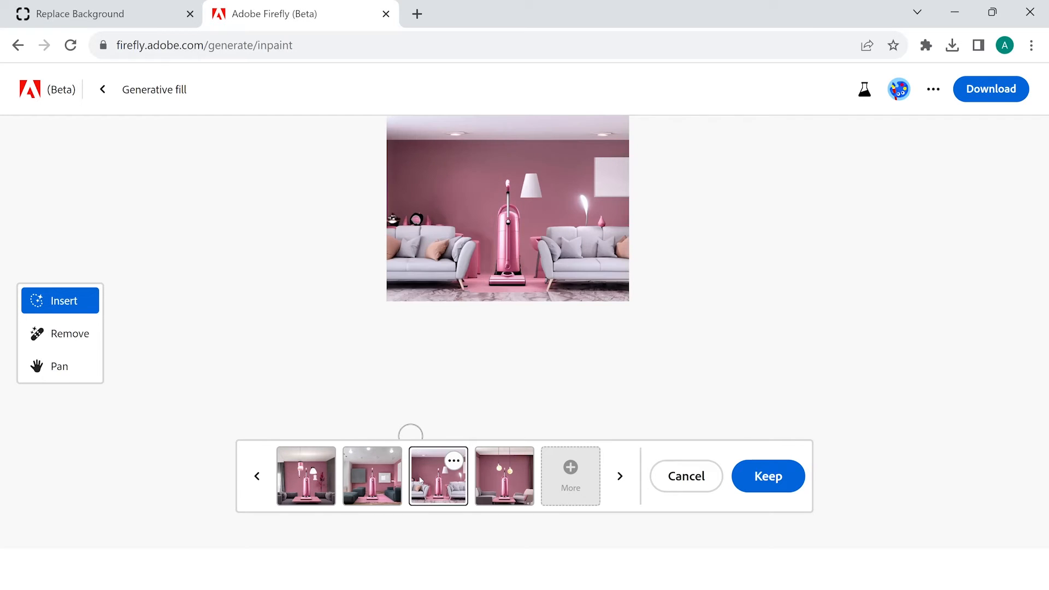
click(504, 476)
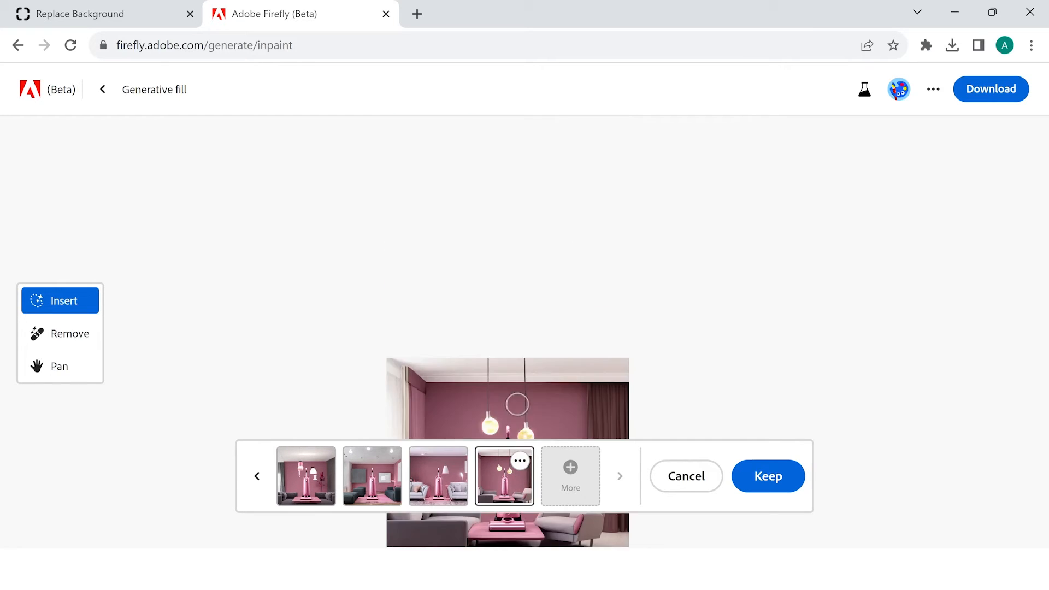
- Inspect the variations up close, keep the dark-sofa pink-rug version and download it
click(59, 366)
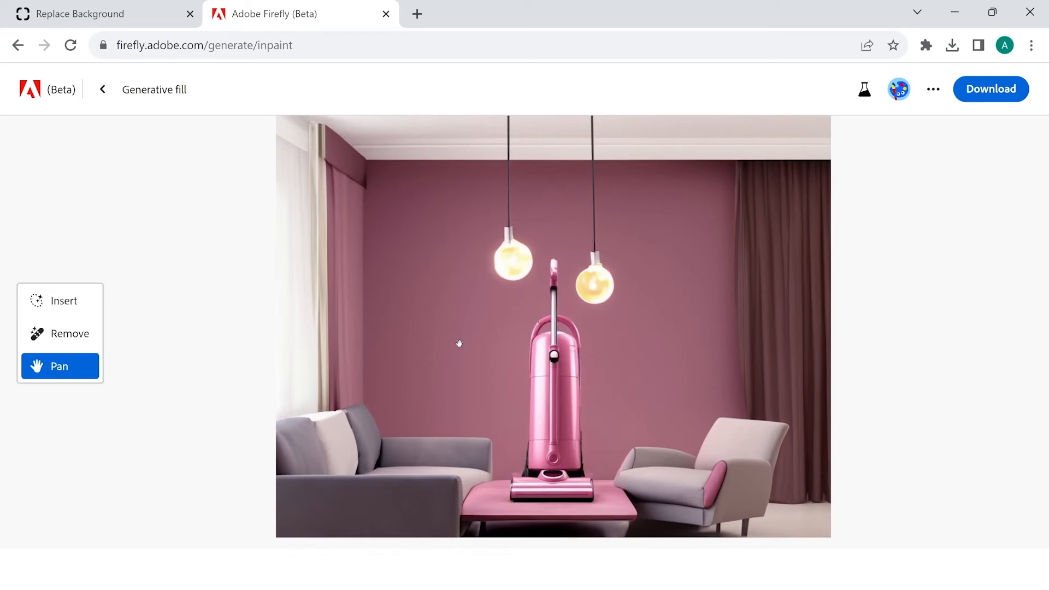
click(60, 301)
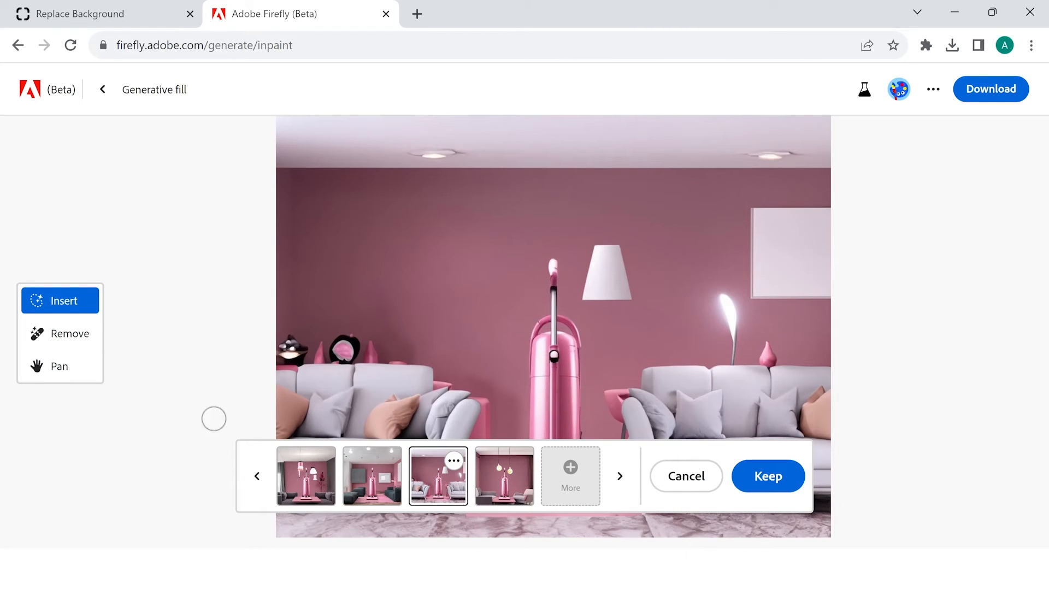
click(60, 366)
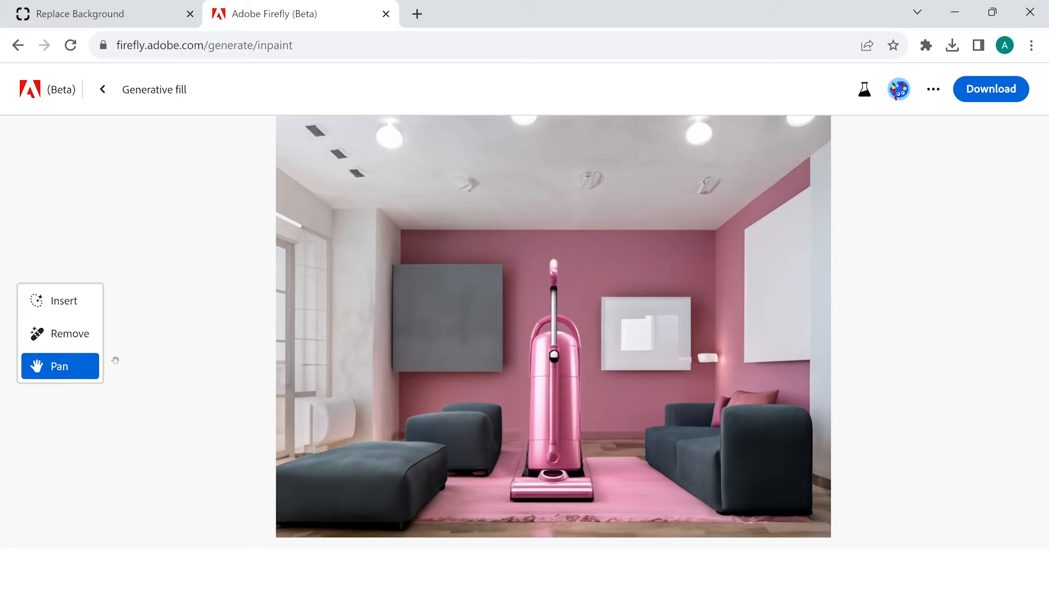
click(60, 301)
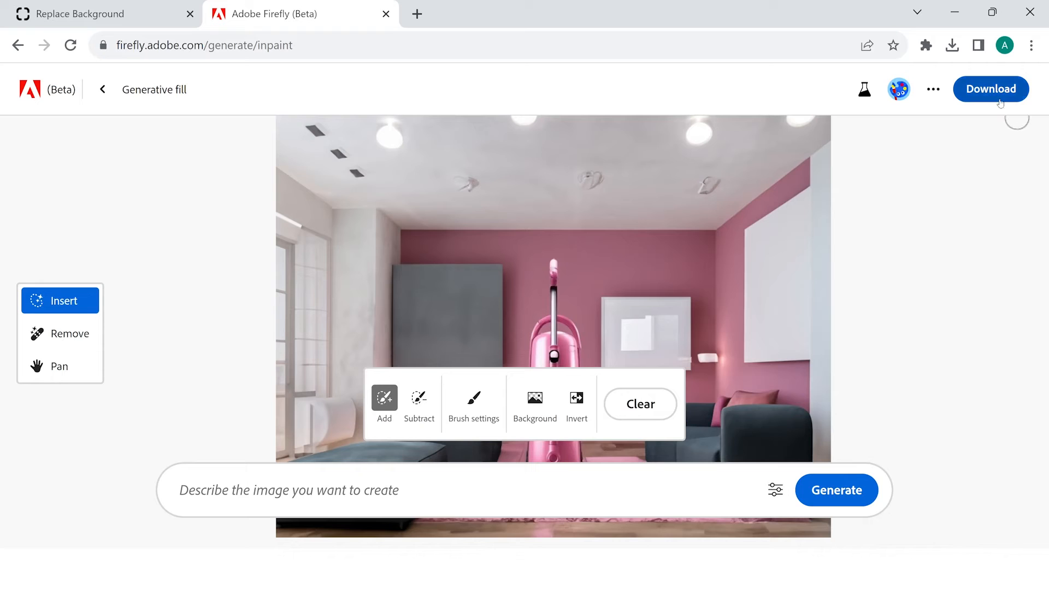
click(991, 89)
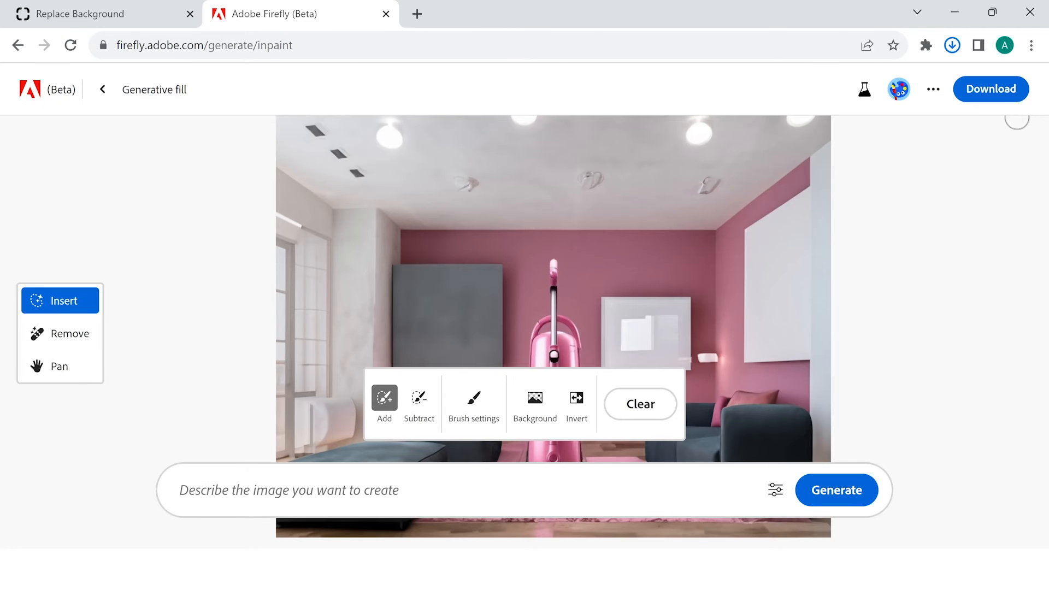
- Switch back to the Clipdrop tab and reload clipdrop.co
click(952, 45)
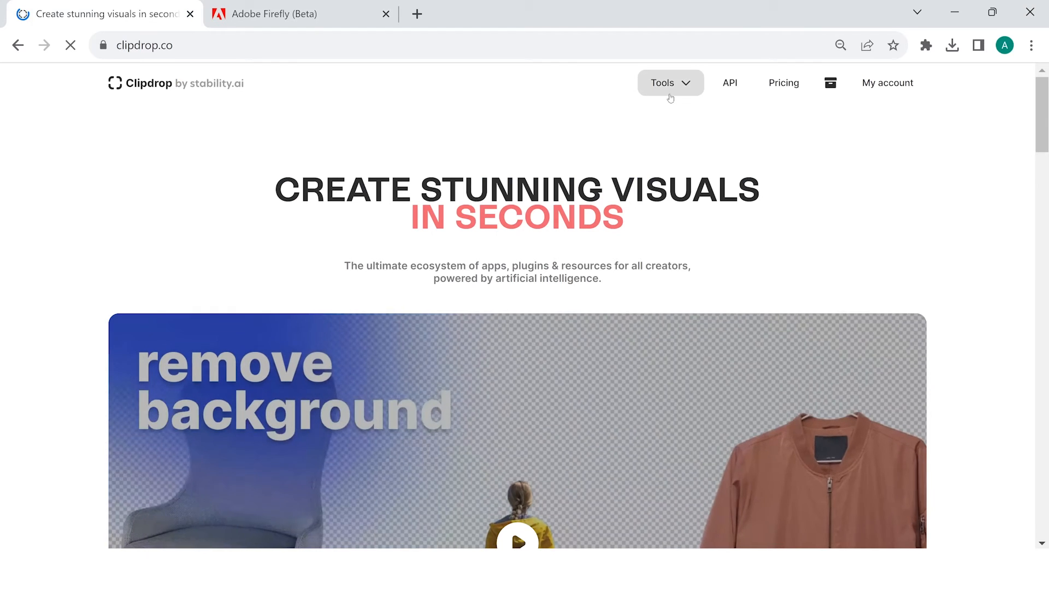
- Open Clipdrop's Stable Doodle tool from Tools, after briefly visiting Stable Diffusion XL
click(670, 83)
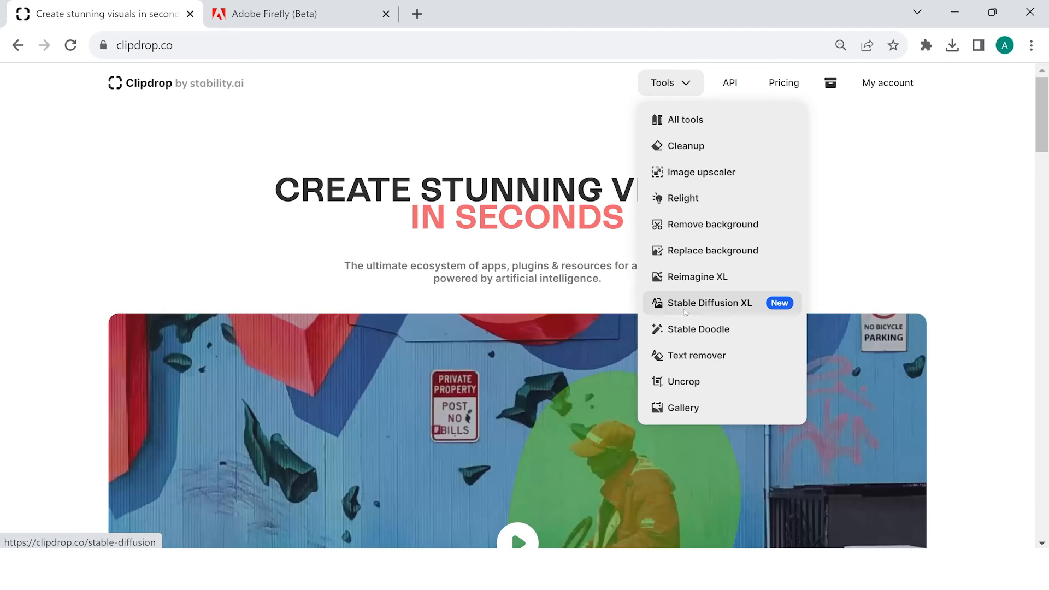
click(708, 303)
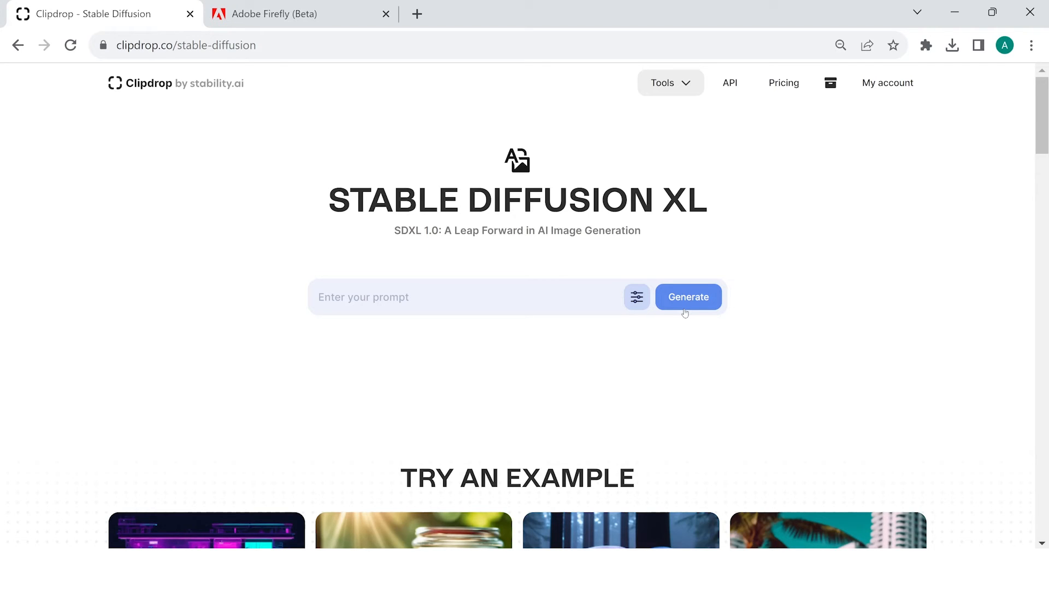
mouse_move(655, 85)
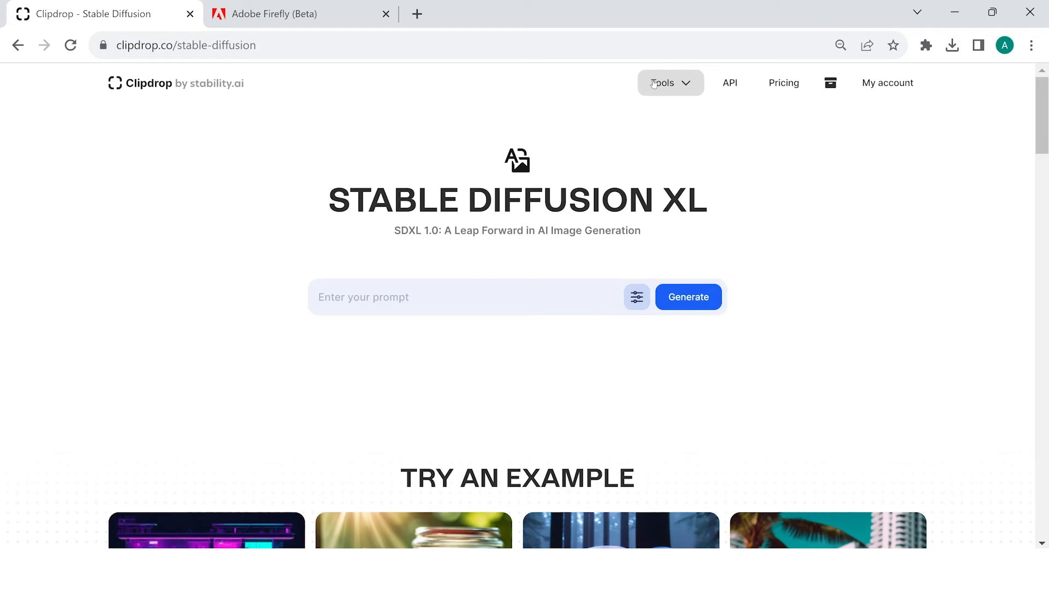
click(670, 83)
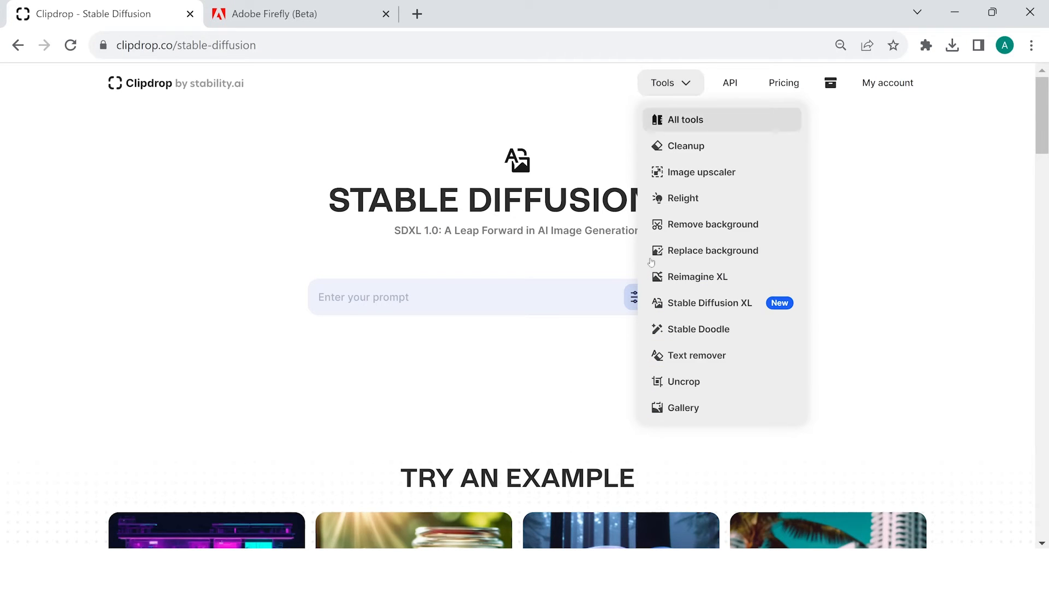
click(698, 329)
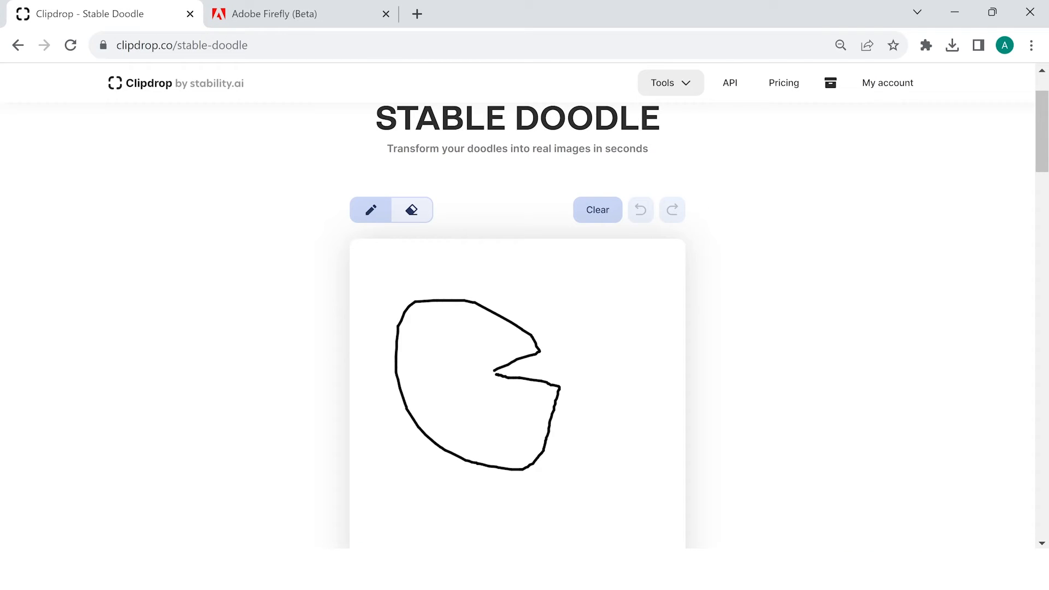
- Sketch the vacuum's pipe and flying dust on the doodle canvas
drag(562, 308, 629, 372)
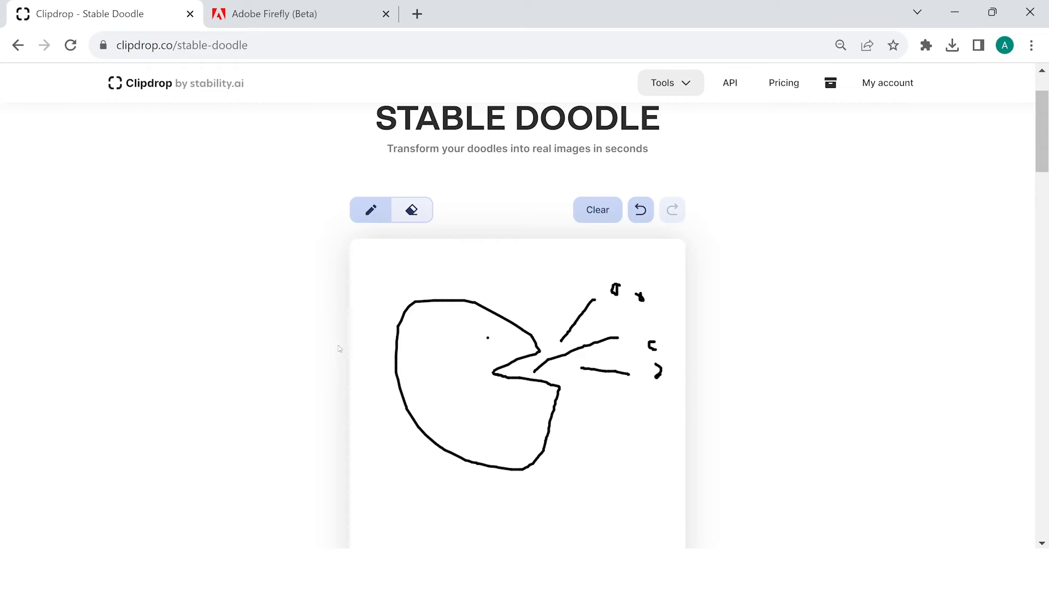
scroll(down, 3)
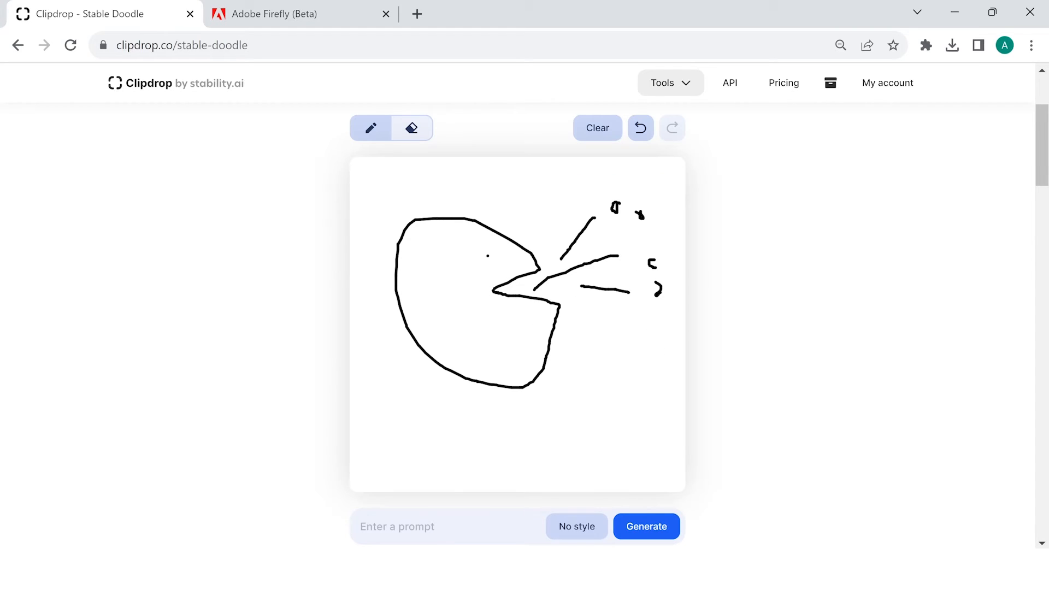
scroll(down, 3)
text(A)
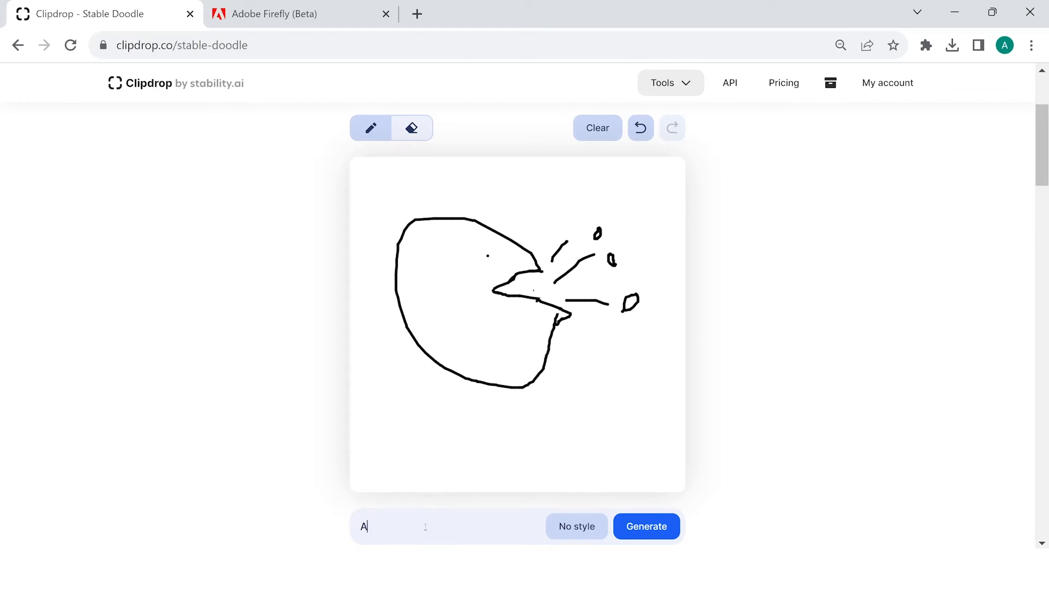
- Generate images from a 'small pacman shaped vacuum cleaner' digital-art prompt
text(small pac)
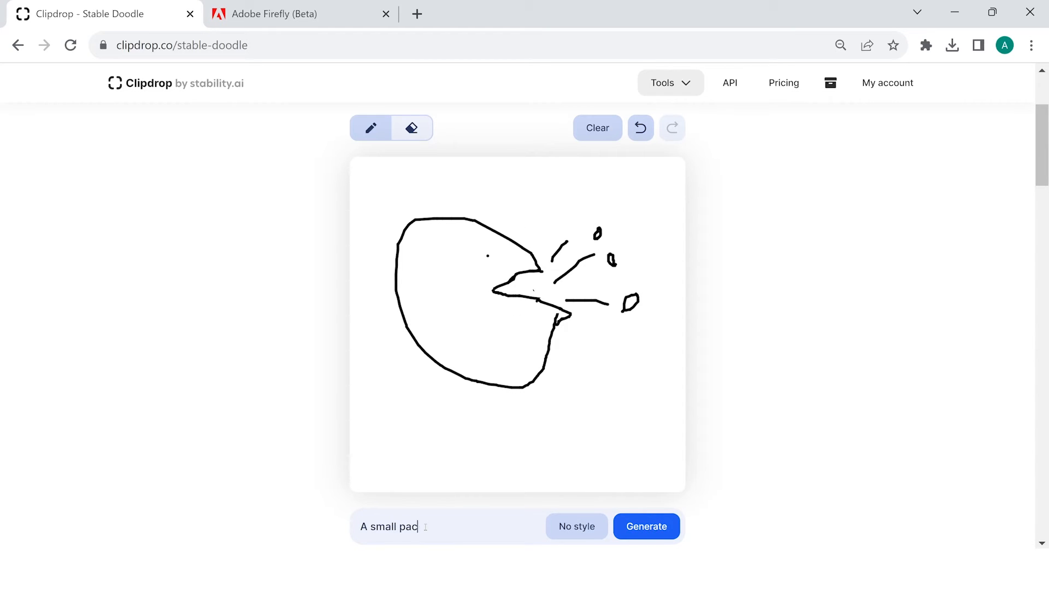
text(man shaped)
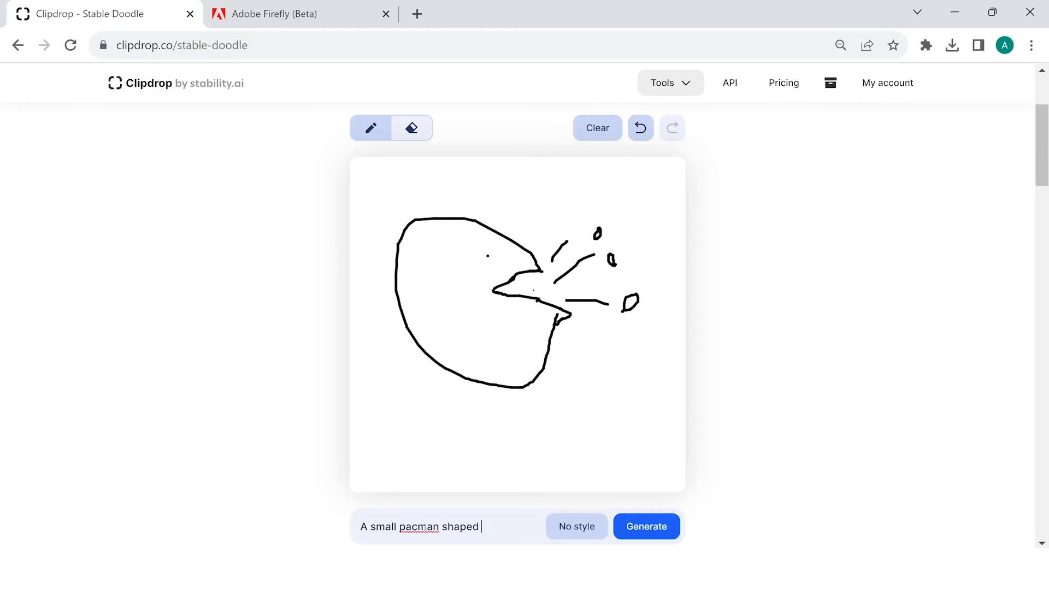
text(vacuum cl)
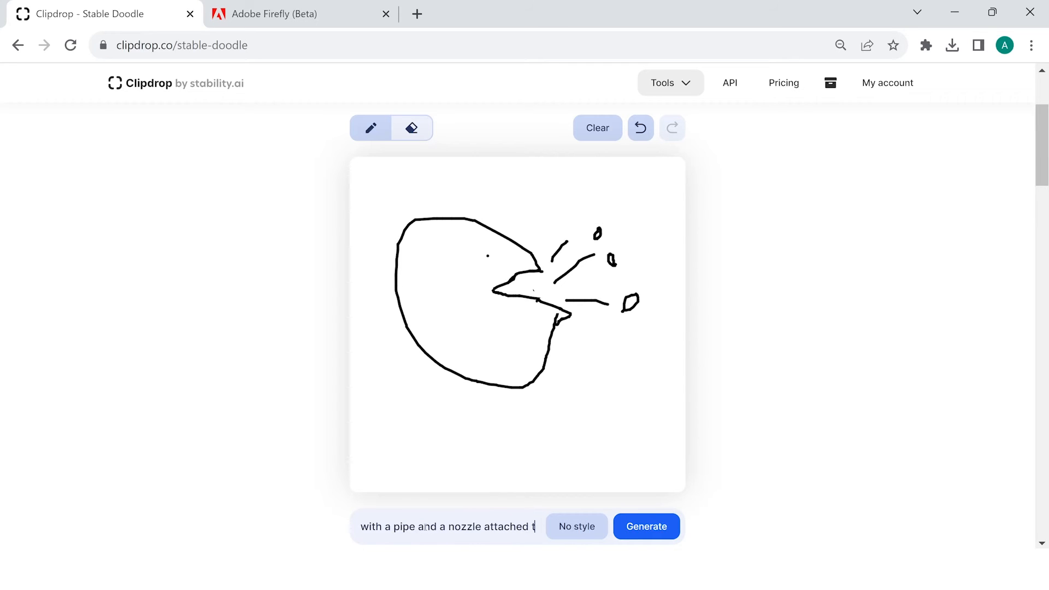
text(o it, d)
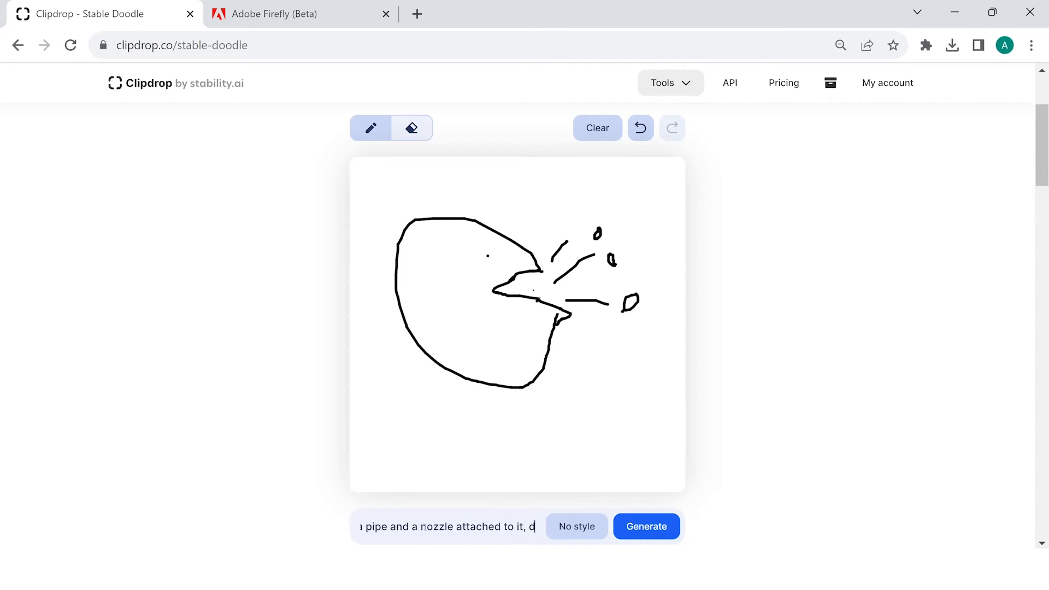
text(igital a)
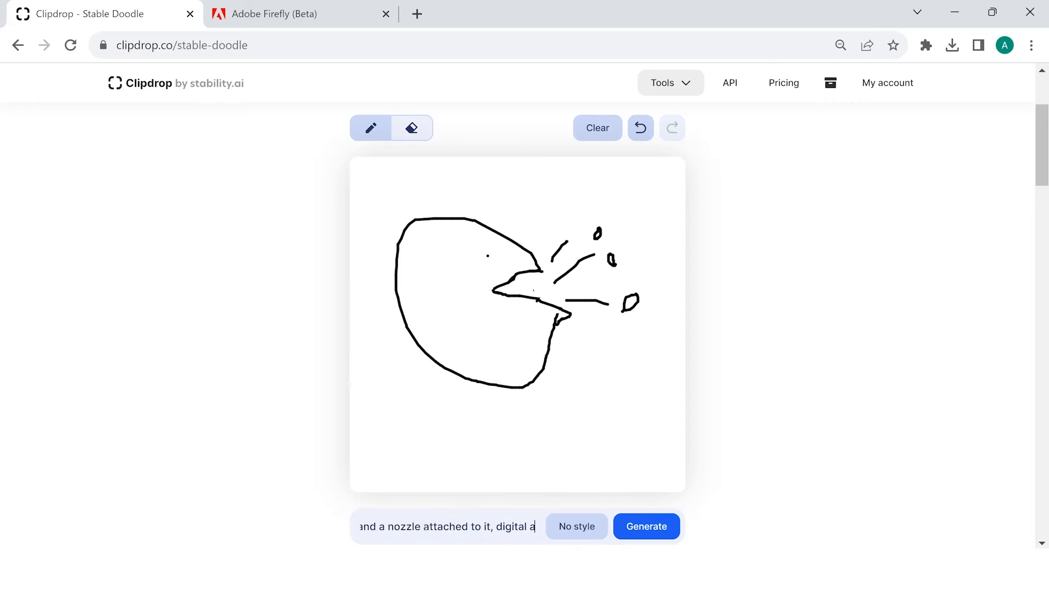
click(647, 526)
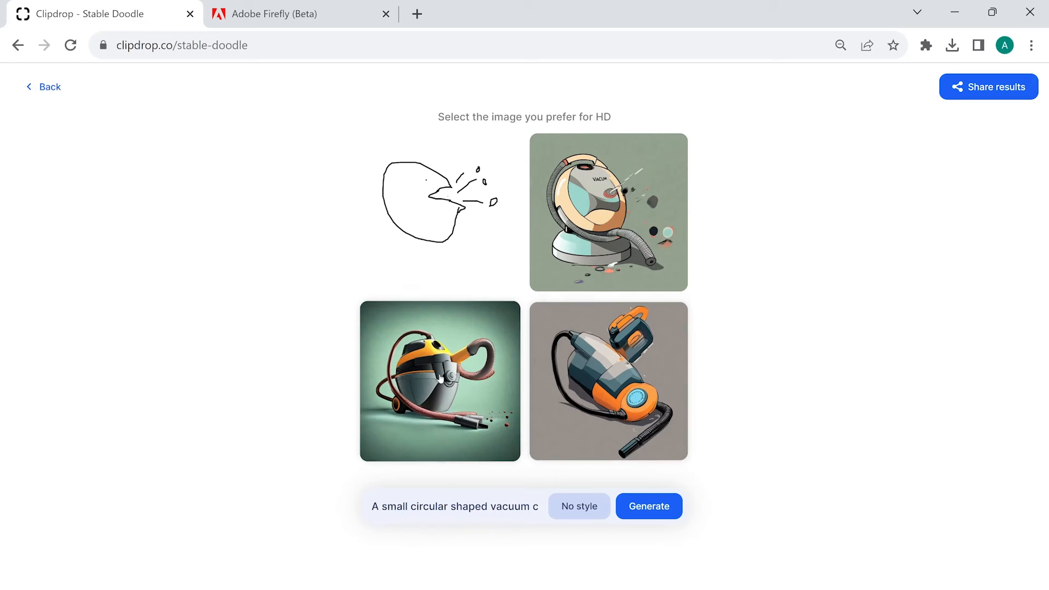
- Open the yellow-and-grey vacuum result and download it in HD
click(439, 381)
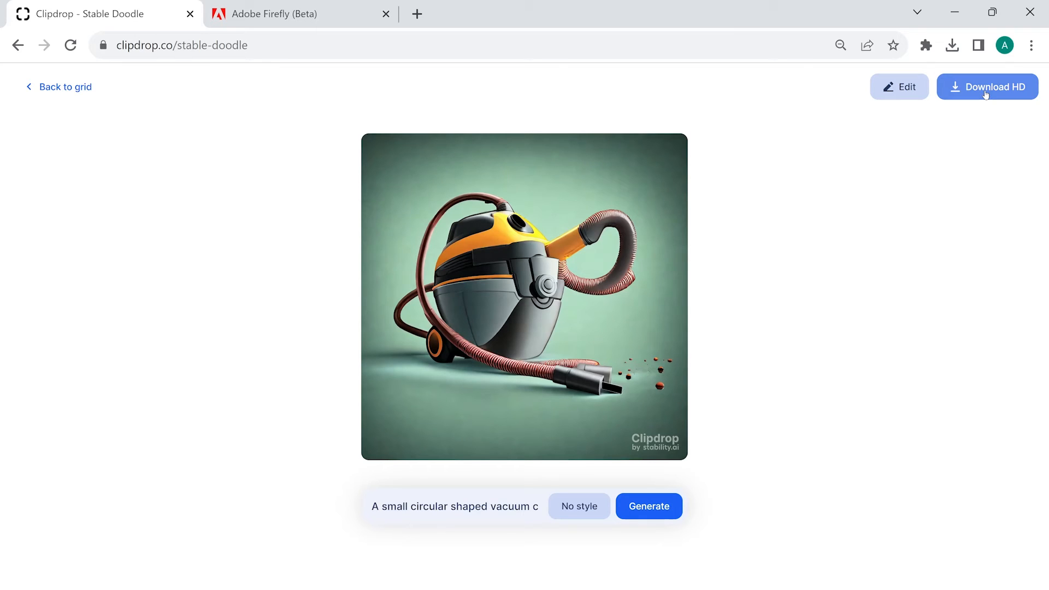
click(987, 86)
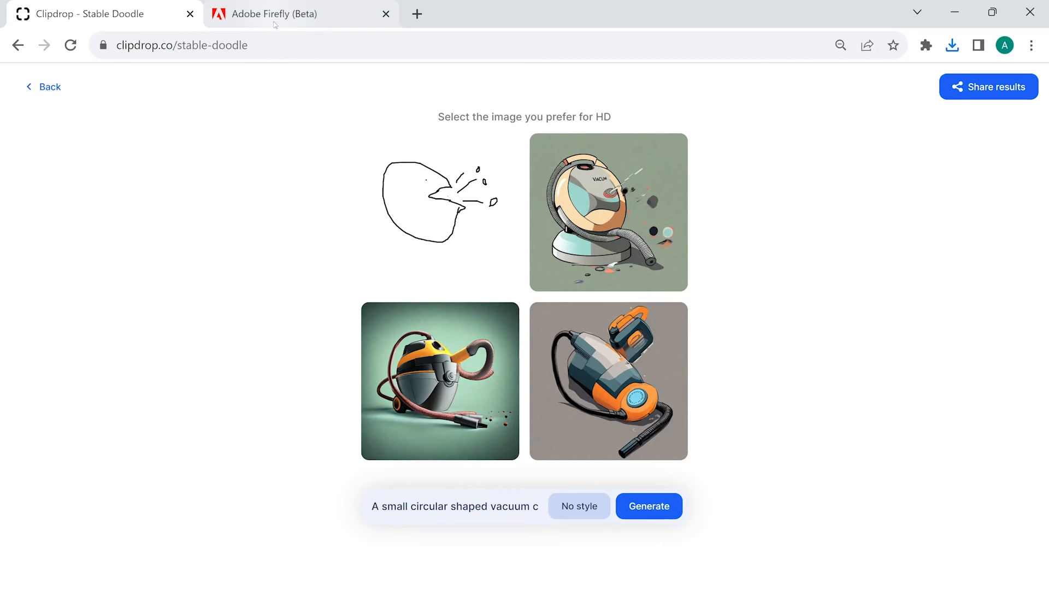
- Upload the pink vacuum living room image into Firefly's Generative fill
click(274, 14)
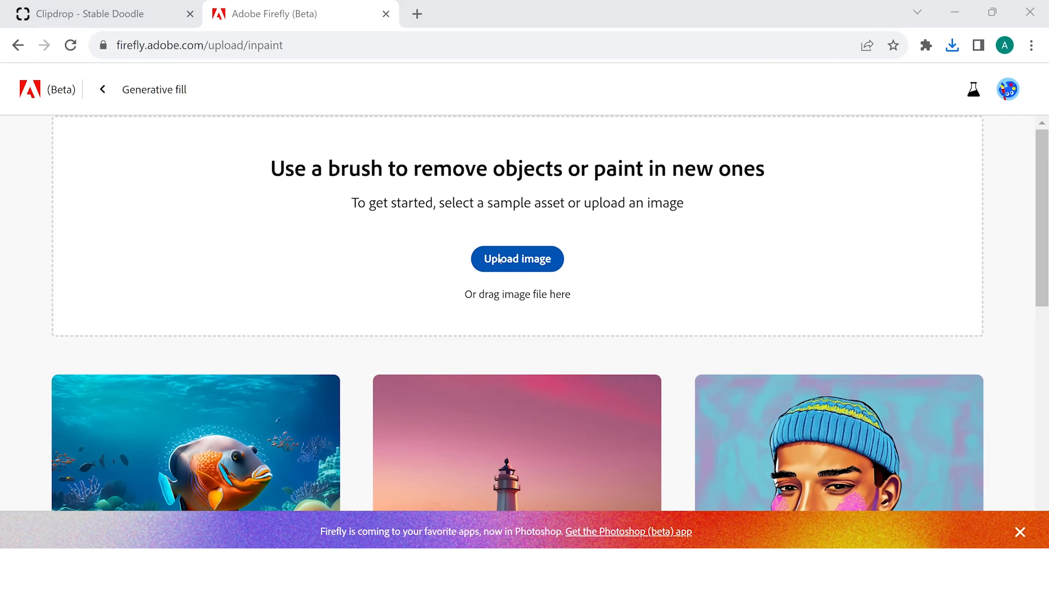
click(518, 259)
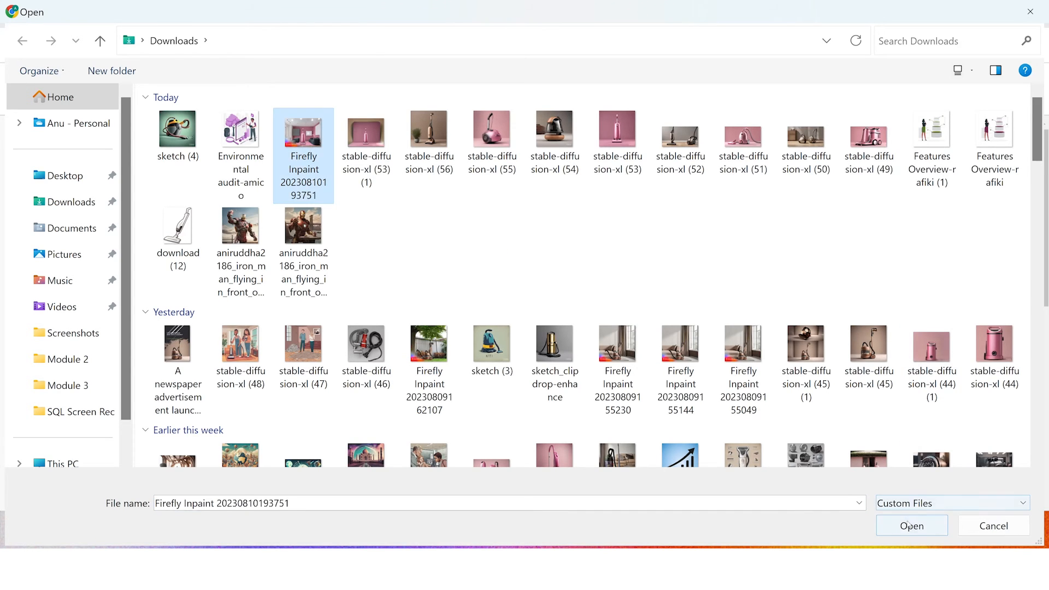
click(912, 526)
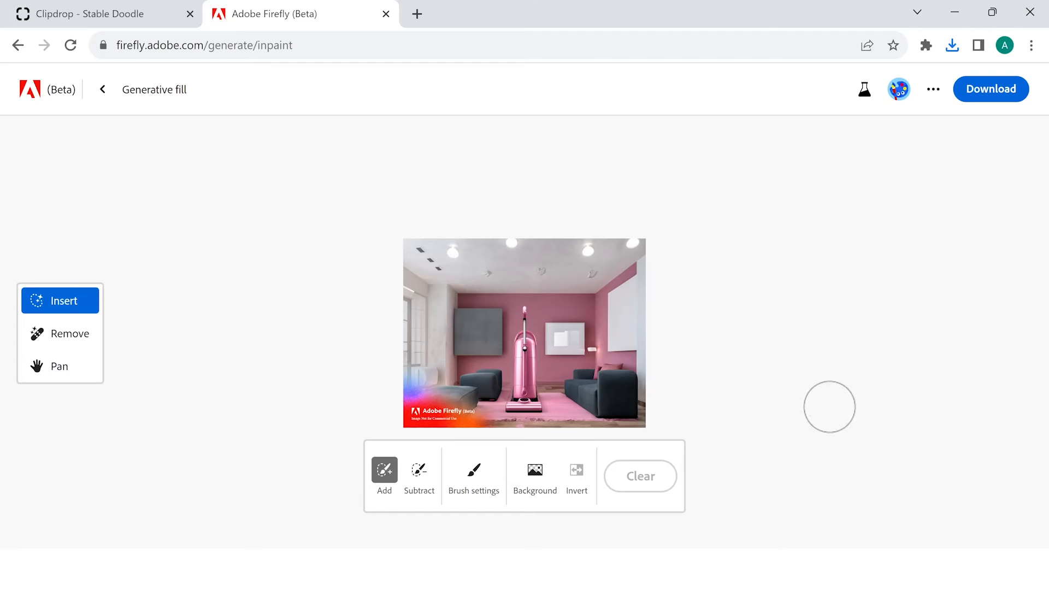
mouse_move(344, 355)
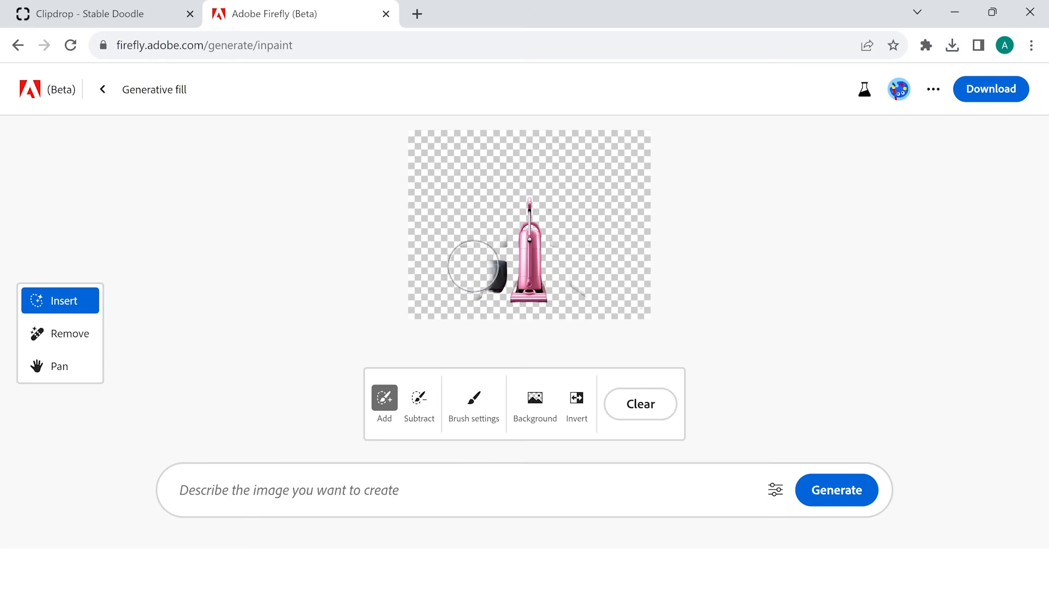
- Brush the leftover patch and fill it with 'A double bed next to the vacuum cleaner, realistic, detailed'
click(439, 490)
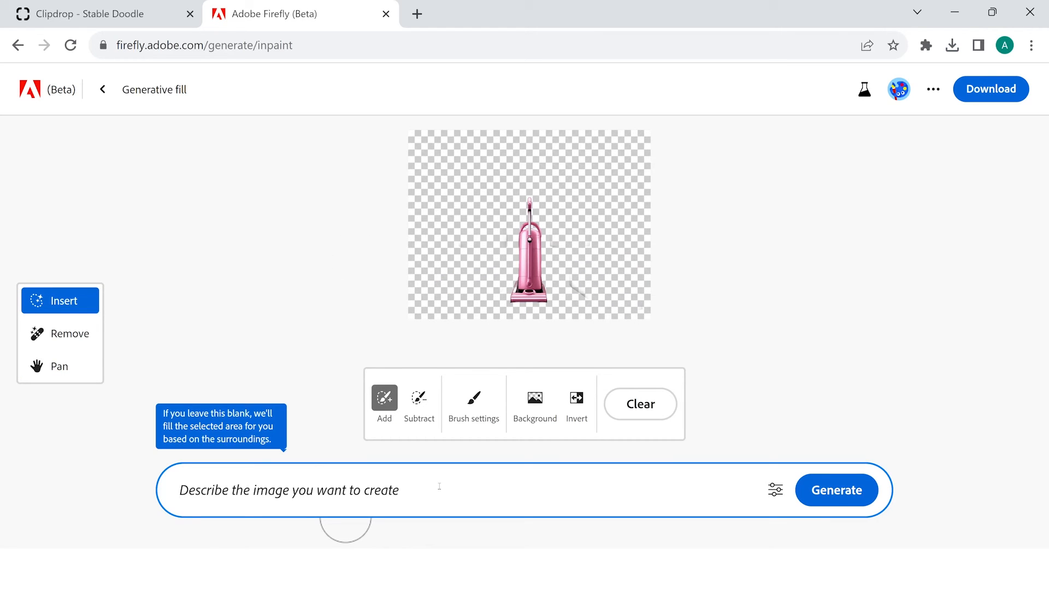
click(287, 490)
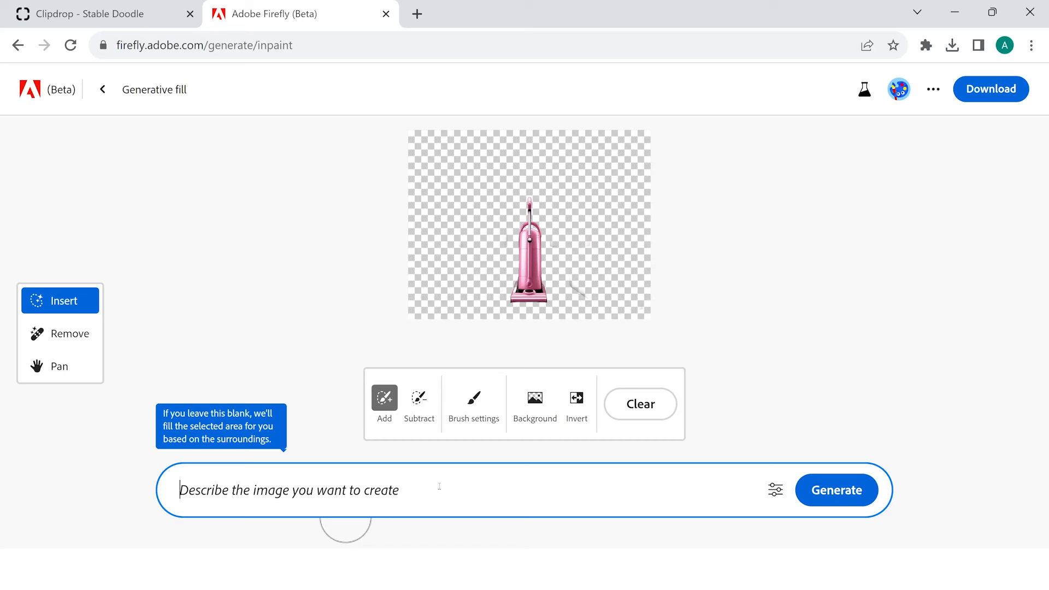
text(A)
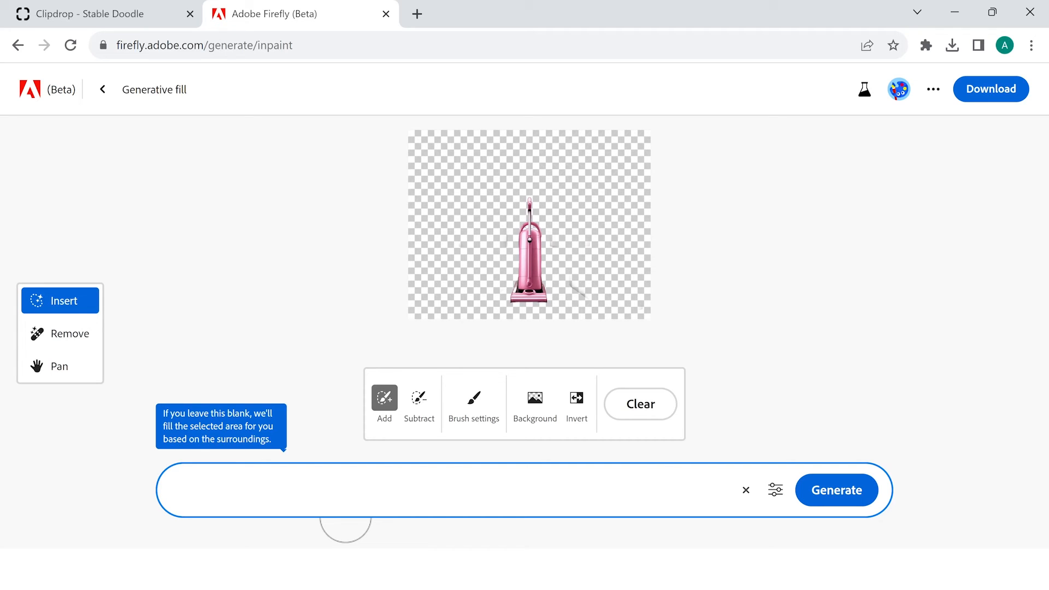
text(A double bed next to the vacuum cleaner, realistic, detailed, clear des)
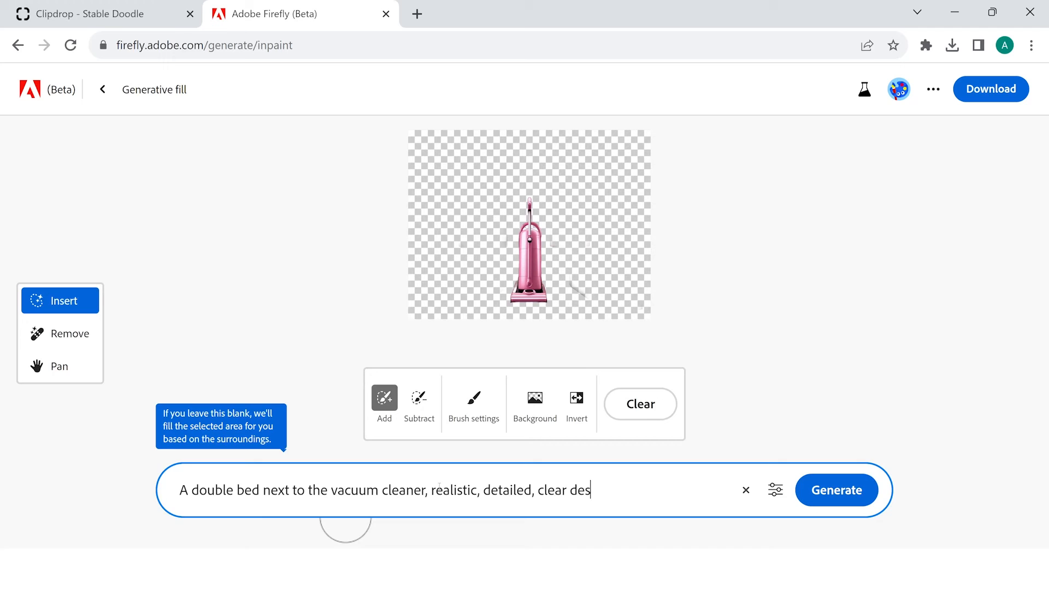
click(837, 490)
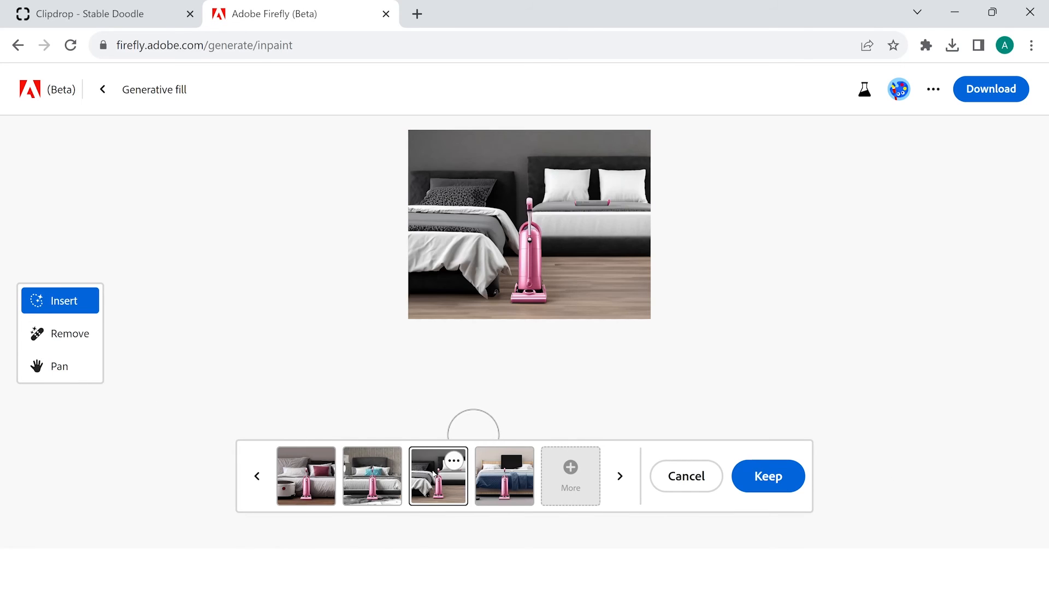
- Preview the bed variations and download the grey-bedding one with the pink cushion
click(504, 477)
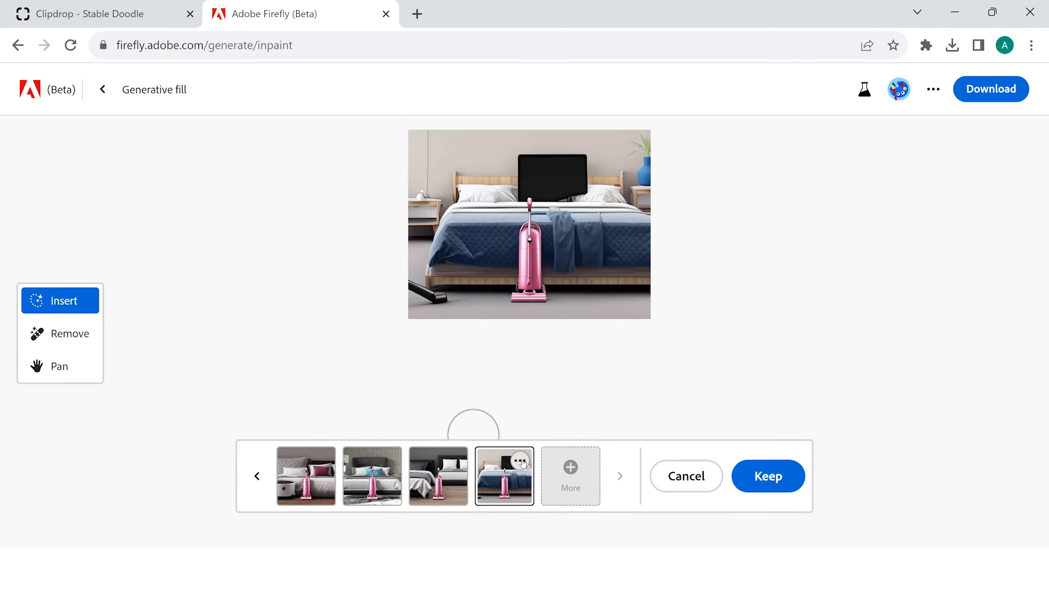
click(306, 476)
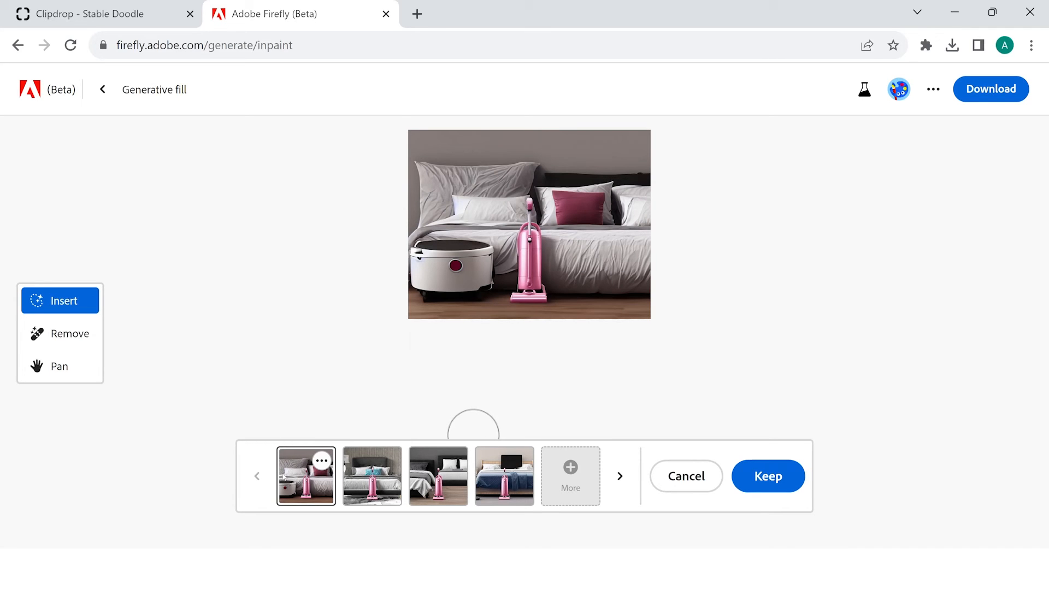
click(991, 89)
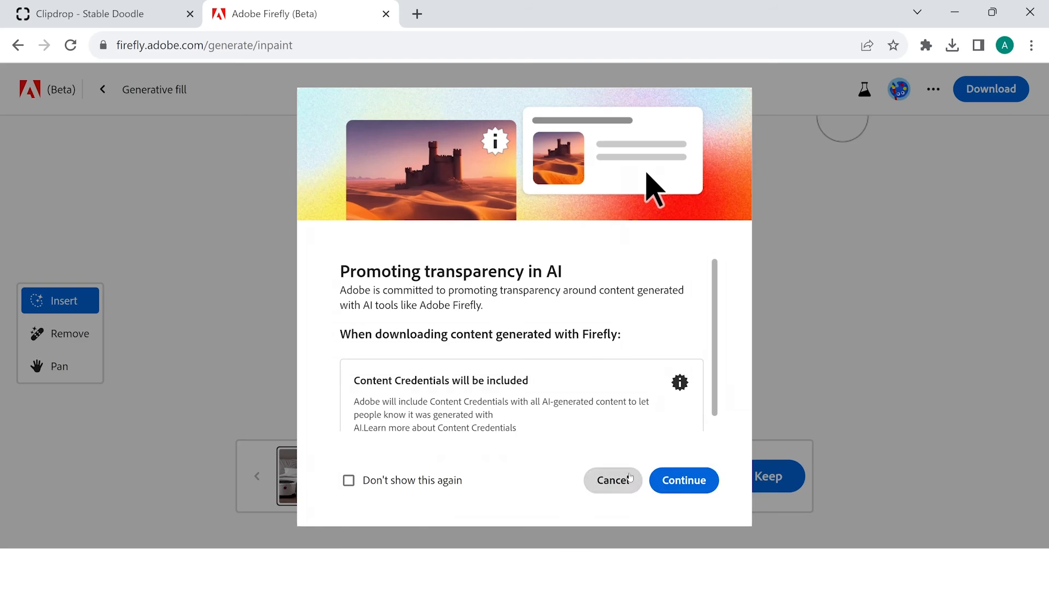
click(684, 481)
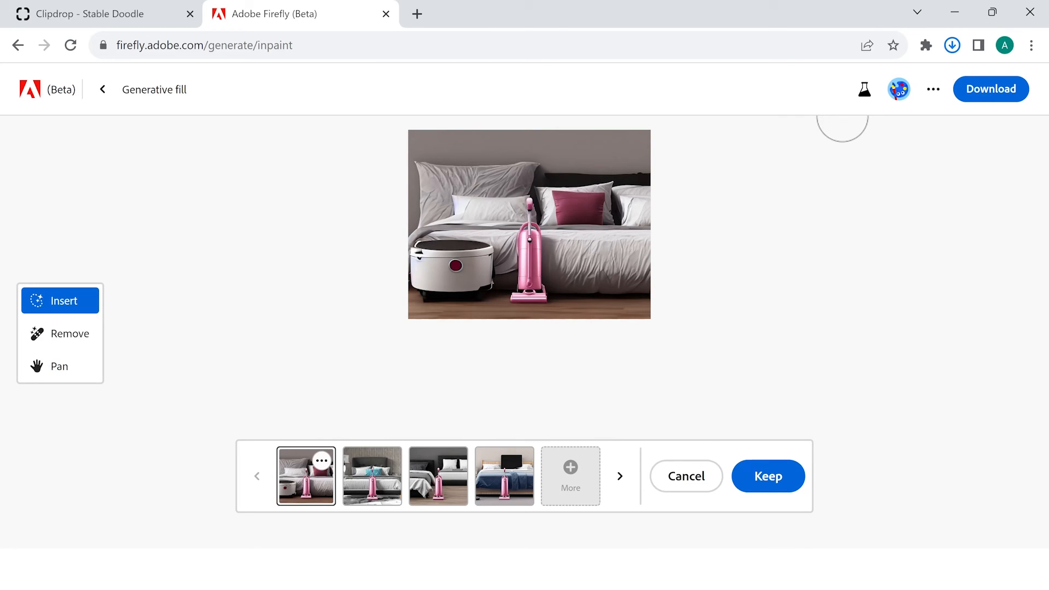
click(952, 44)
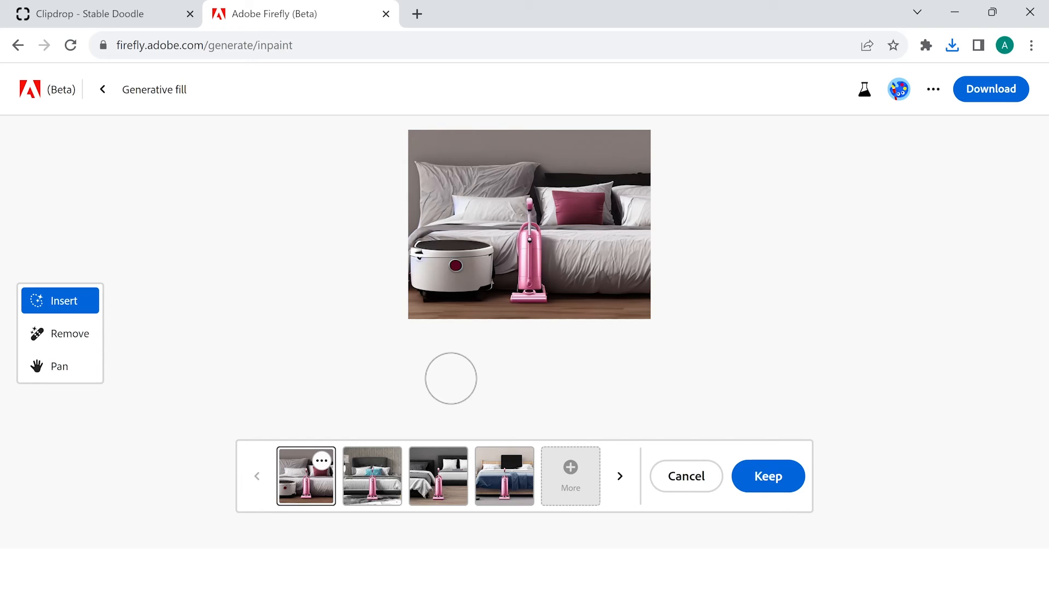
mouse_move(471, 130)
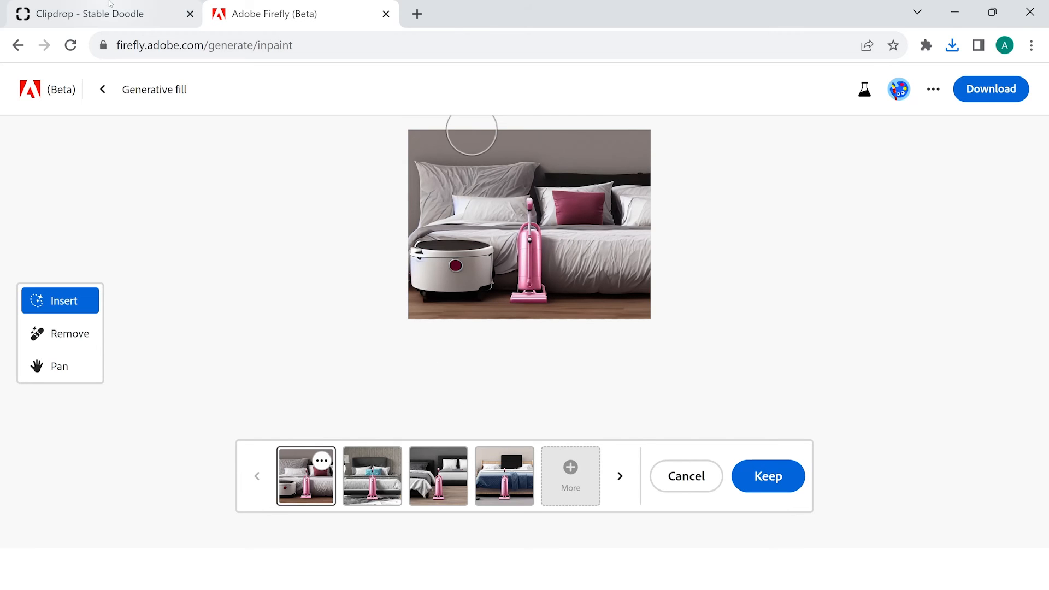
- Open Stable Diffusion XL and type the pink vacuum brushes on grey, hyper-realistic prompt
click(87, 15)
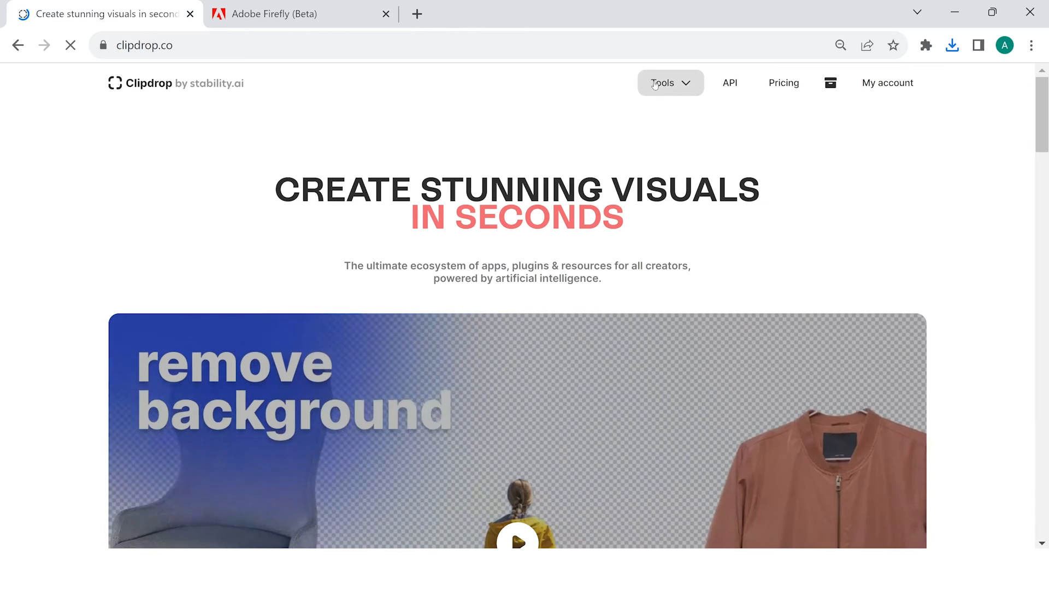
click(671, 84)
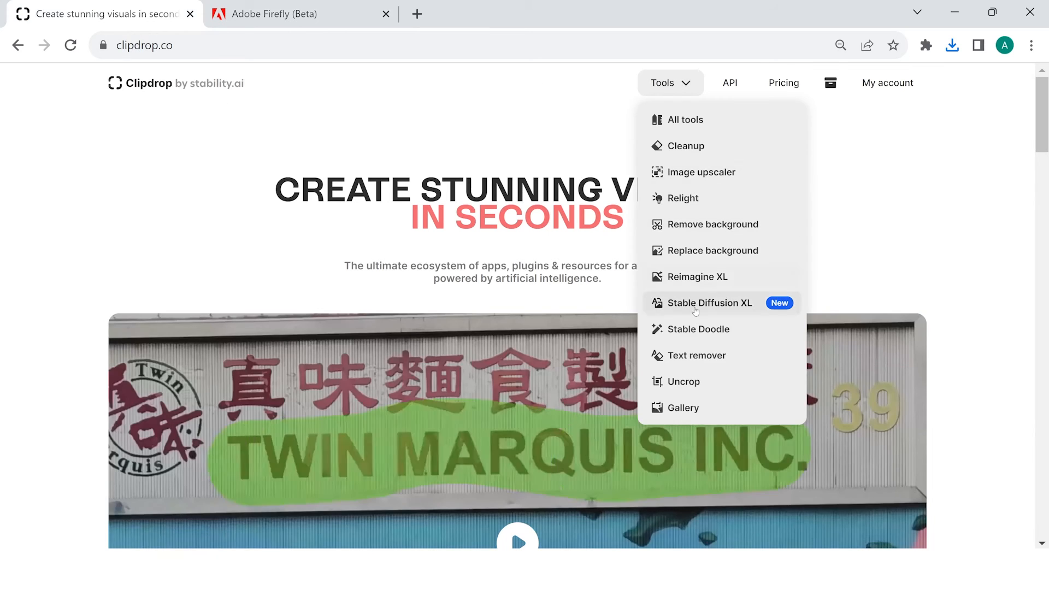
click(710, 303)
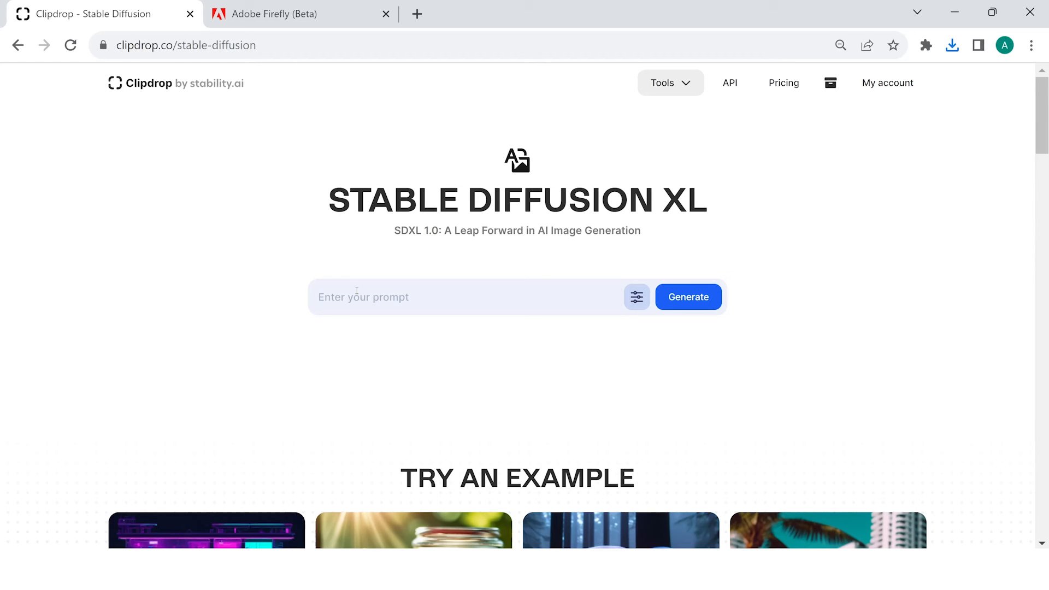
click(365, 297)
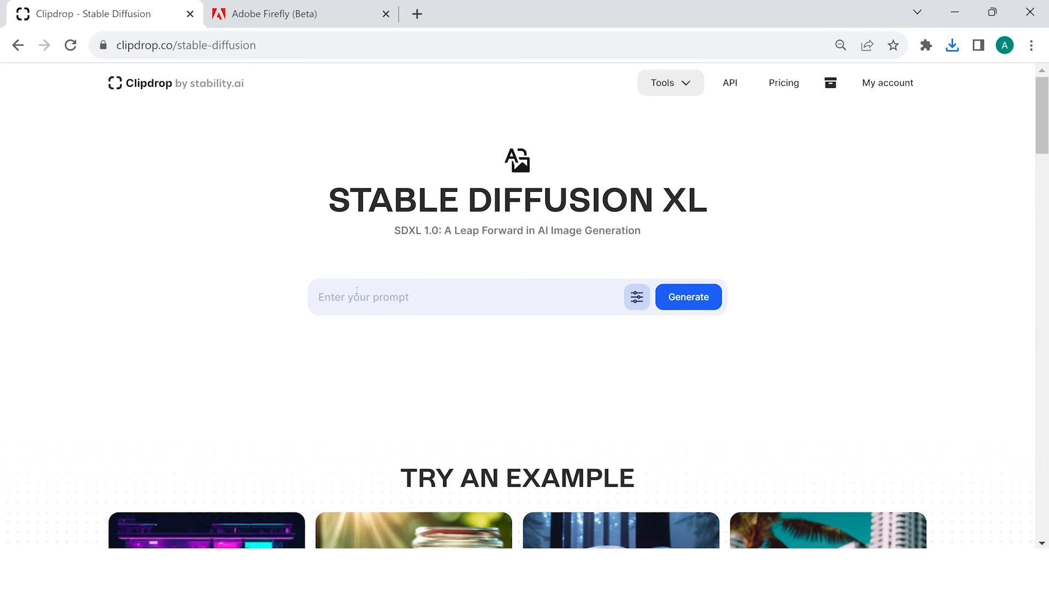
text(different brushed of a pink vacuum cleaner placed on a grey background, hyper realistic, HD, photorealism)
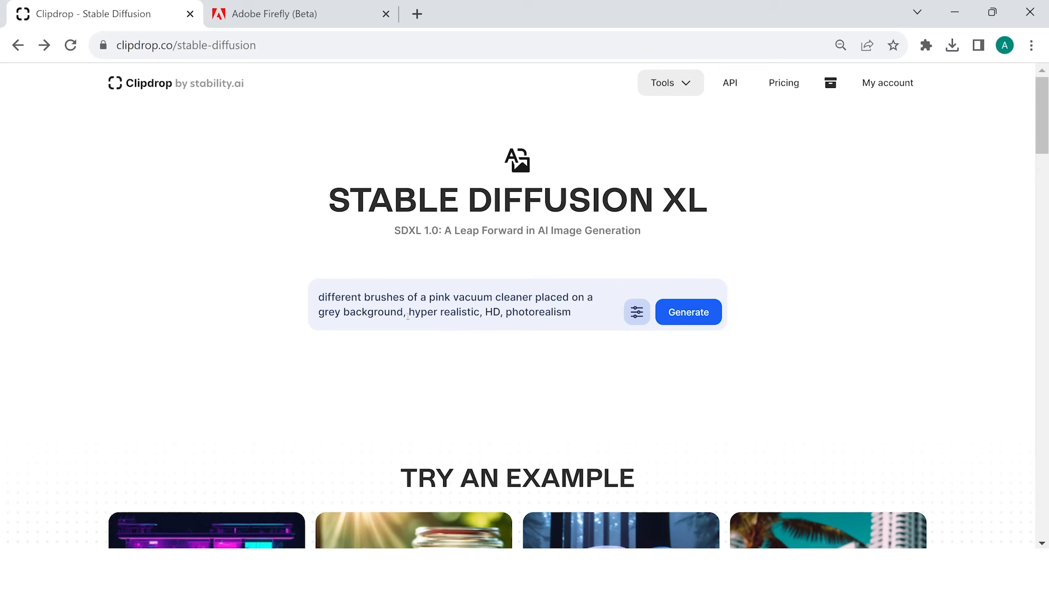
- Generate and download the pink vacuum brushes flat-lay image, then go to Microsoft Designer
drag(409, 312, 552, 312)
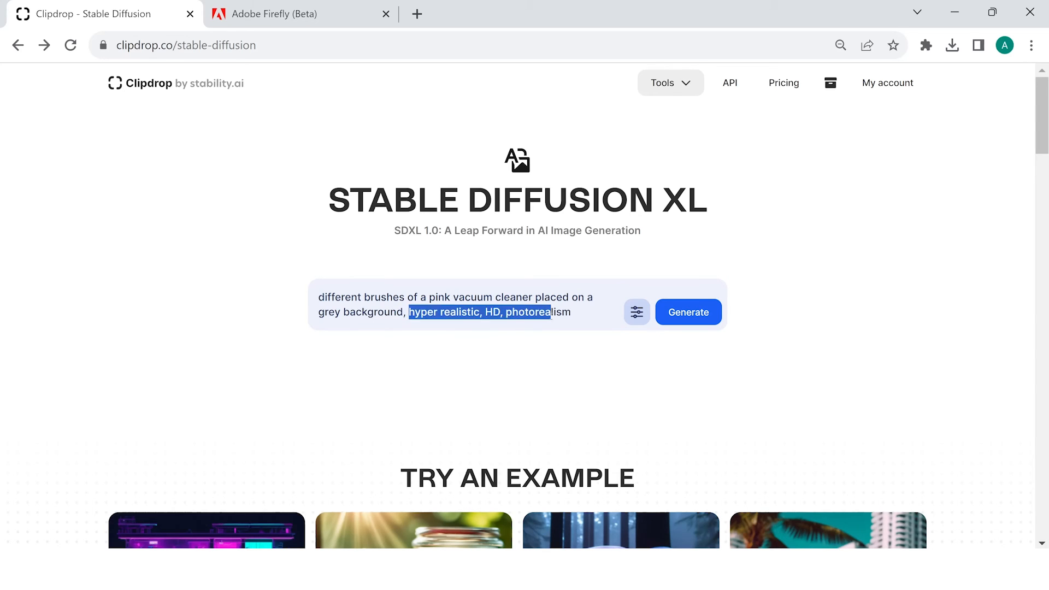
click(687, 312)
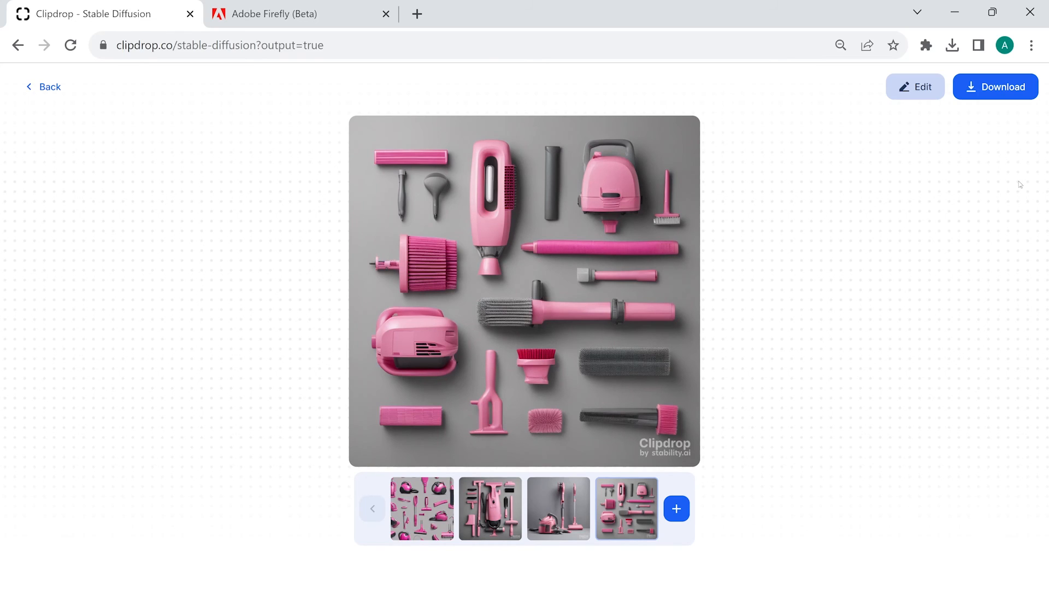
click(995, 86)
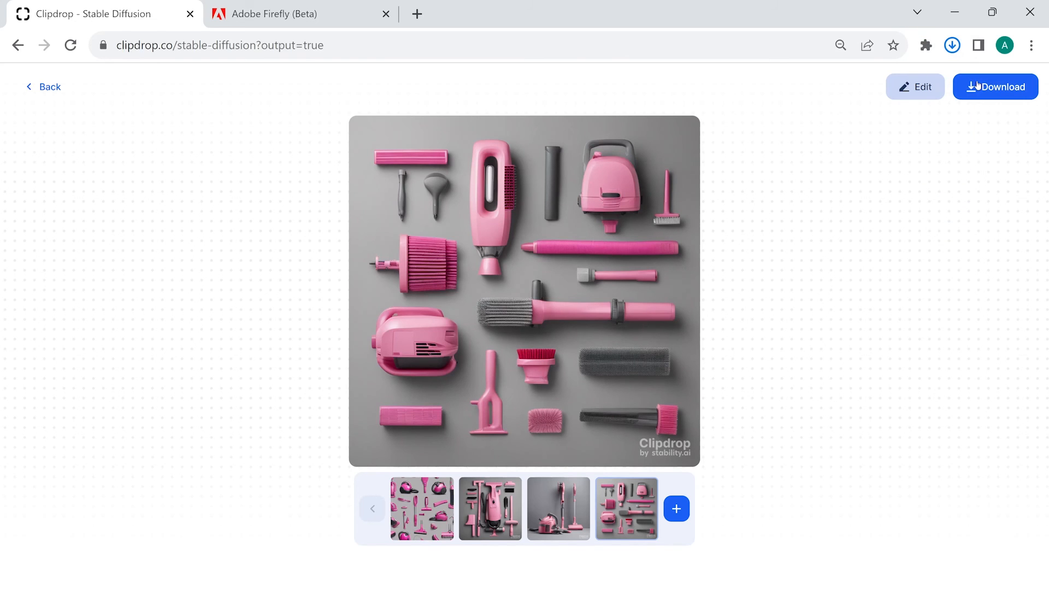
click(952, 45)
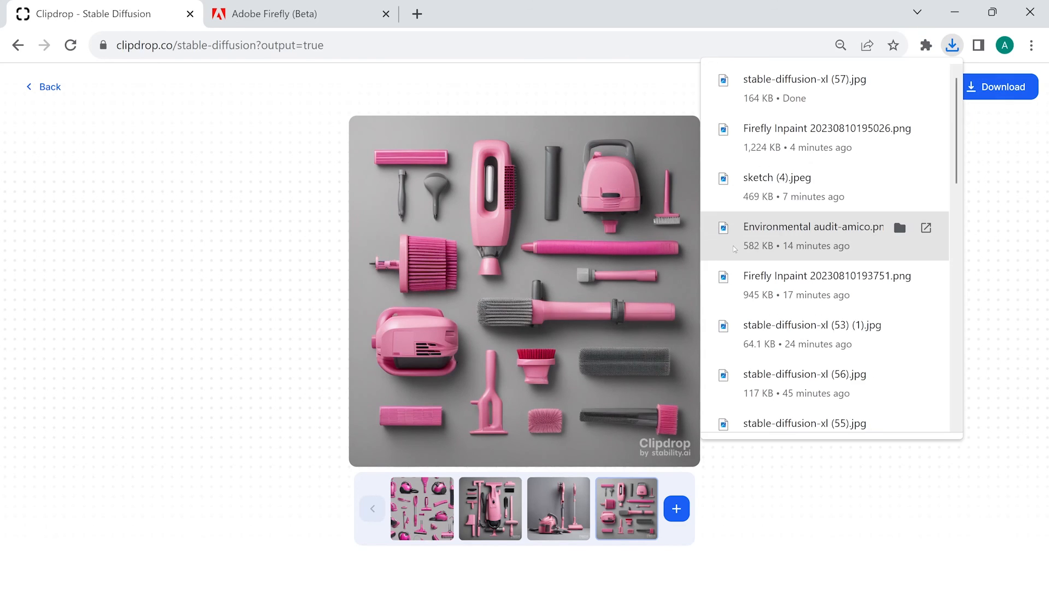
mouse_move(460, 190)
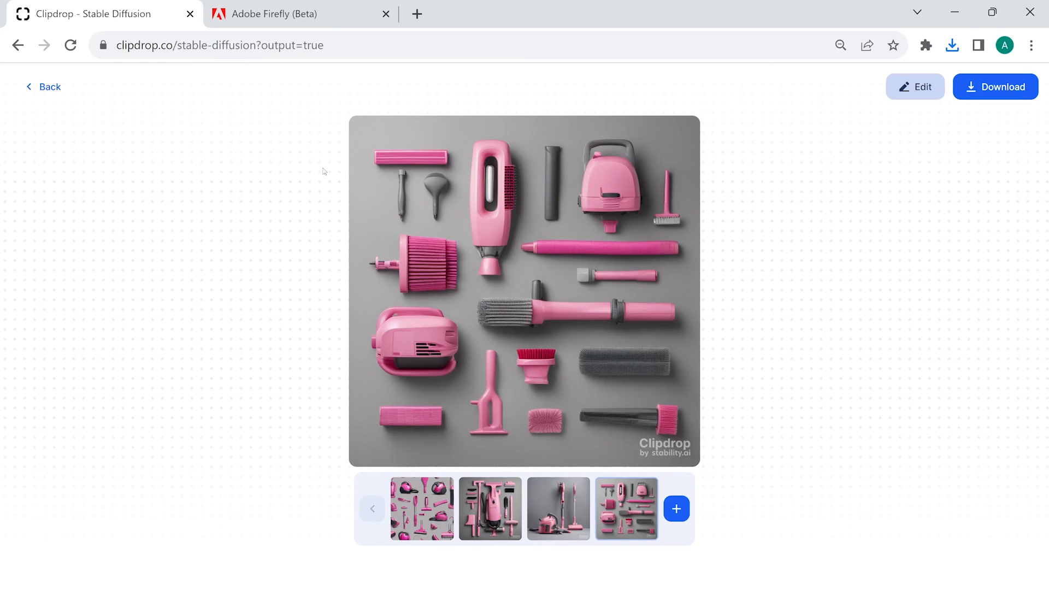
click(490, 15)
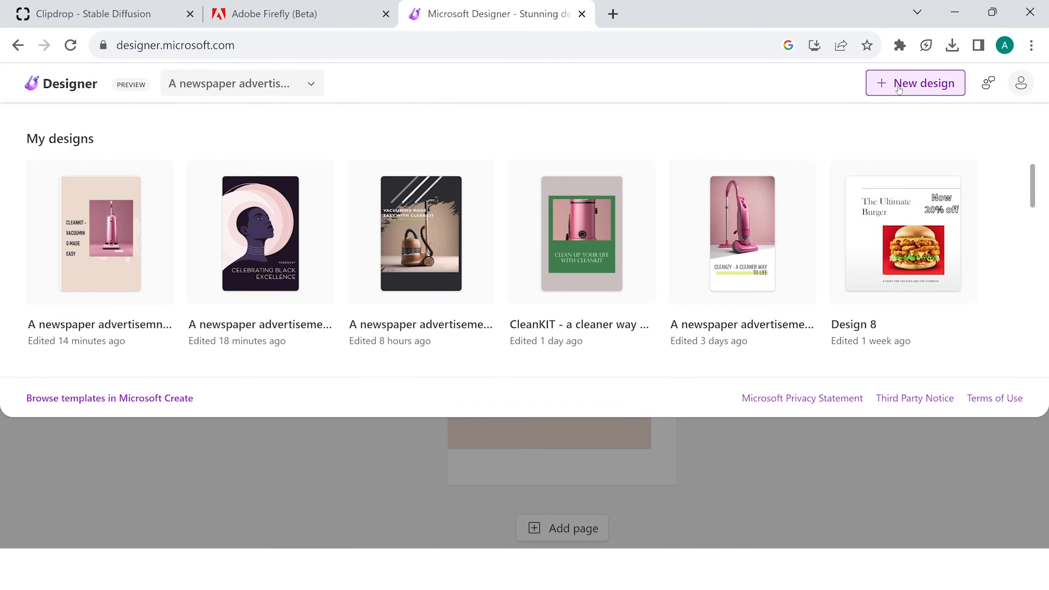
- Start a new design and attach the pink upright vacuum image stable-diffusion-xl (53) from Downloads
click(915, 83)
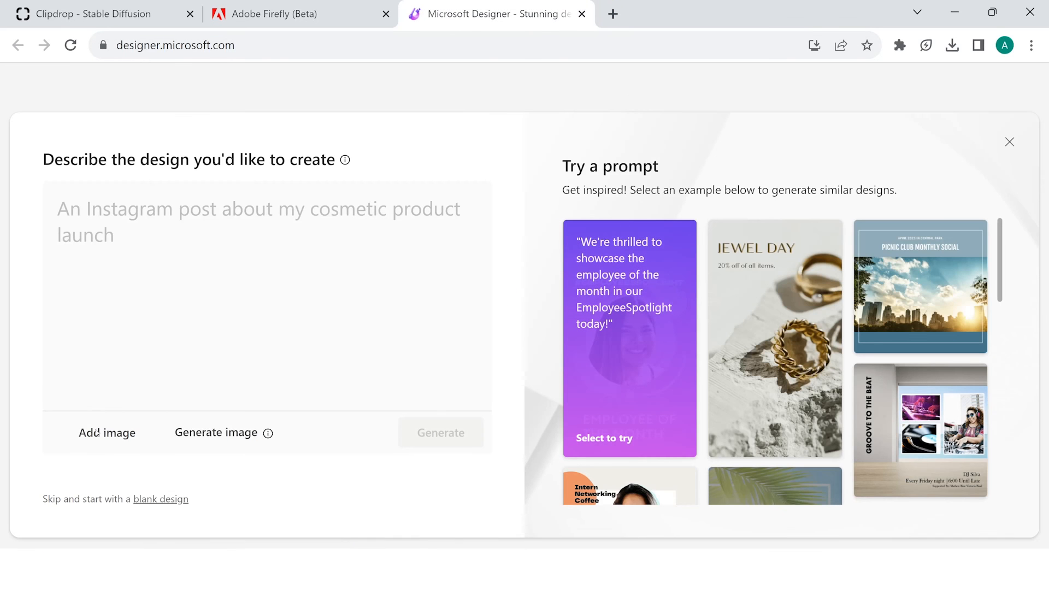
click(107, 433)
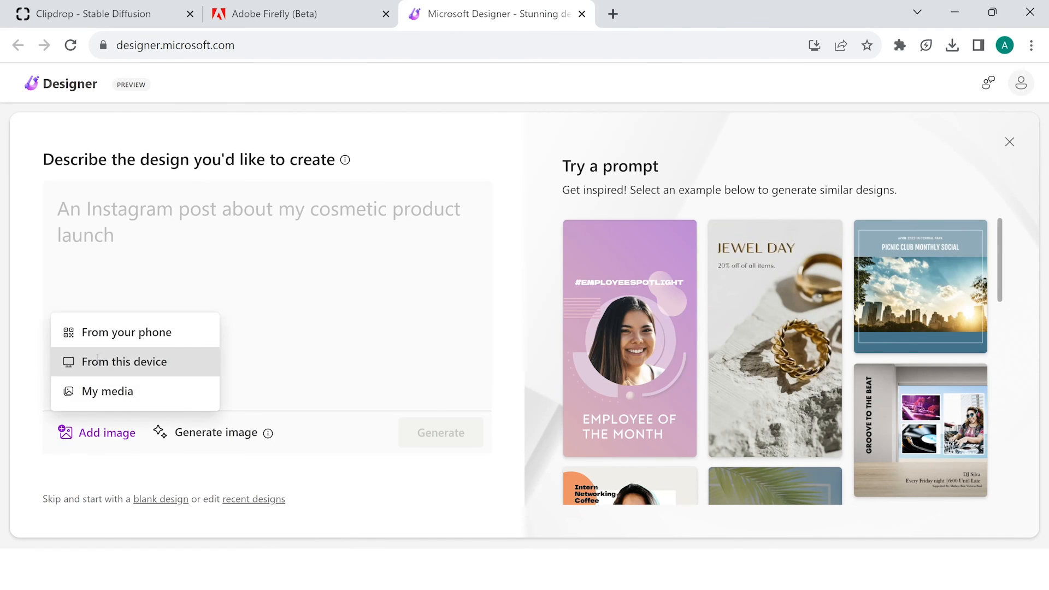
click(124, 362)
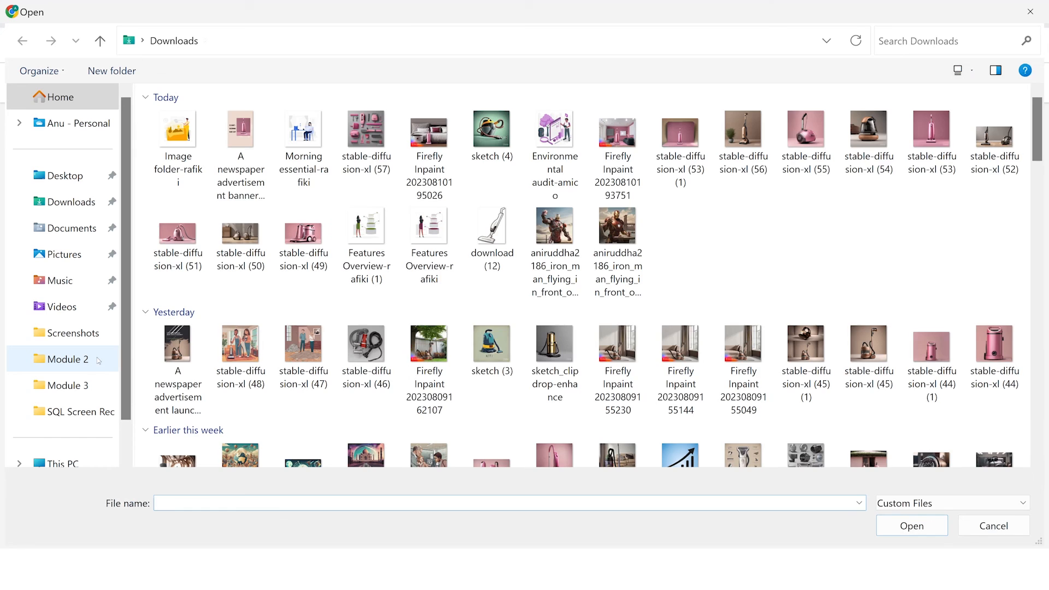
click(743, 129)
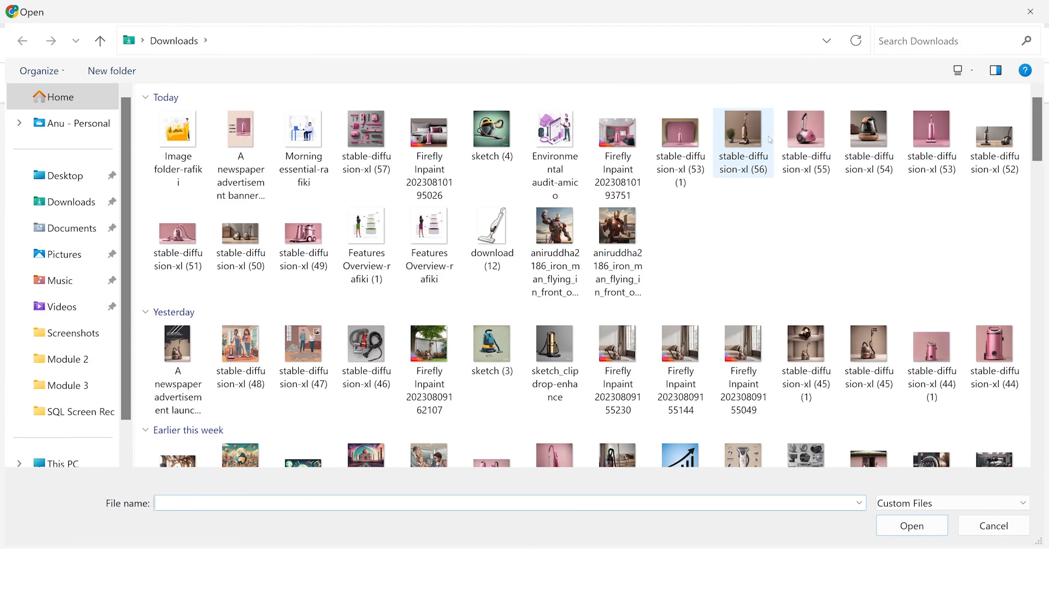
mouse_move(805, 131)
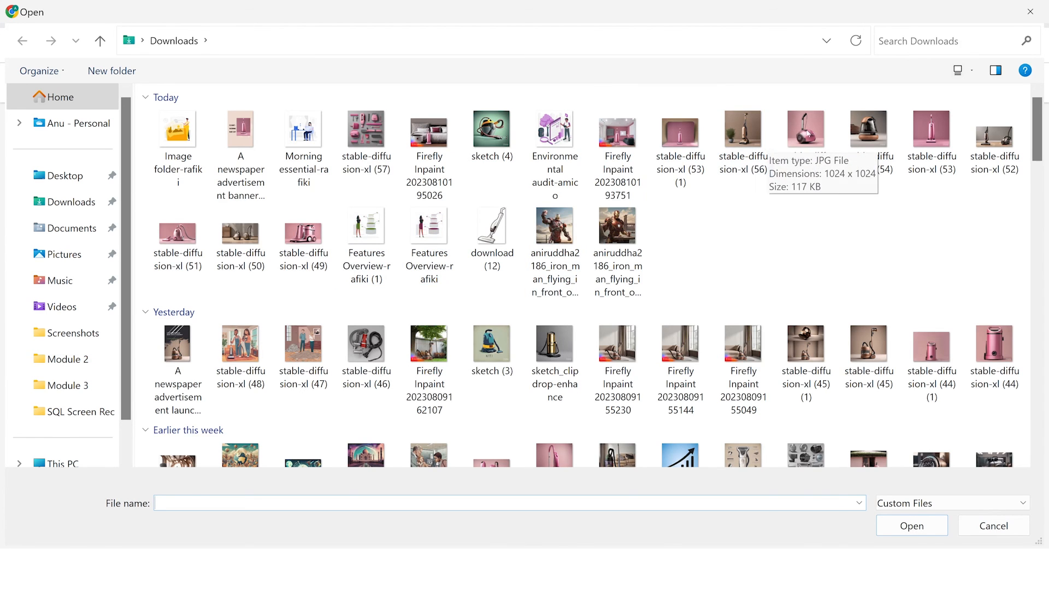
click(932, 128)
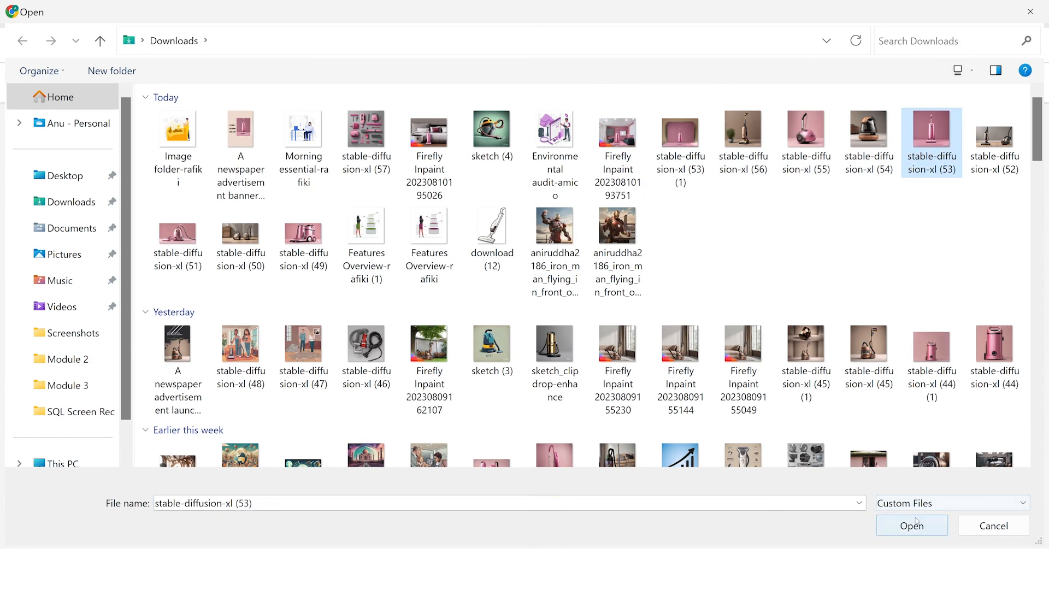
click(912, 526)
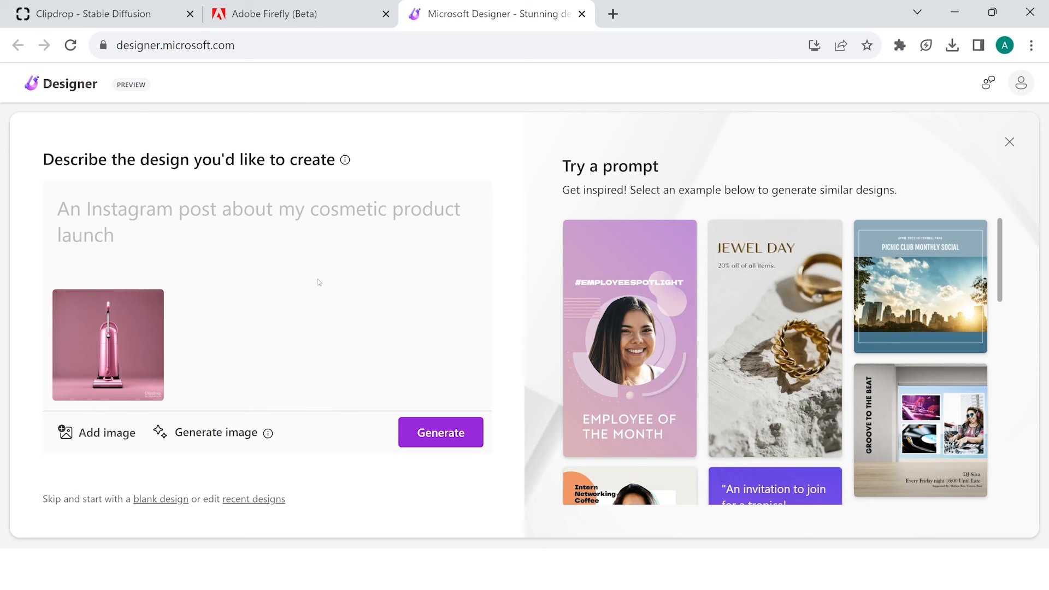
- Generate newspaper ad banner designs saying 'CleanKIT - Vacuuming made easy' and browse the suggestions
text(A newspaper advertisemn)
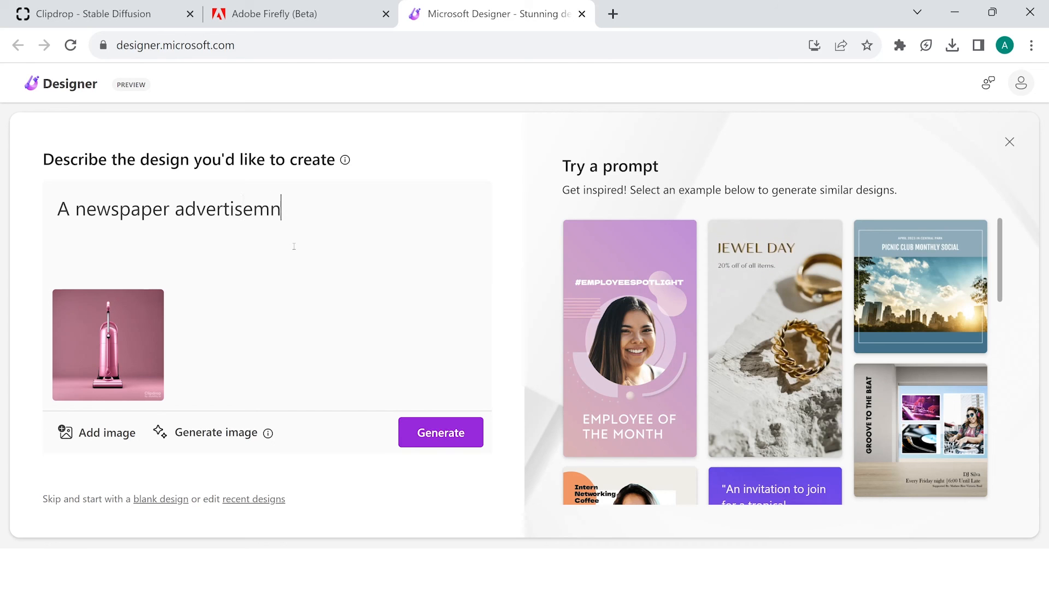
text(advertisement banner that s)
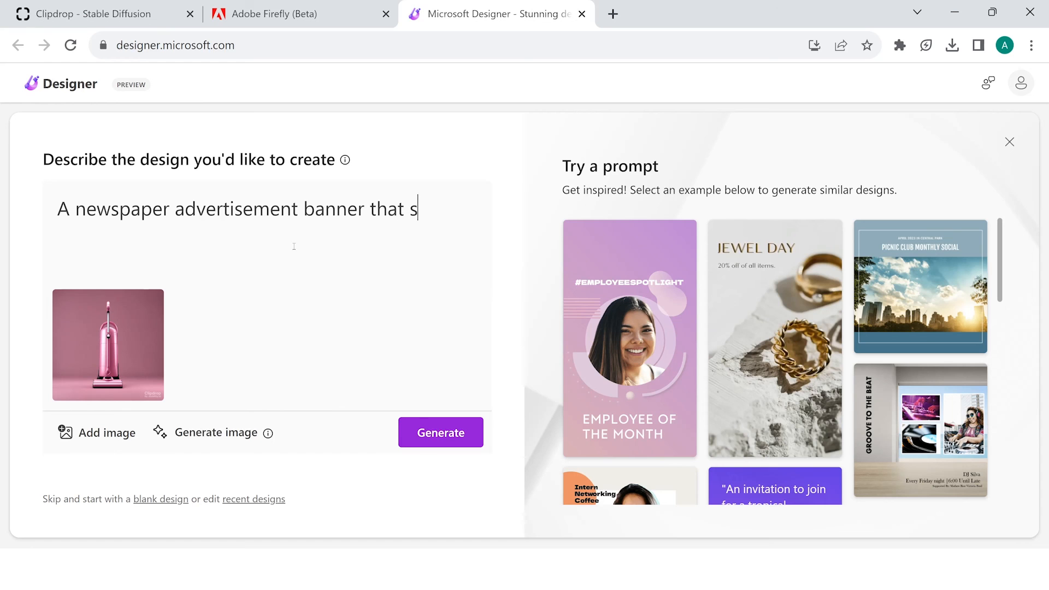
text(ays -)
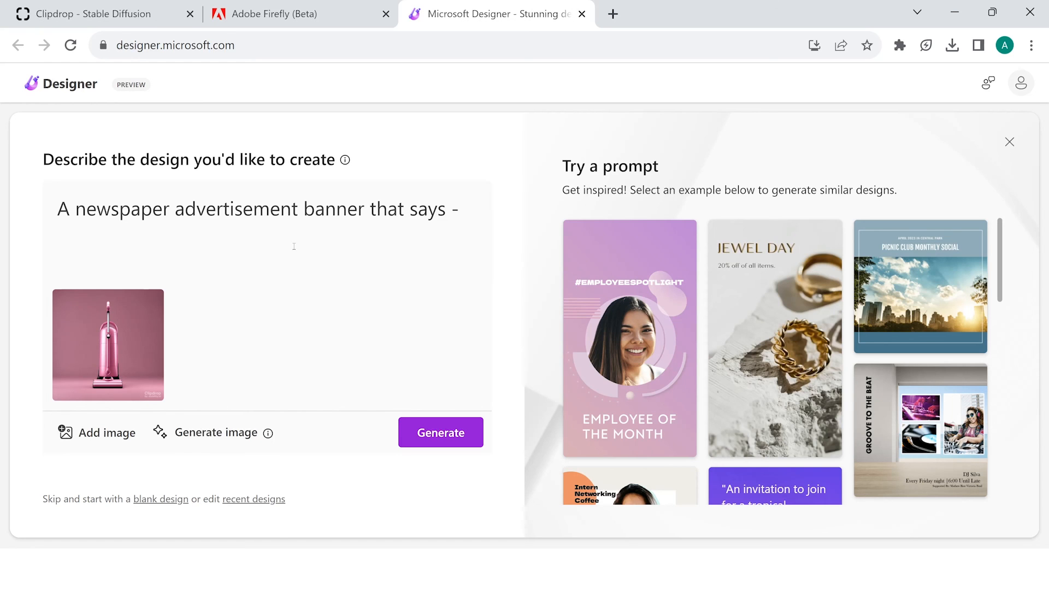
text(CleanKIT vacuuming)
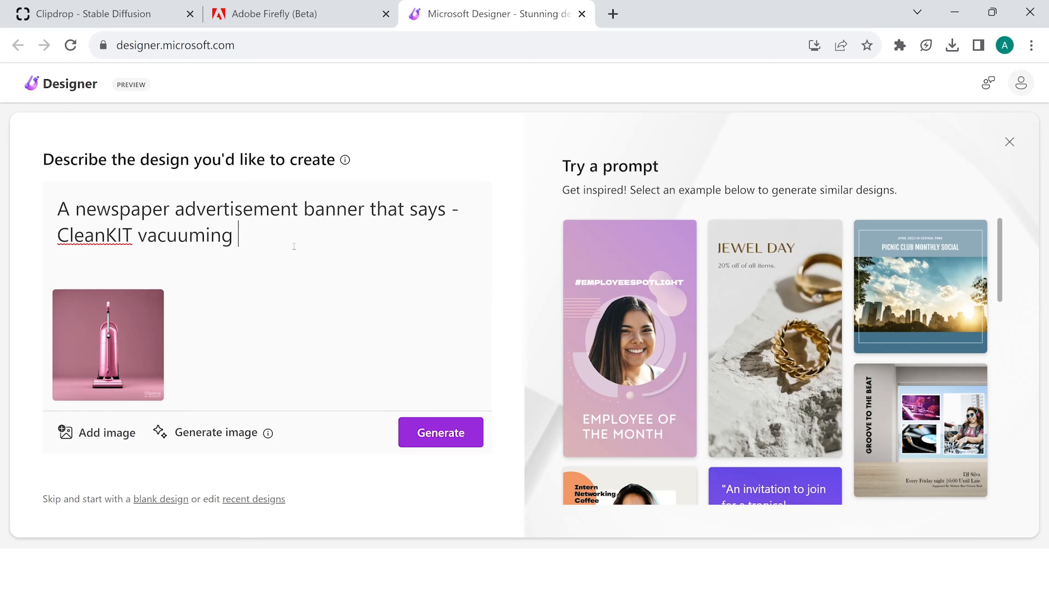
text(made easy")
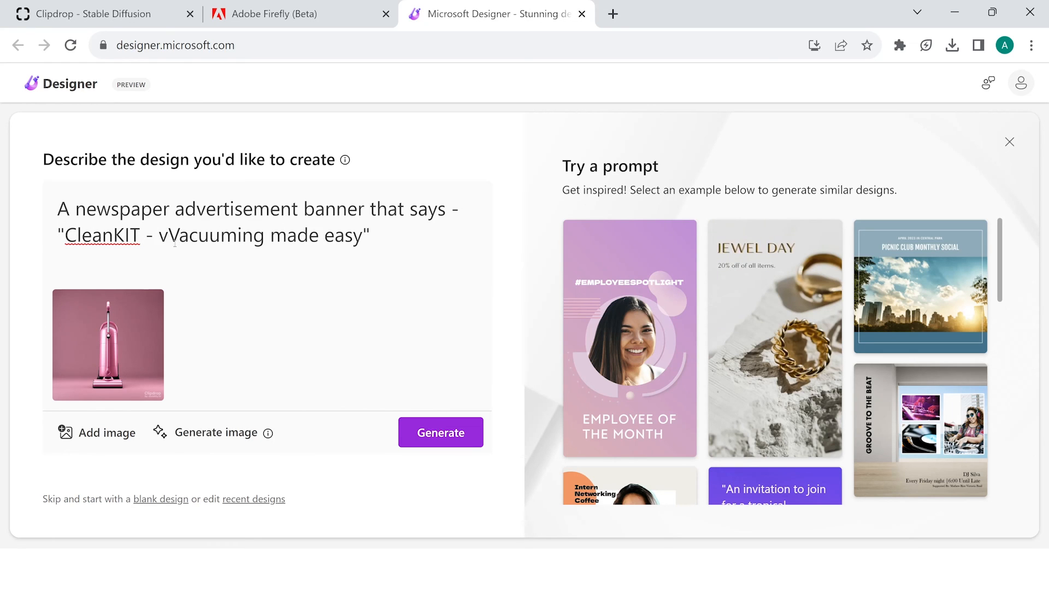
click(441, 433)
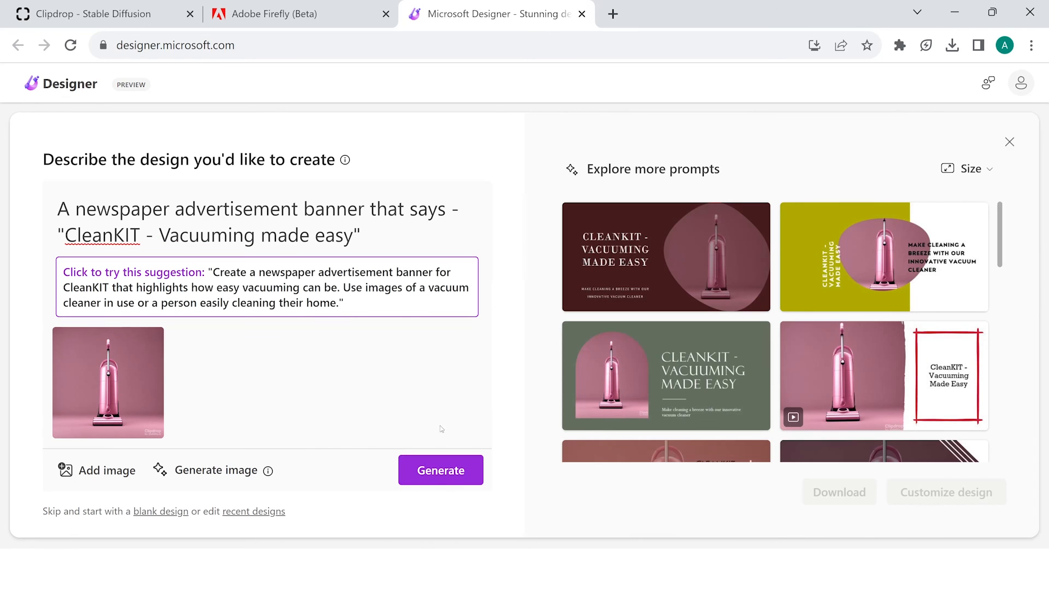
scroll(down, 3)
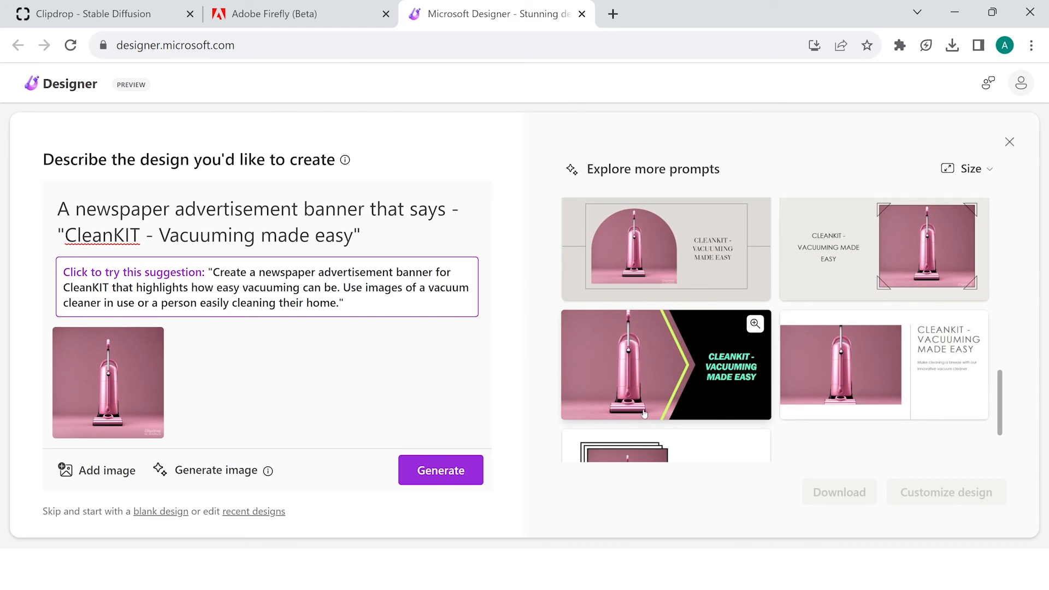
scroll(down, 3)
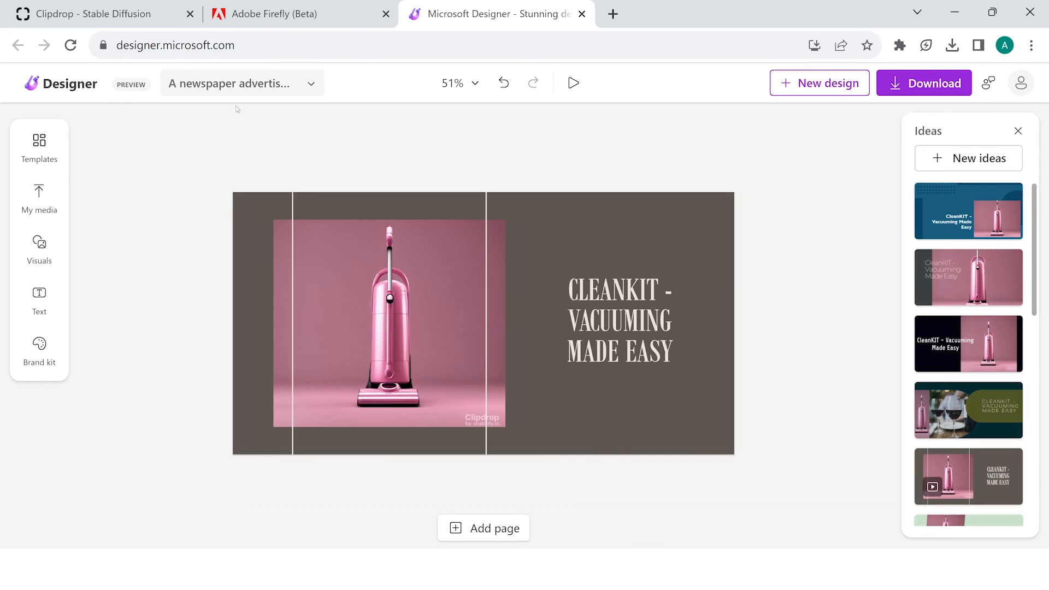
mouse_move(244, 90)
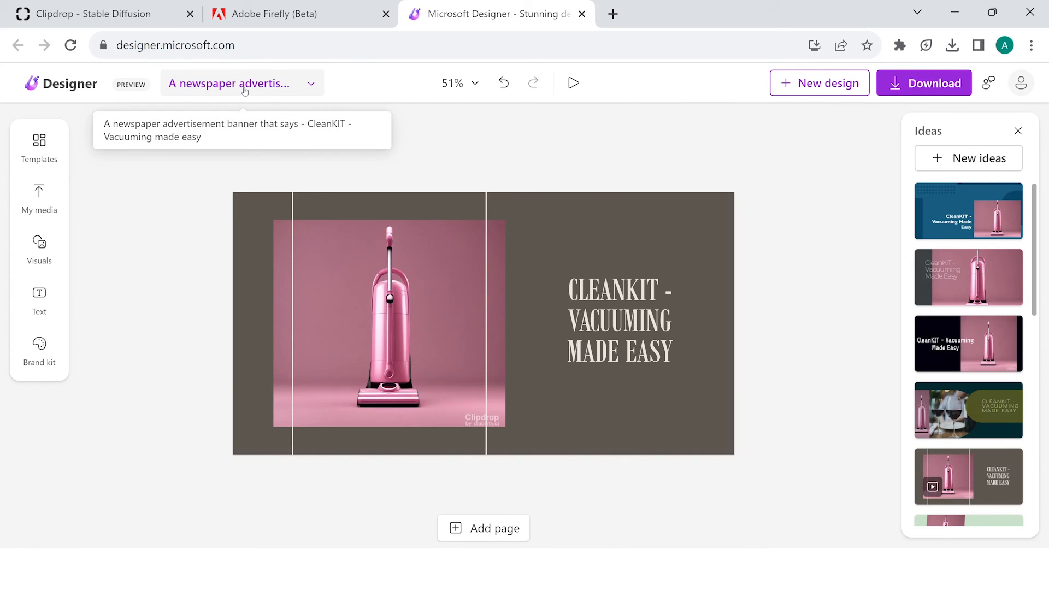
- Resize the CleanKIT banner to the A5 portrait preset, replacing the landscape original
click(310, 83)
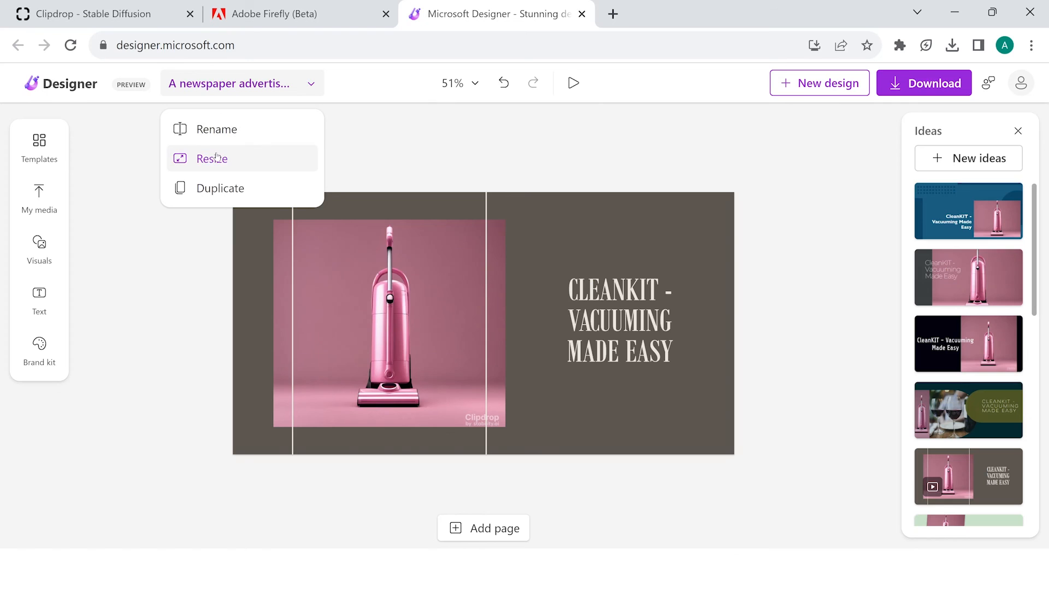
click(211, 158)
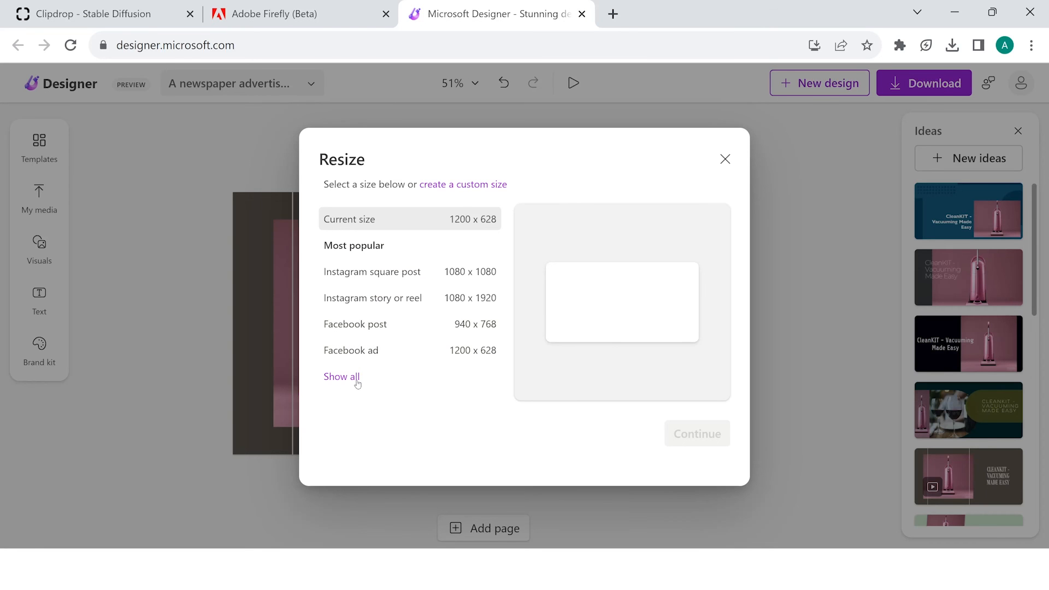
click(342, 377)
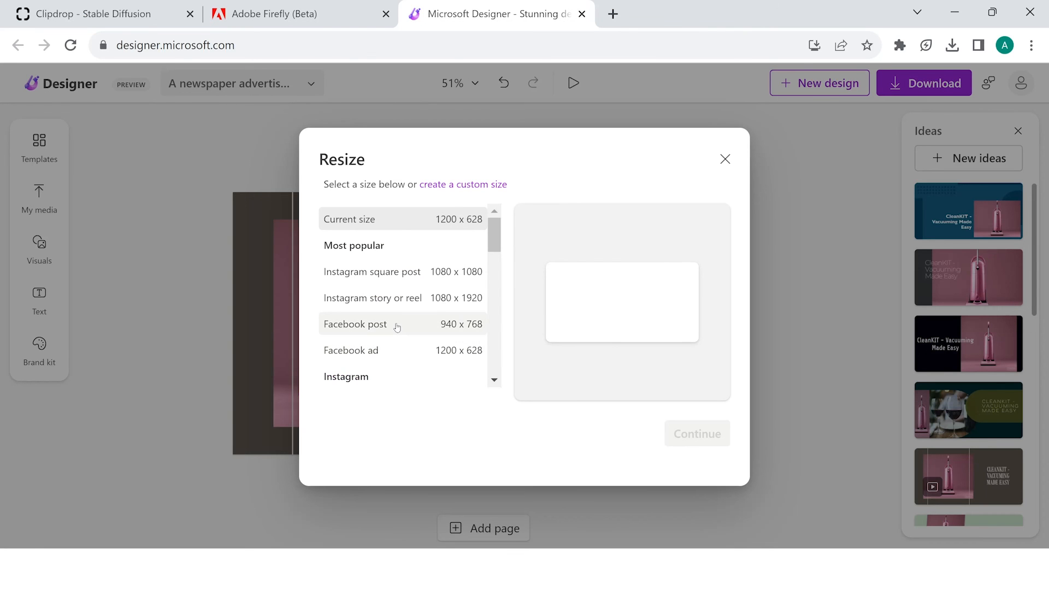
scroll(down, 3)
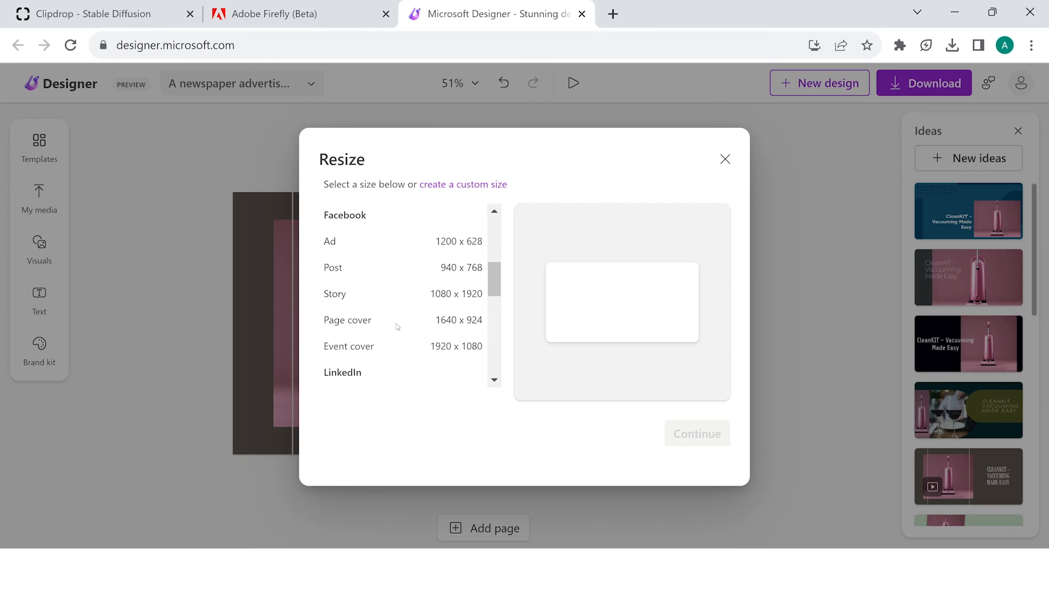
scroll(down, 3)
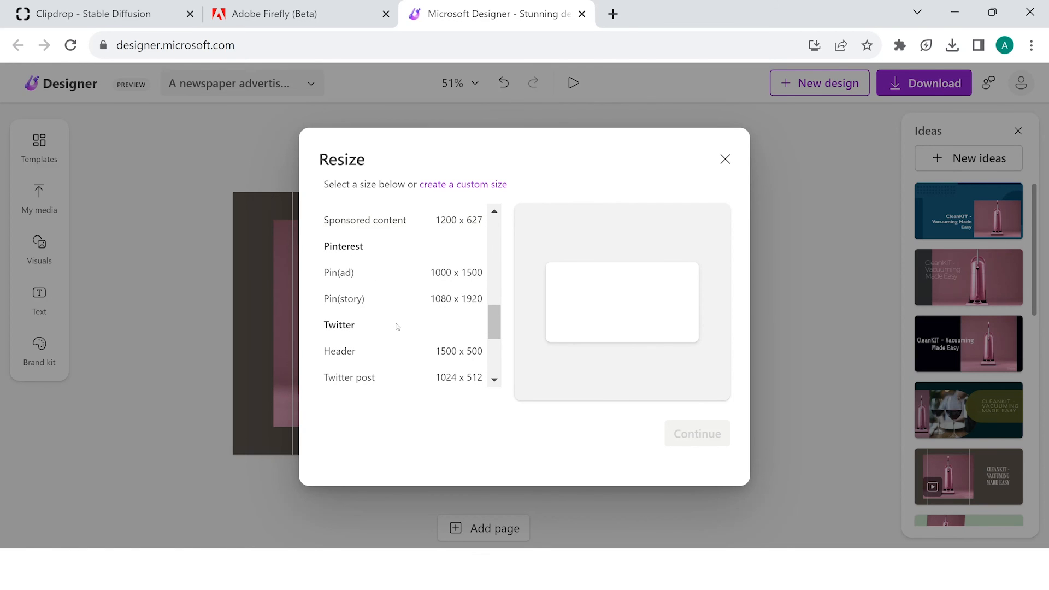
scroll(down, 3)
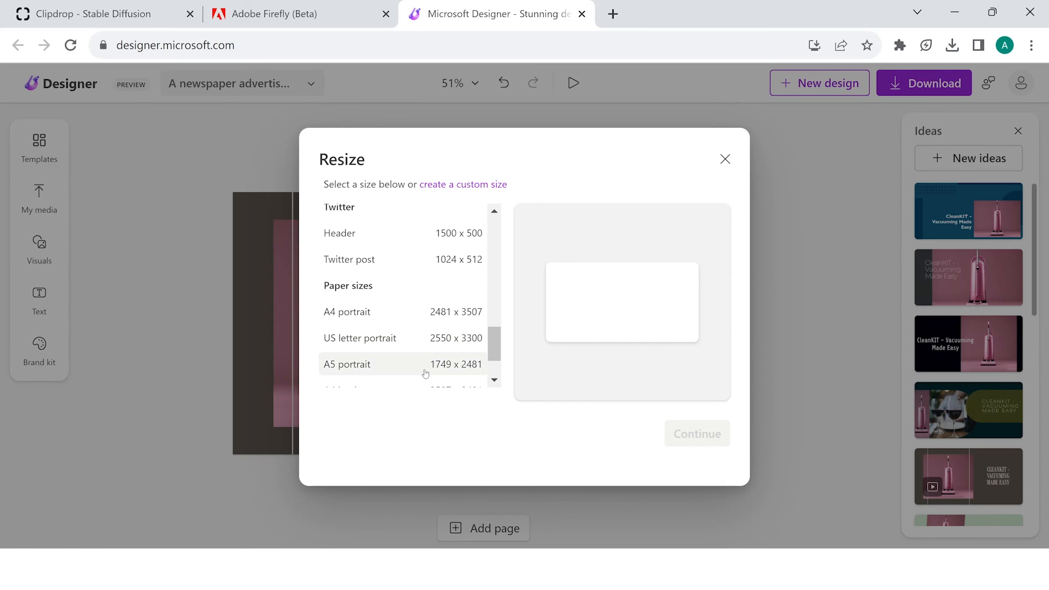
click(347, 364)
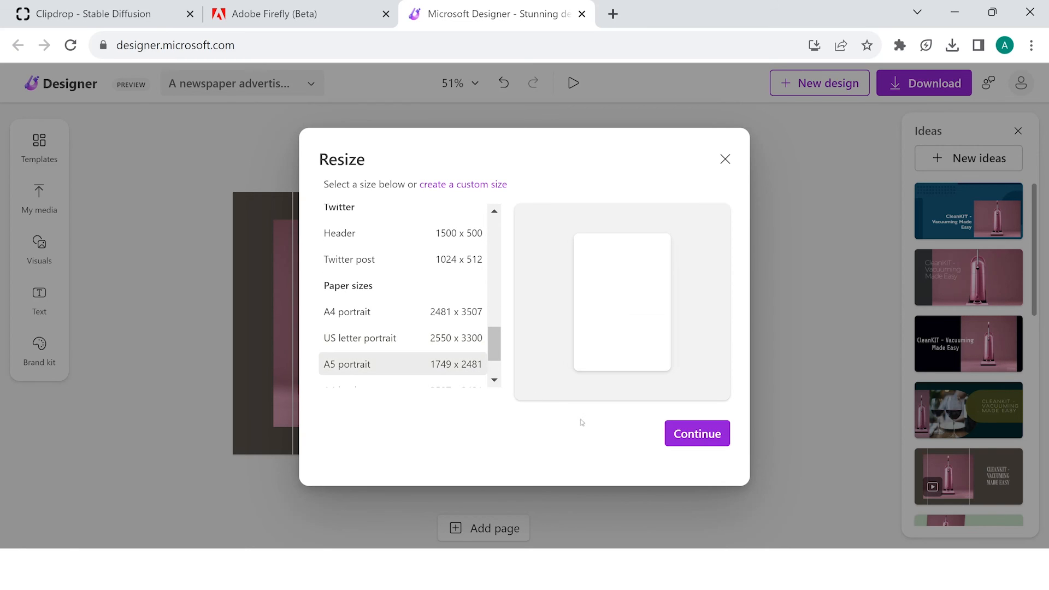
mouse_move(684, 435)
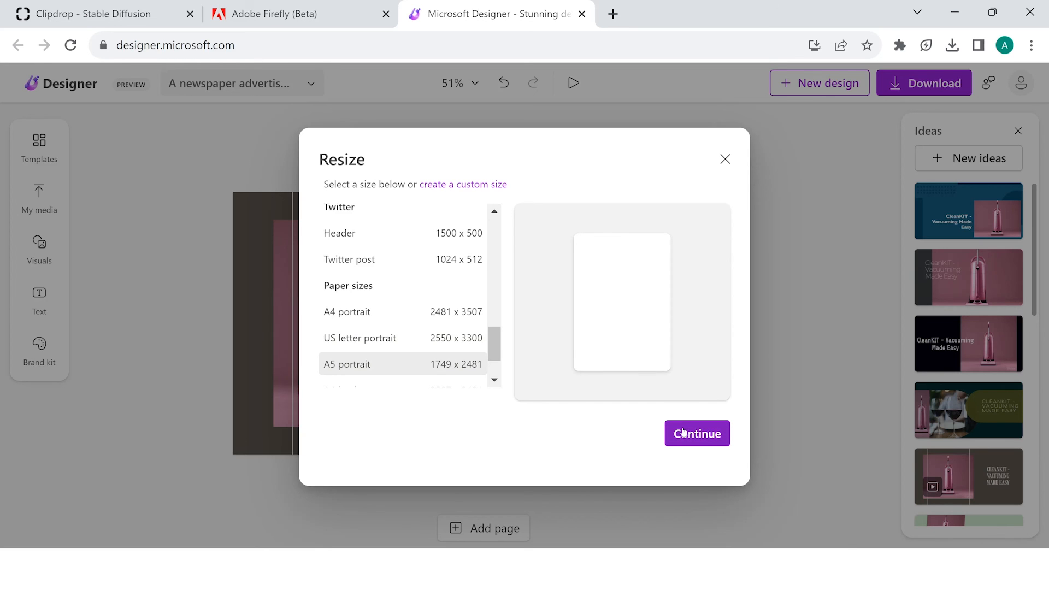
click(696, 433)
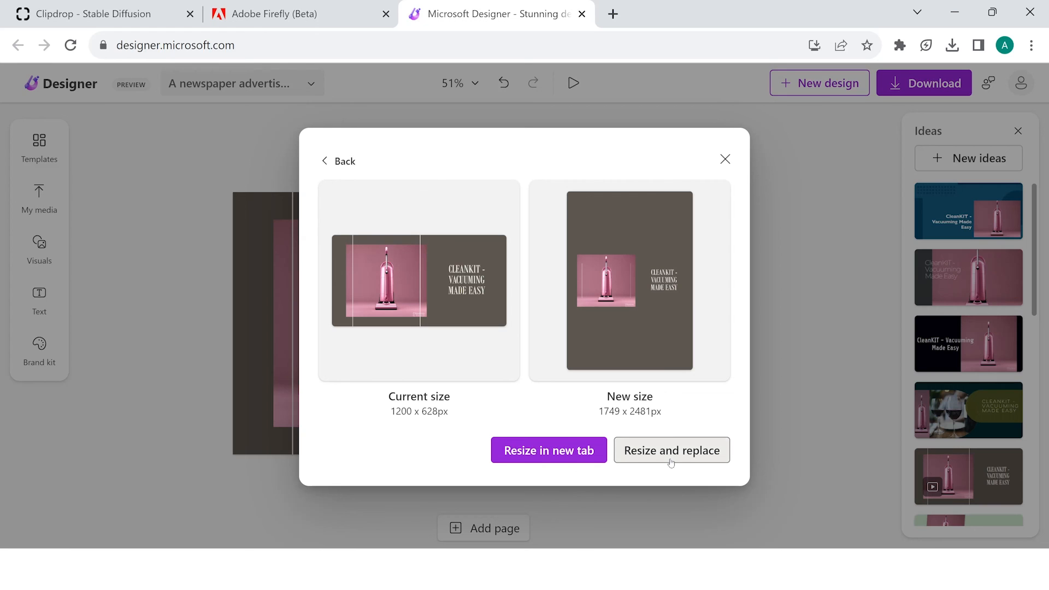
click(672, 450)
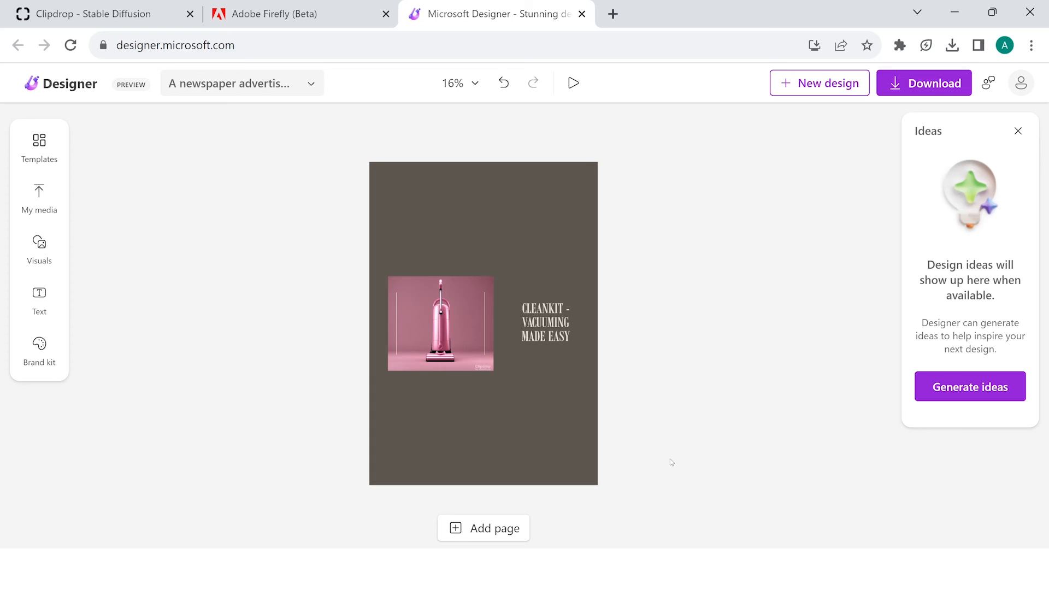
- Select the pink vacuum photo and stretch its bottom edge down toward the page bottom
click(441, 328)
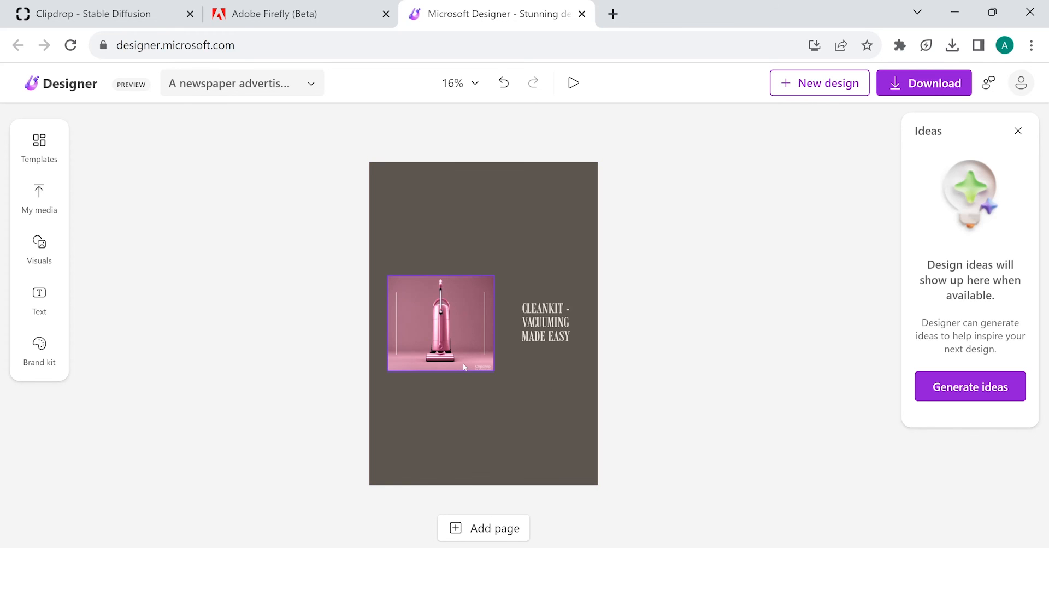
click(441, 326)
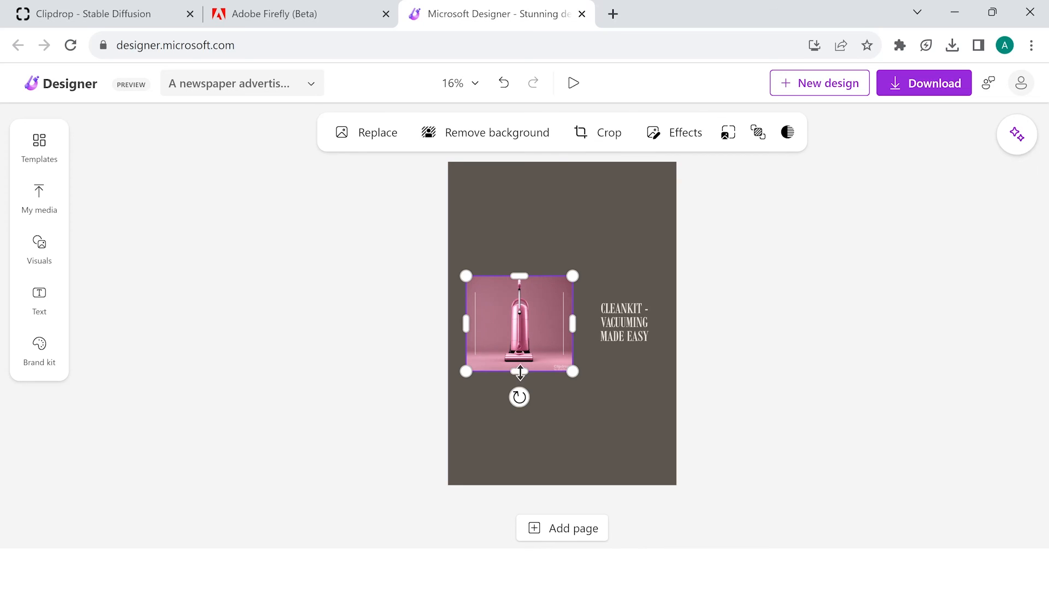
drag(519, 371, 519, 460)
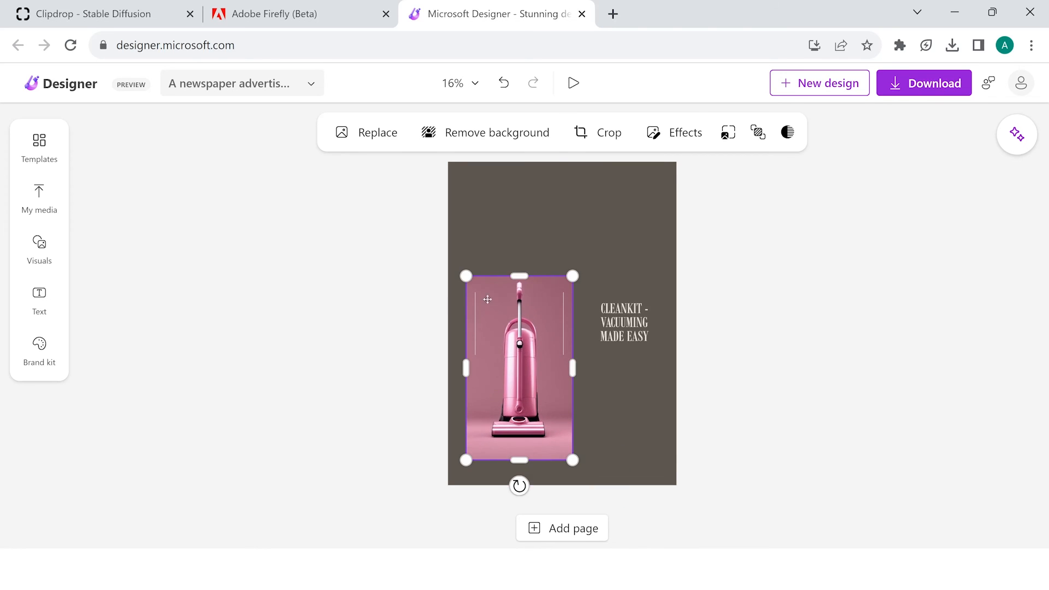